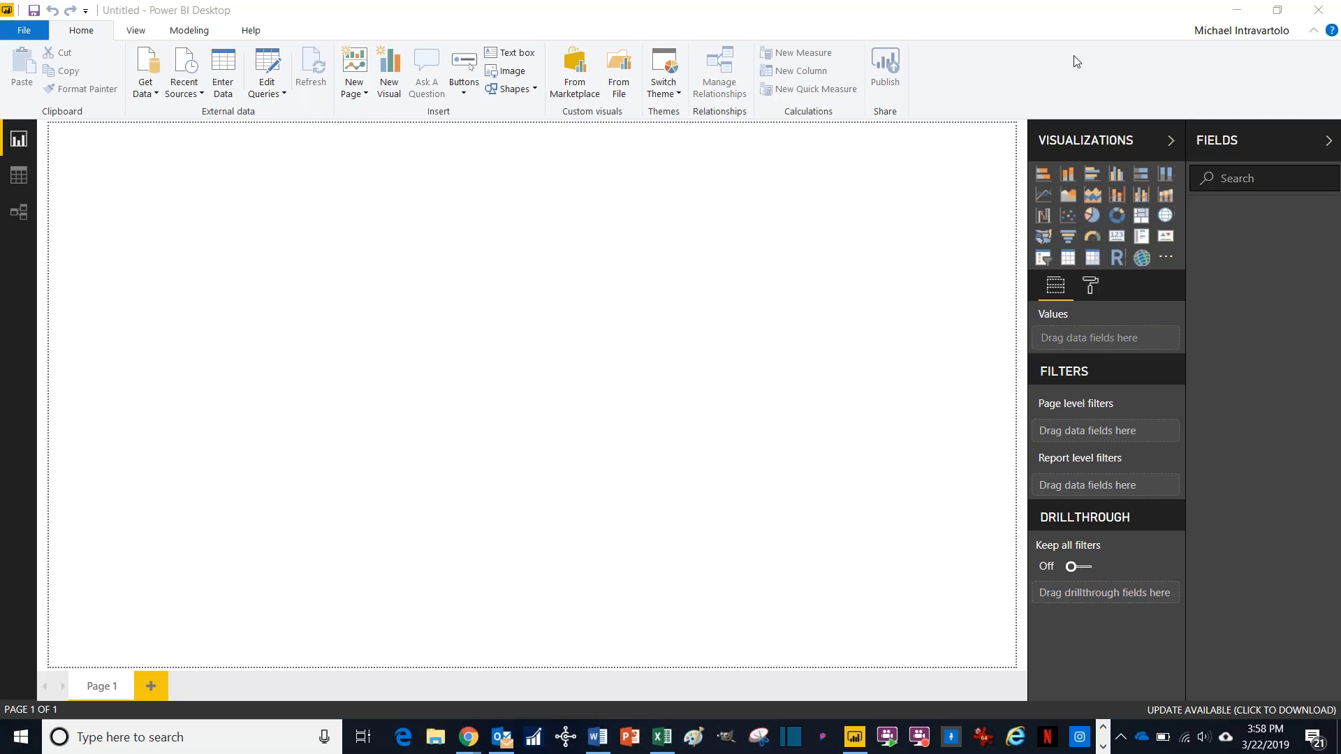
mouse_move(419, 130)
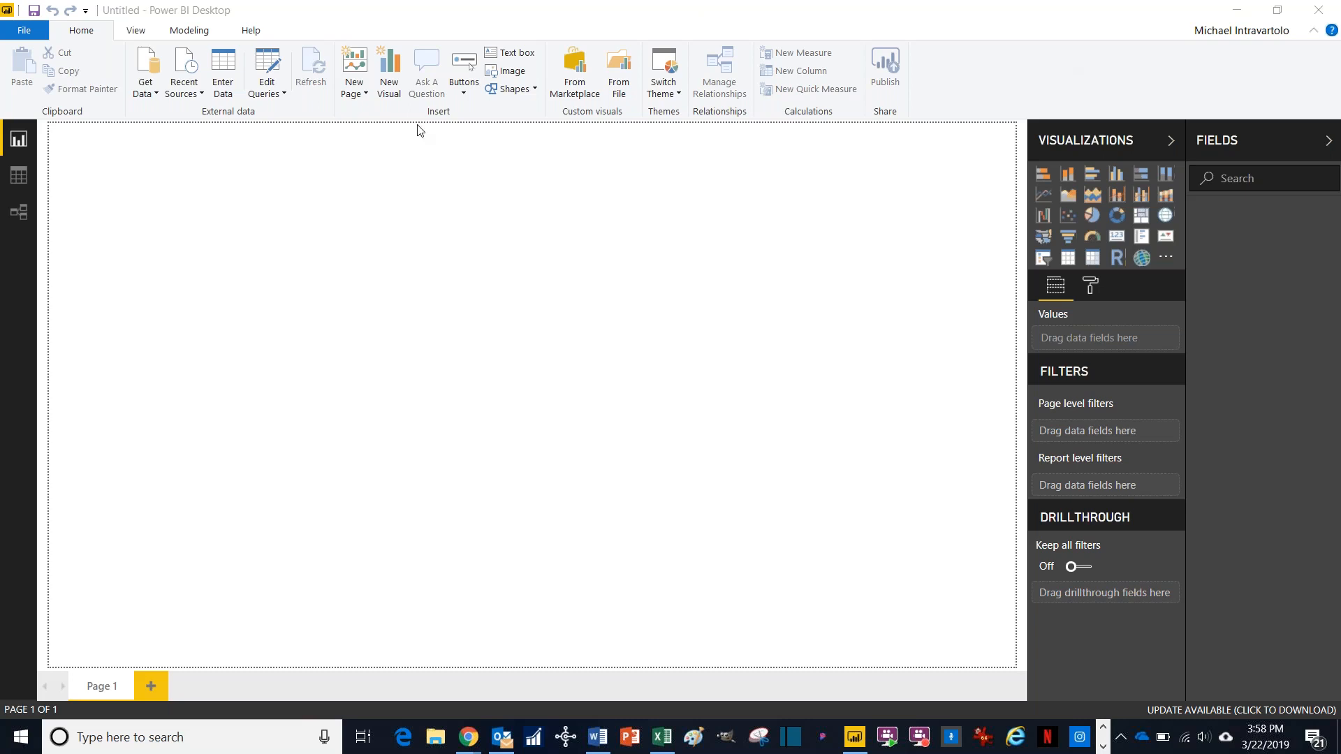
mouse_move(152, 92)
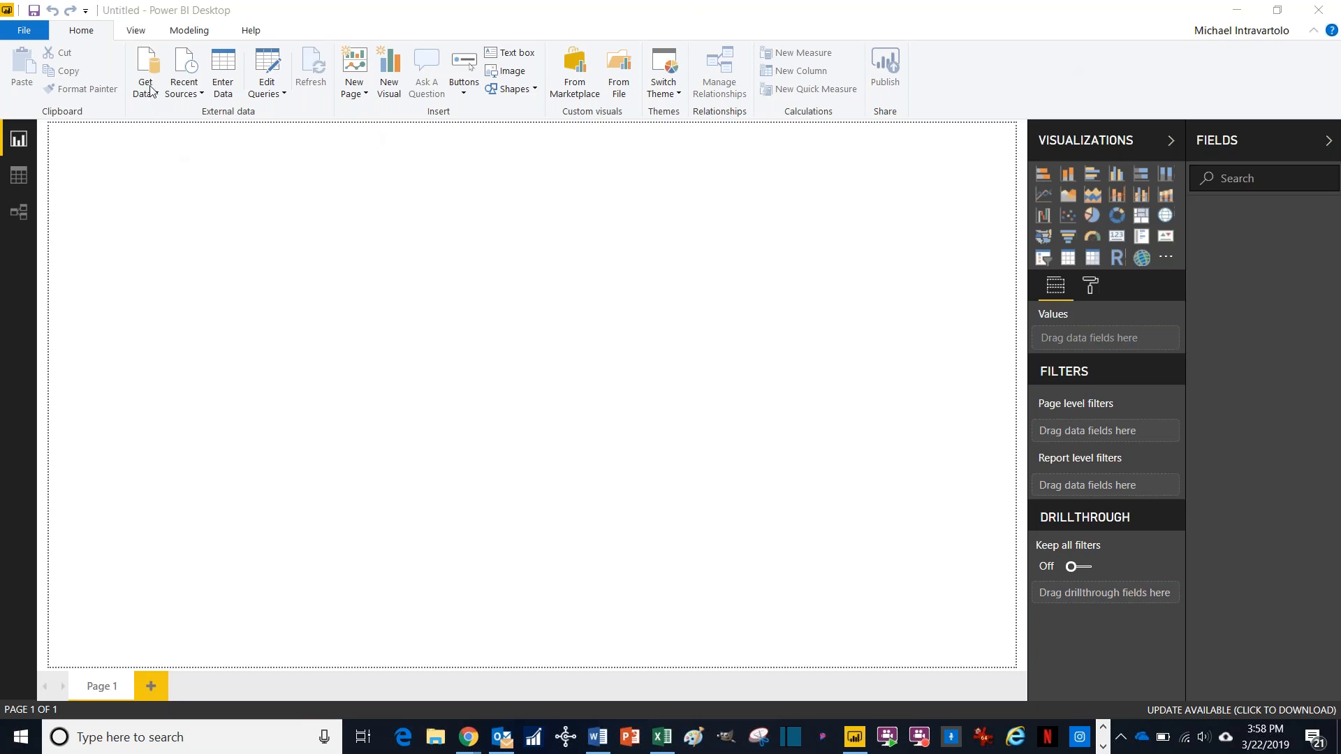
Step: Show the Get Data list of common data sources from the Home ribbon
left_click(145, 70)
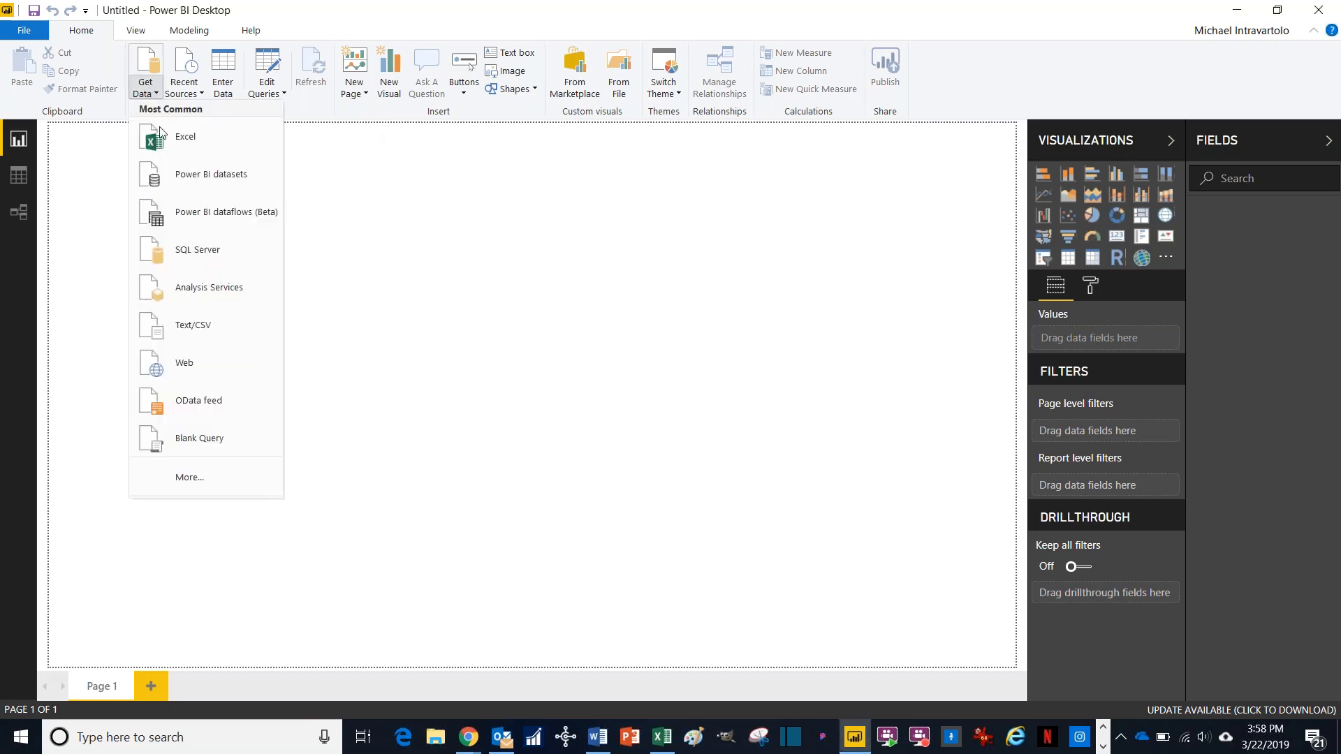
mouse_move(209, 287)
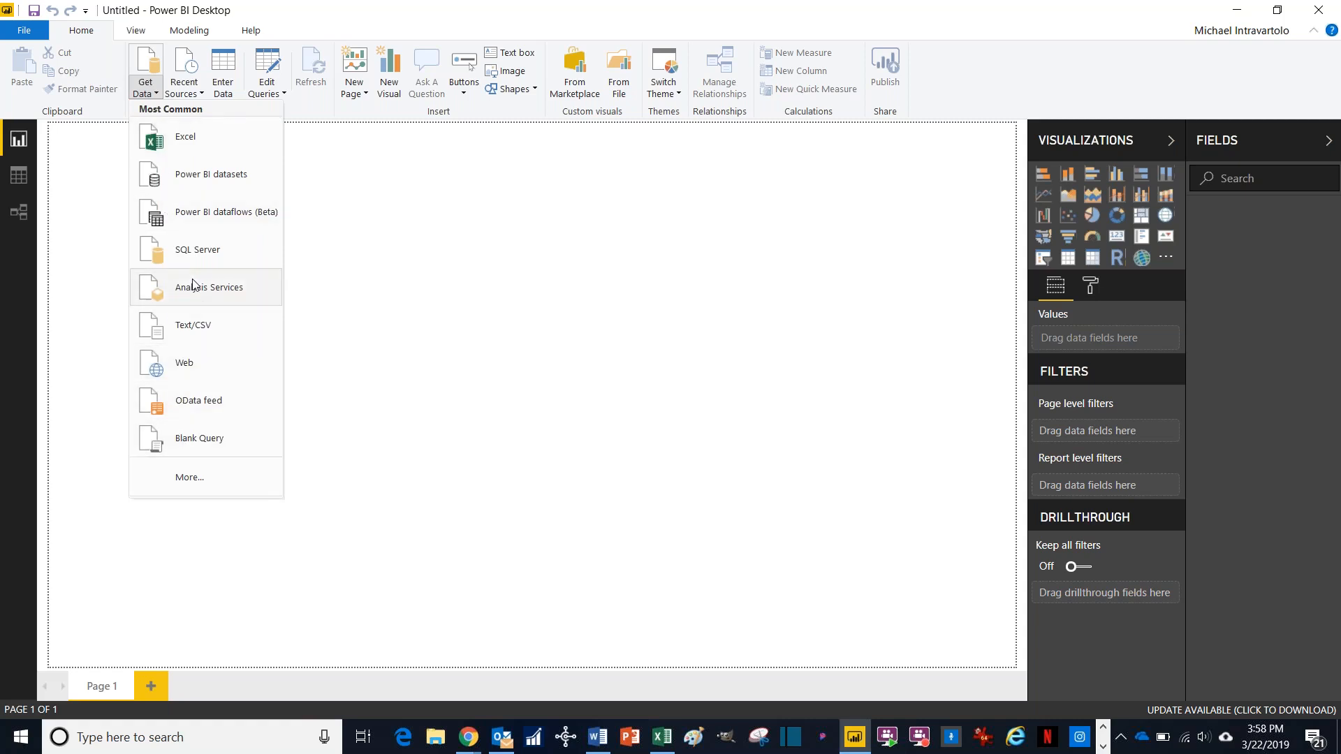
mouse_move(185, 151)
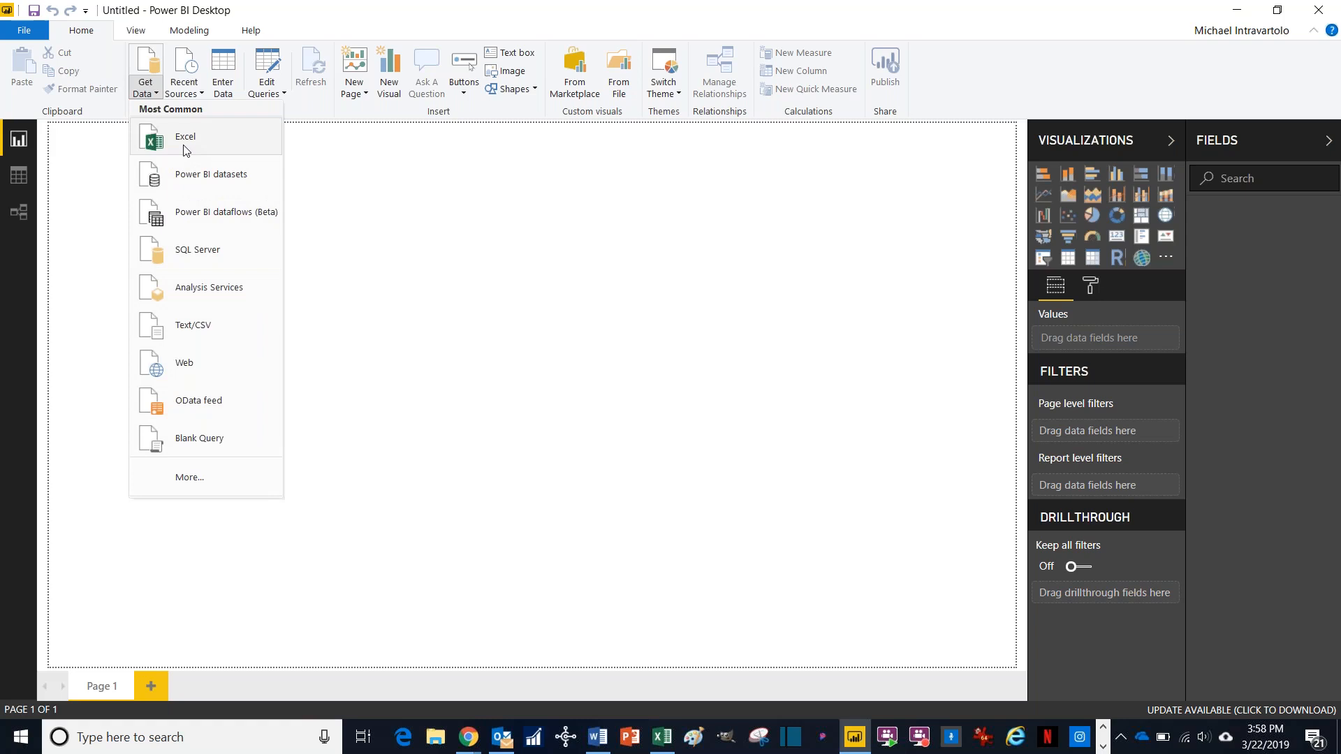
mouse_move(185, 137)
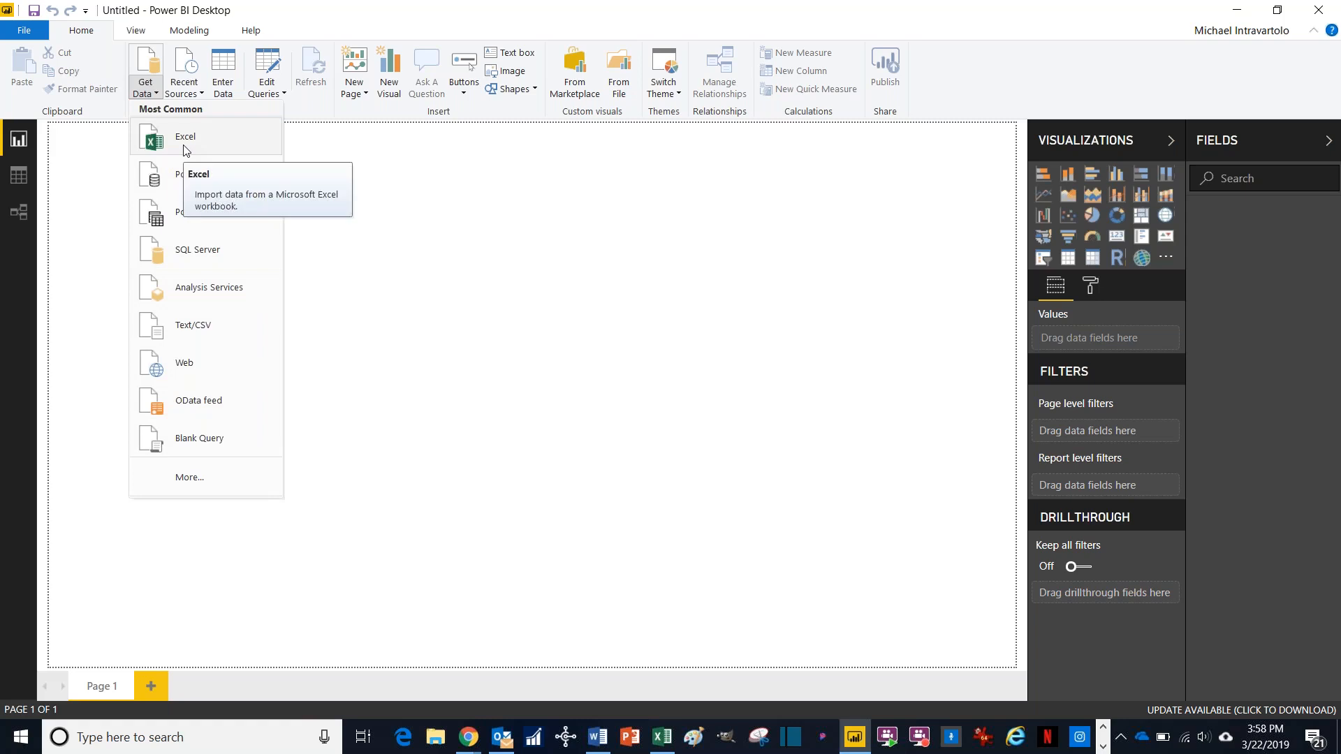
Step: Choose the Excel source and select the Financial Sample workbook for import
left_click(185, 137)
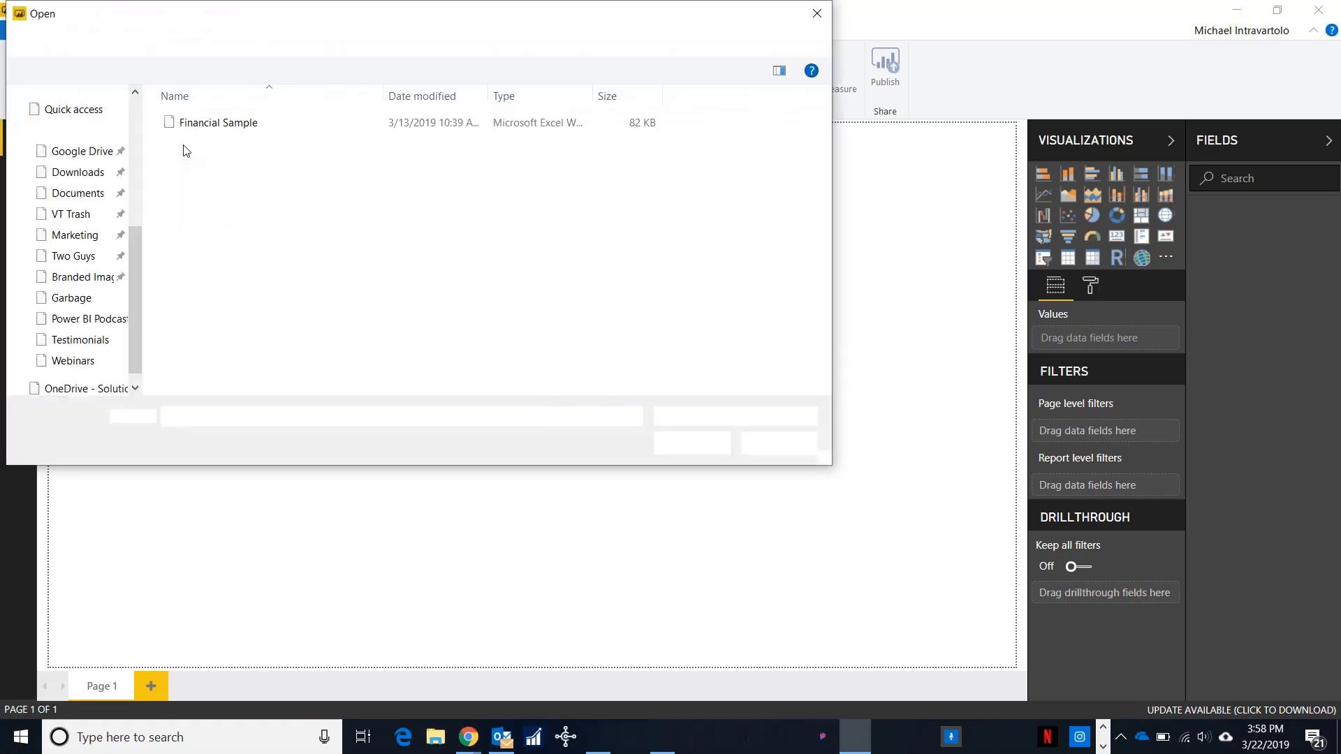
left_click(218, 123)
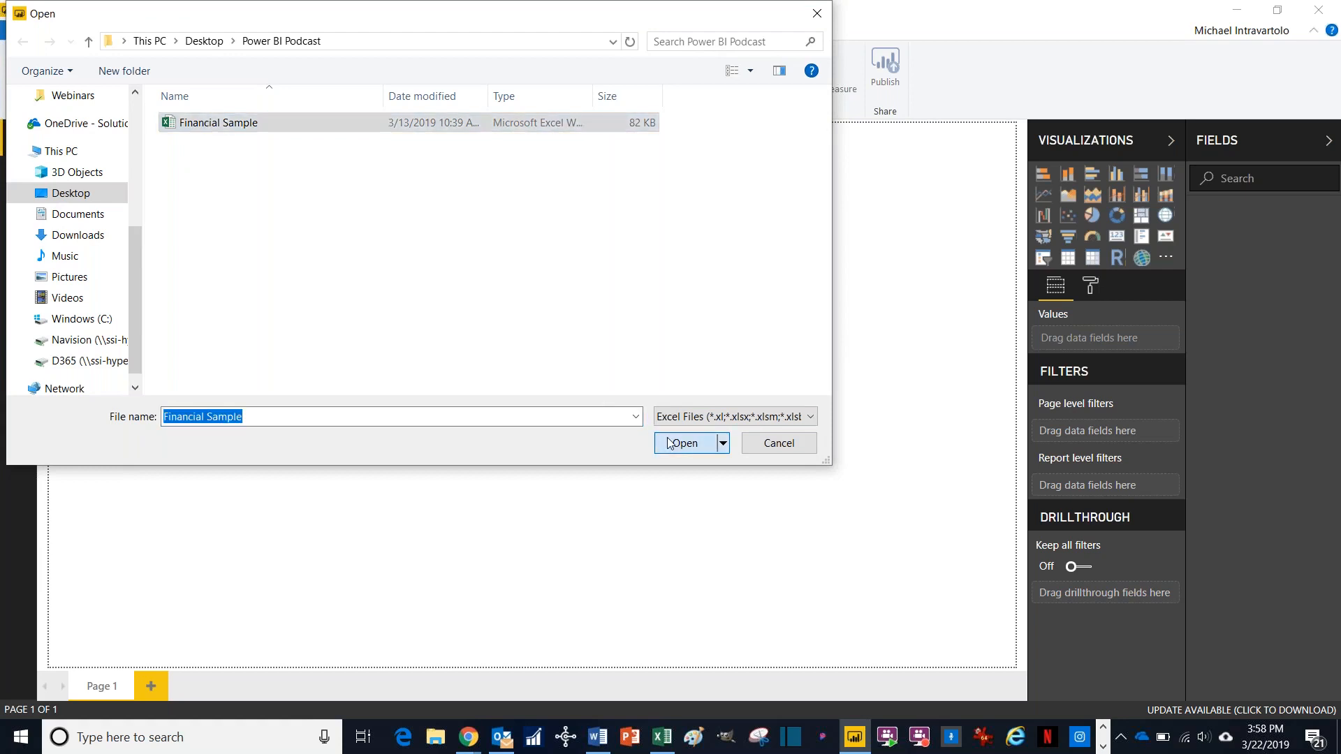
left_click(683, 443)
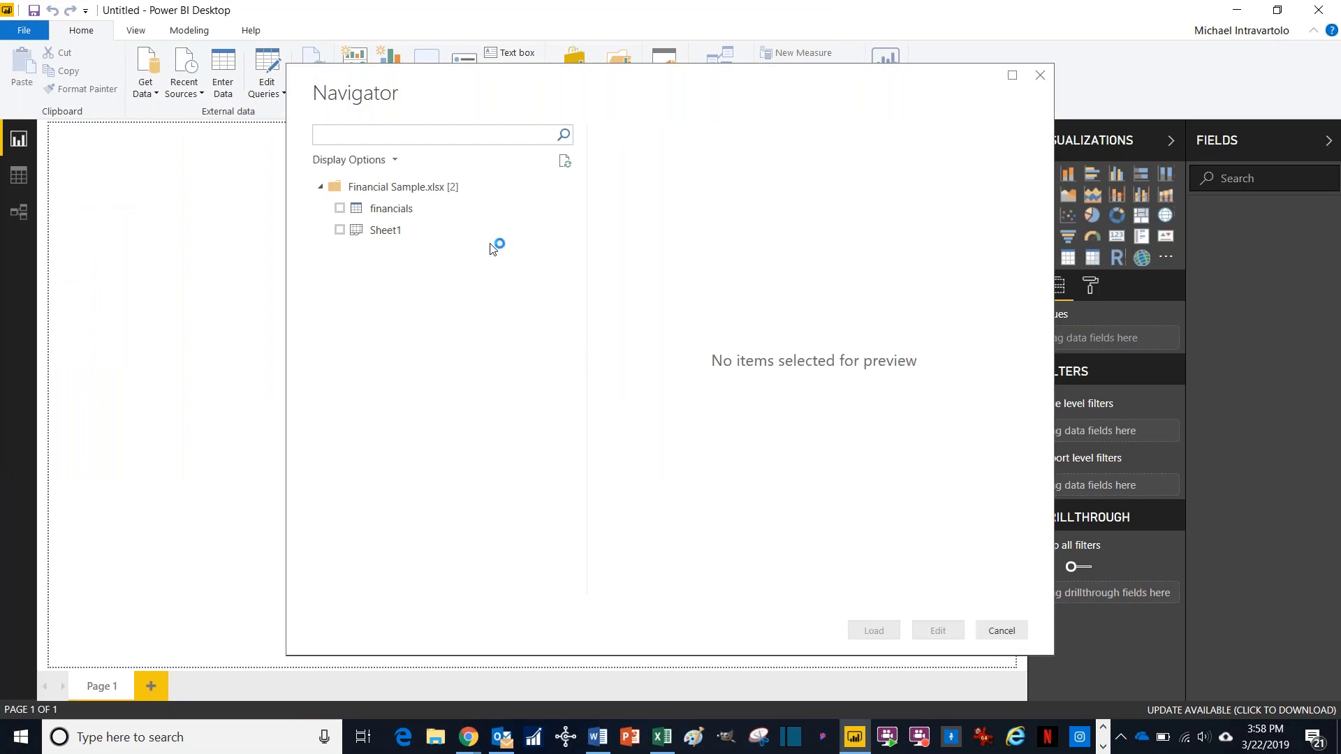
Step: Load the financials table from the Navigator into the report
left_click(340, 208)
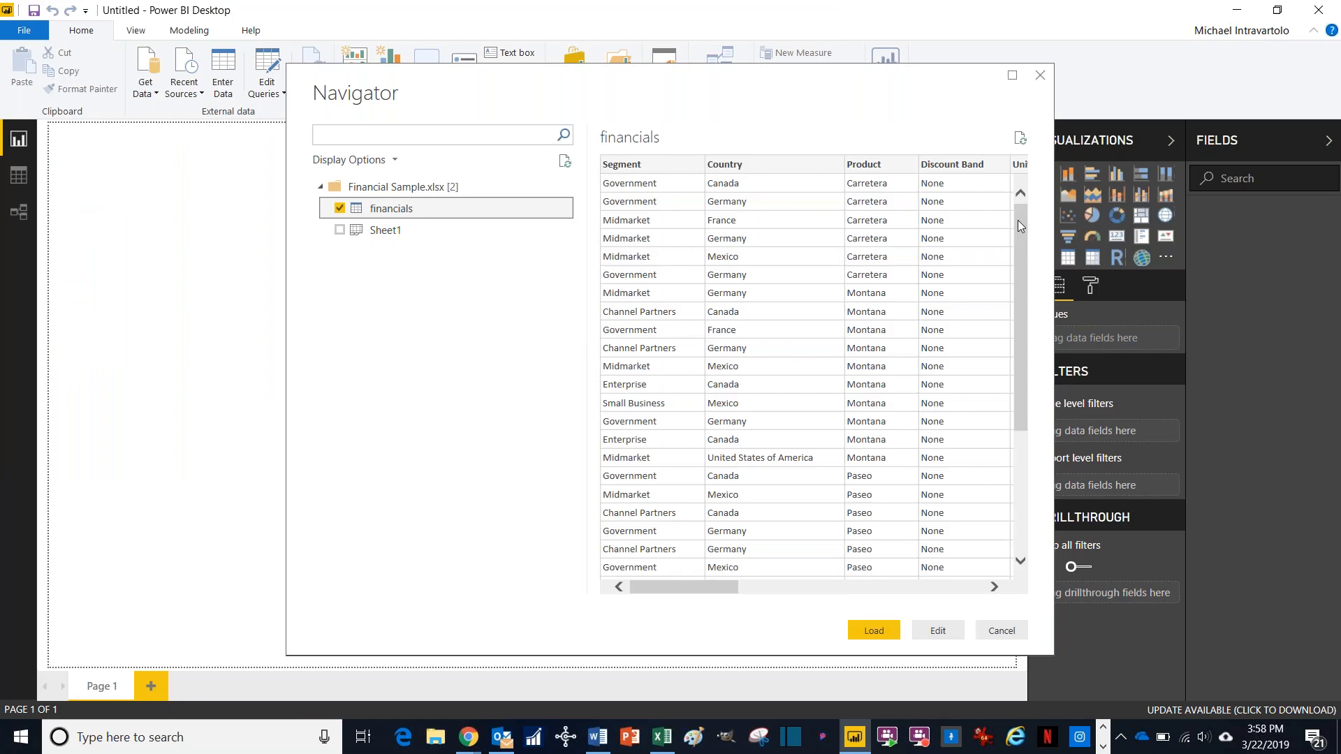
scroll("down", 3)
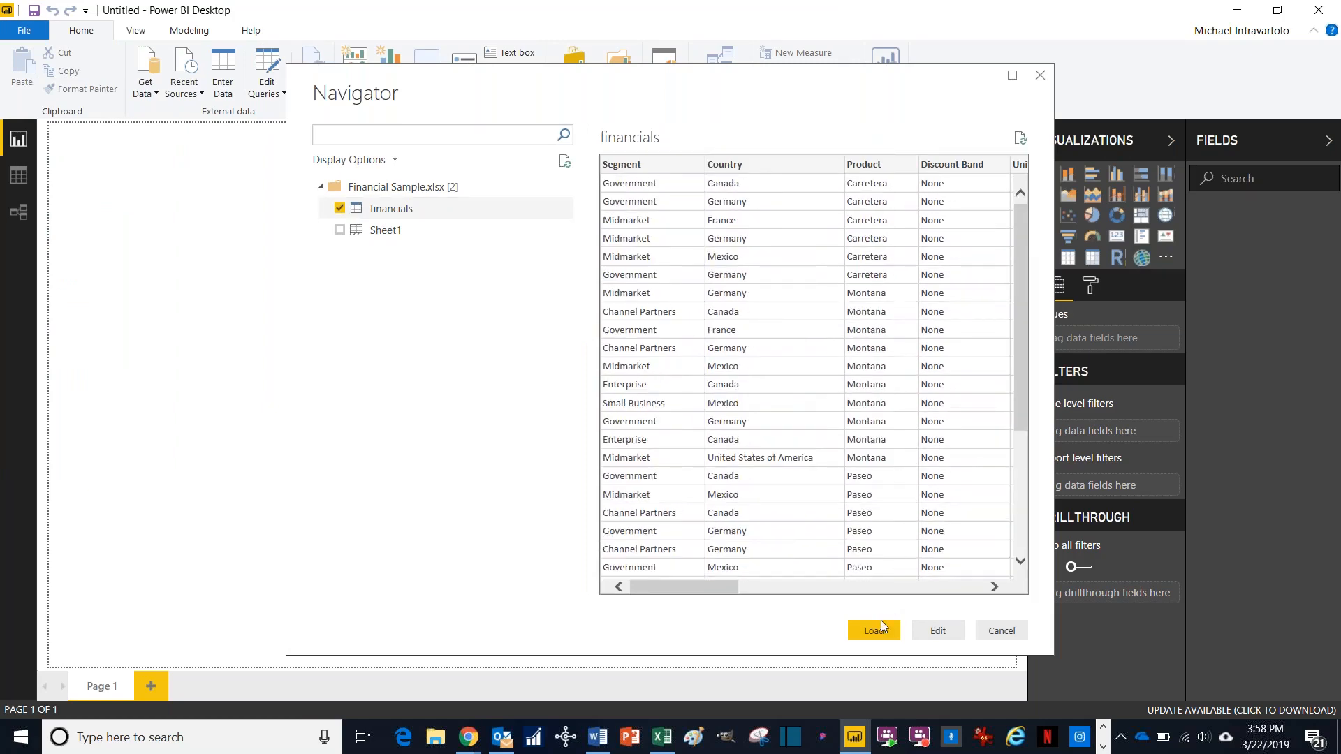
left_click(873, 630)
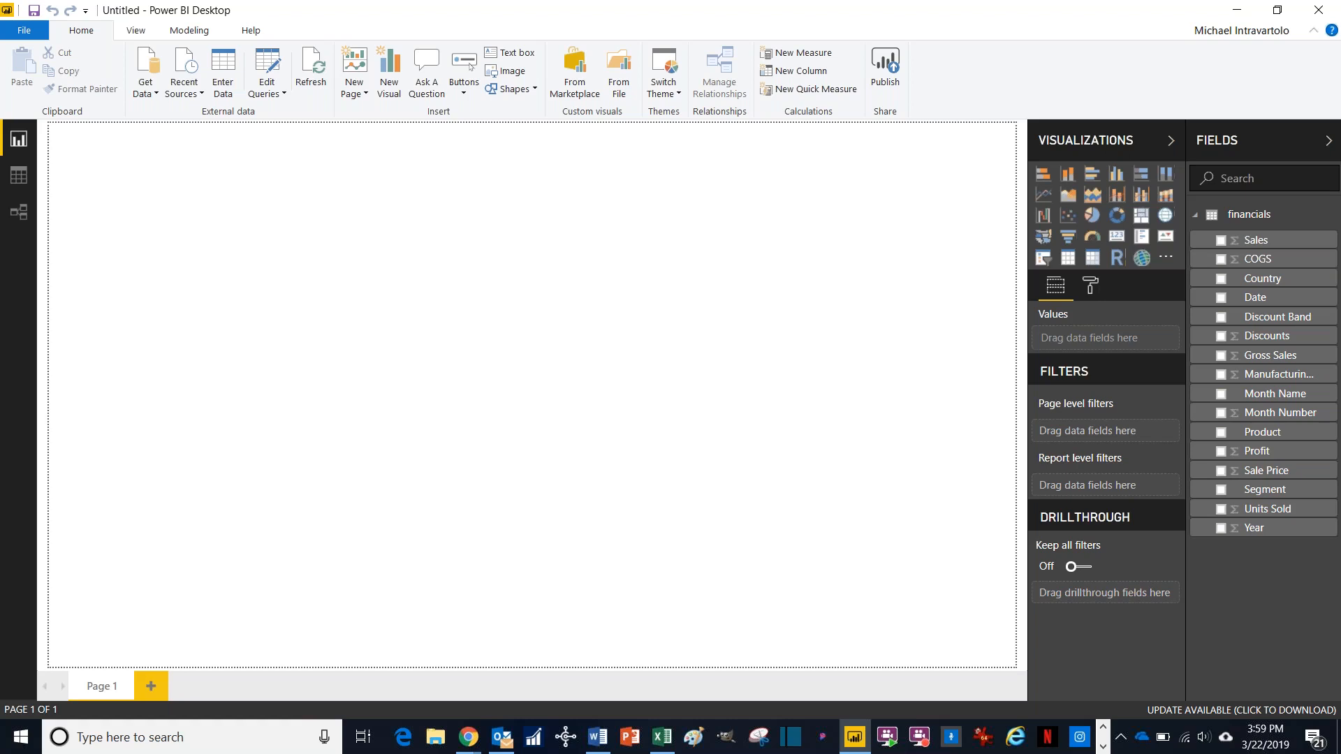
mouse_move(733, 485)
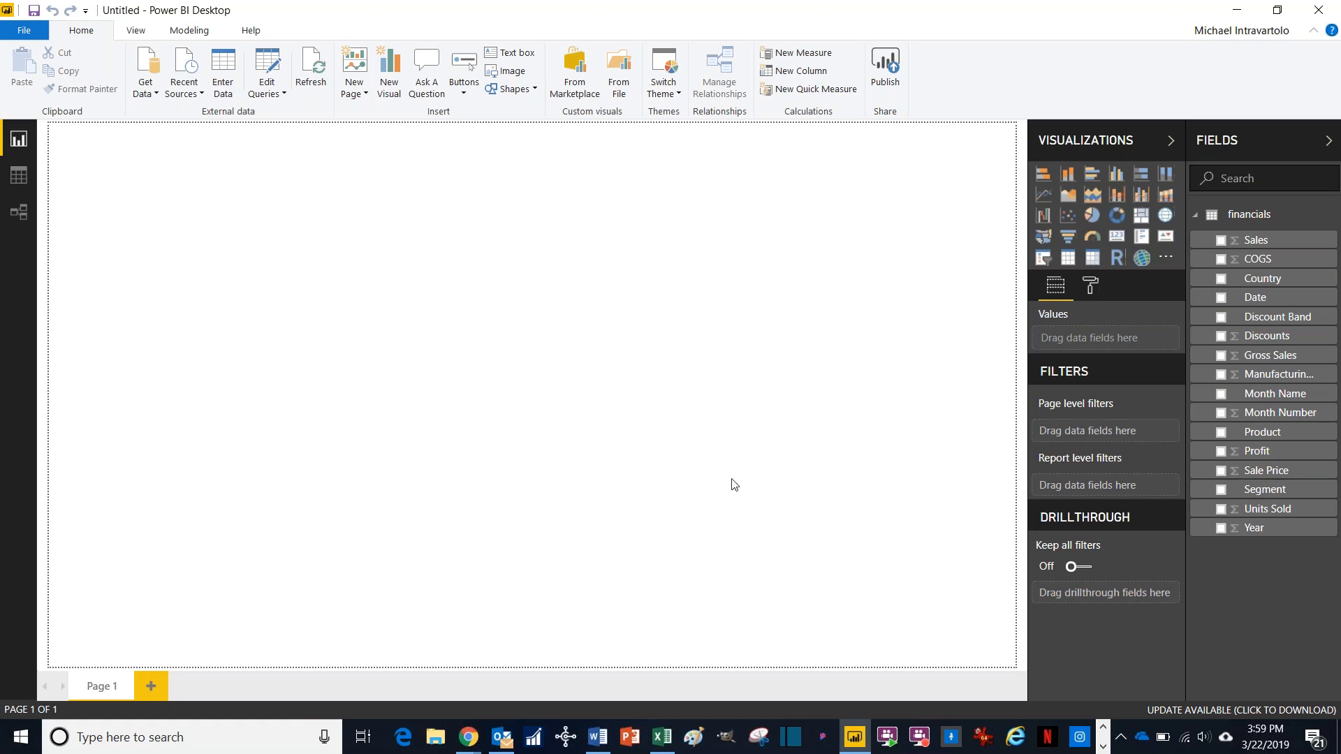
mouse_move(75, 200)
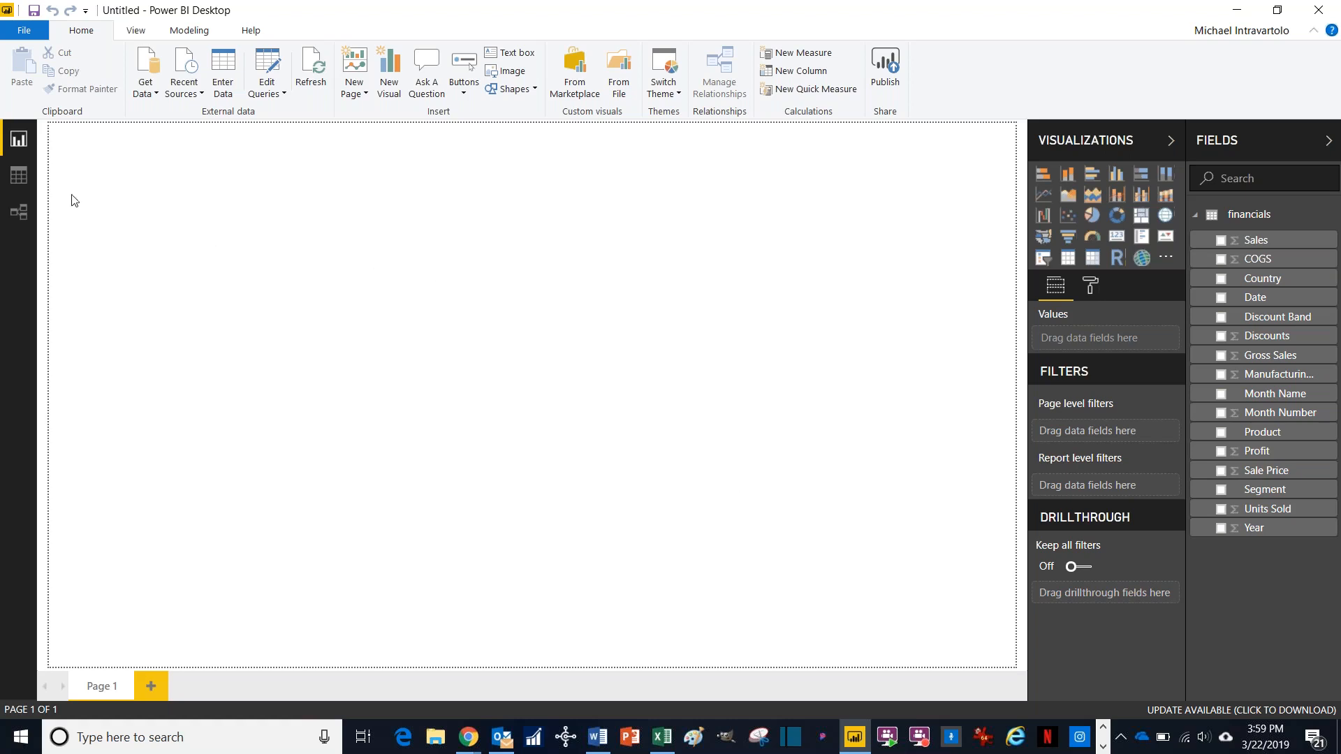
mouse_move(18, 175)
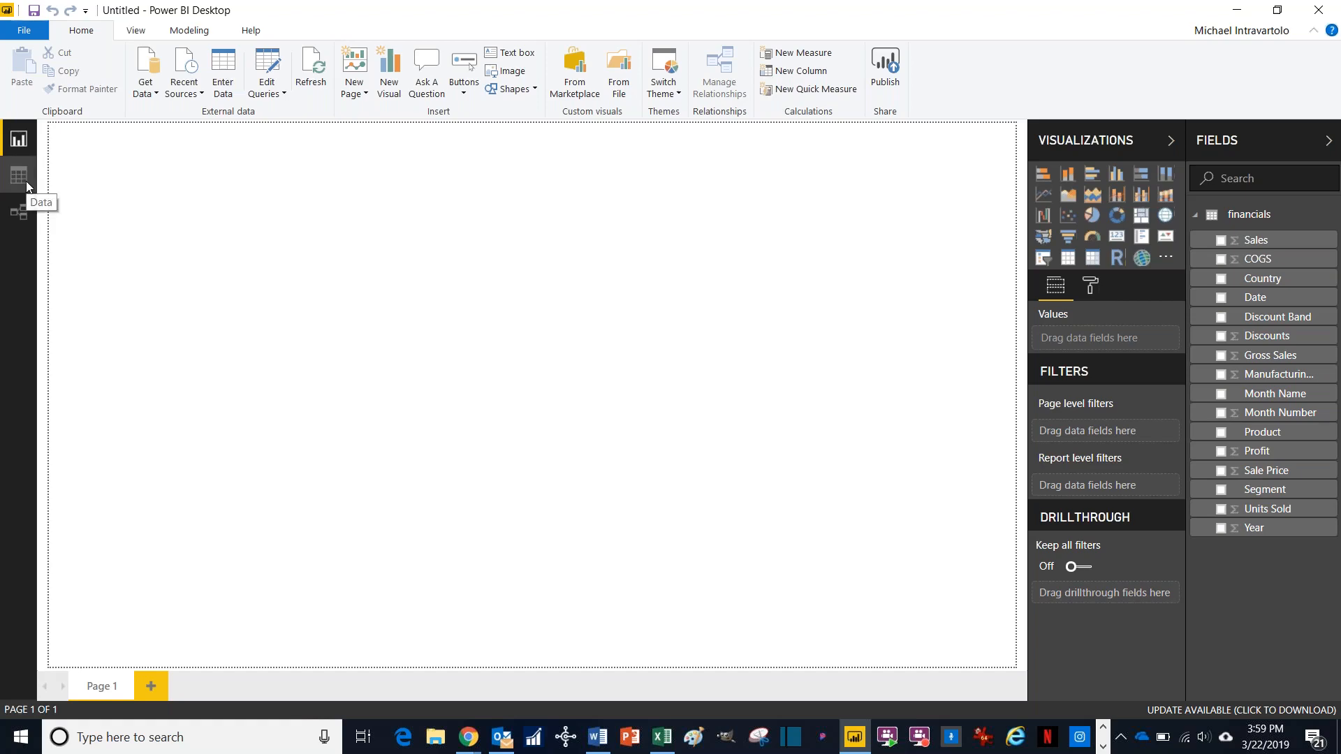
left_click(18, 177)
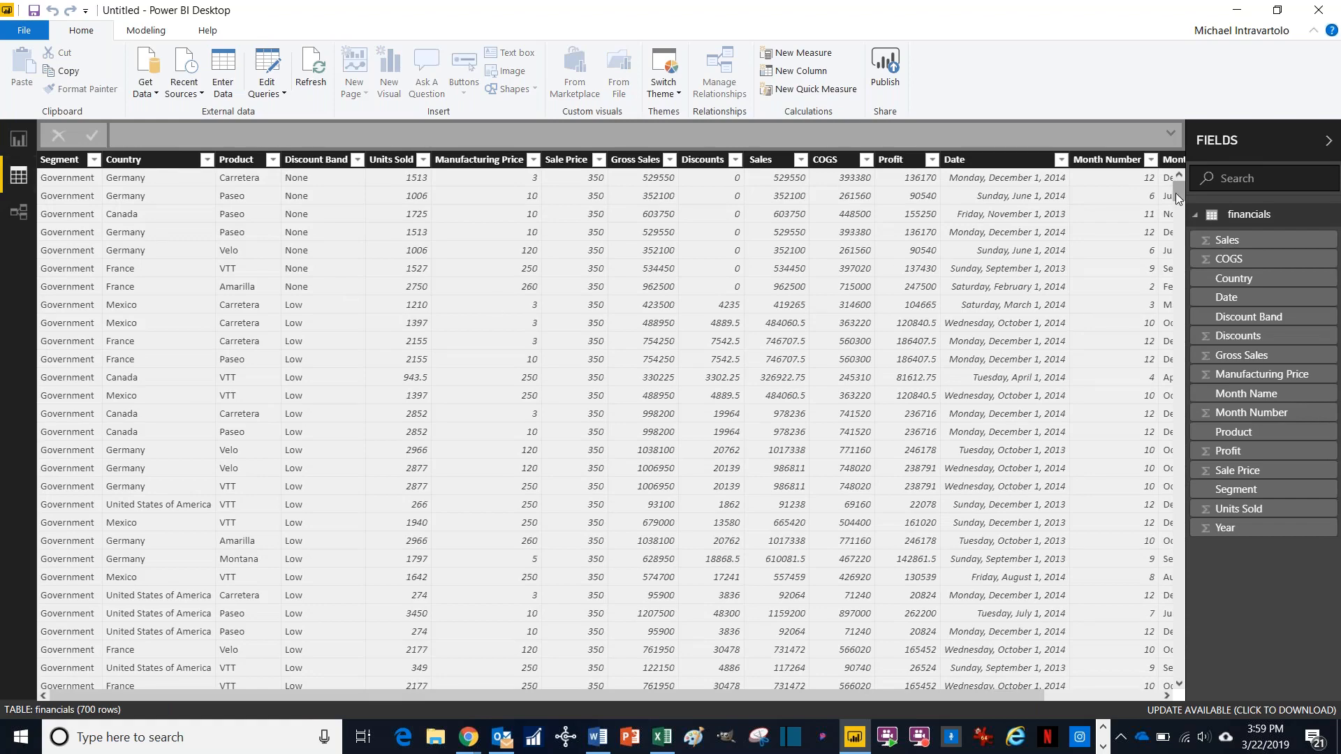
left_click_drag(1177, 197, 1178, 239)
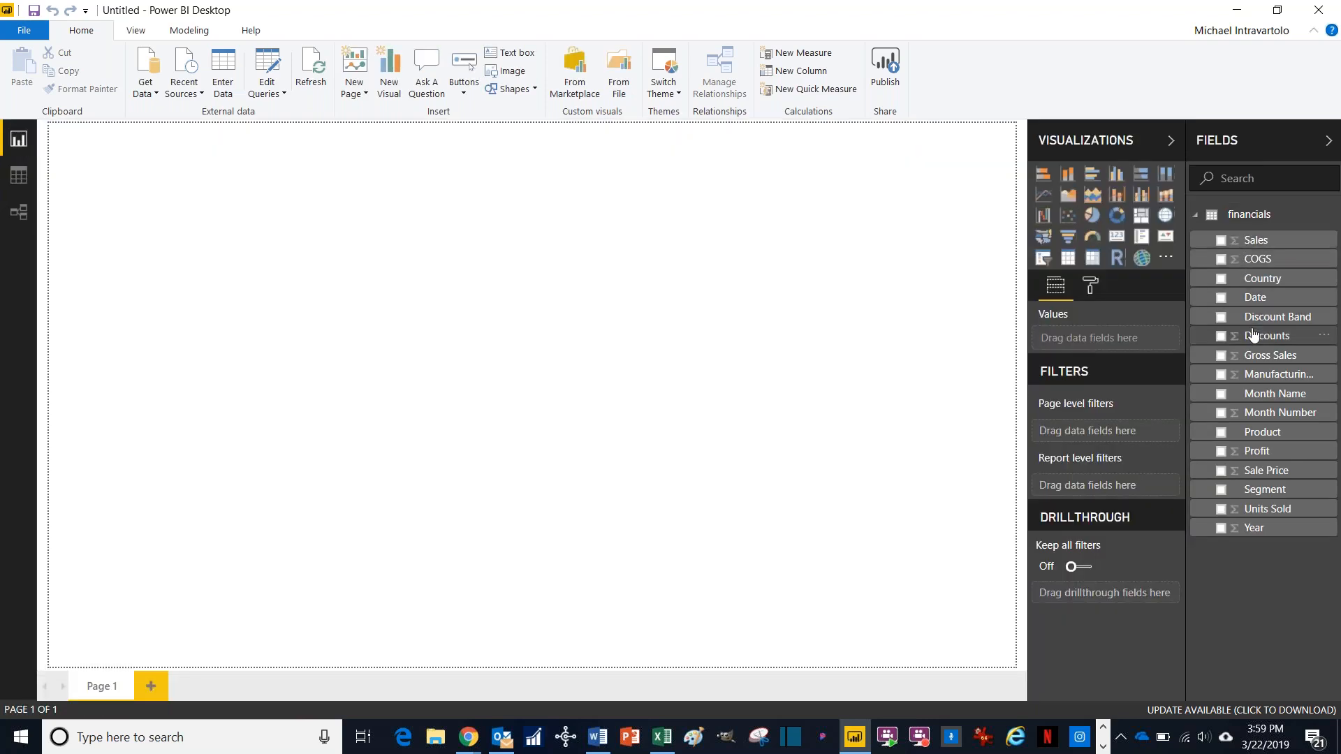
mouse_move(1254, 383)
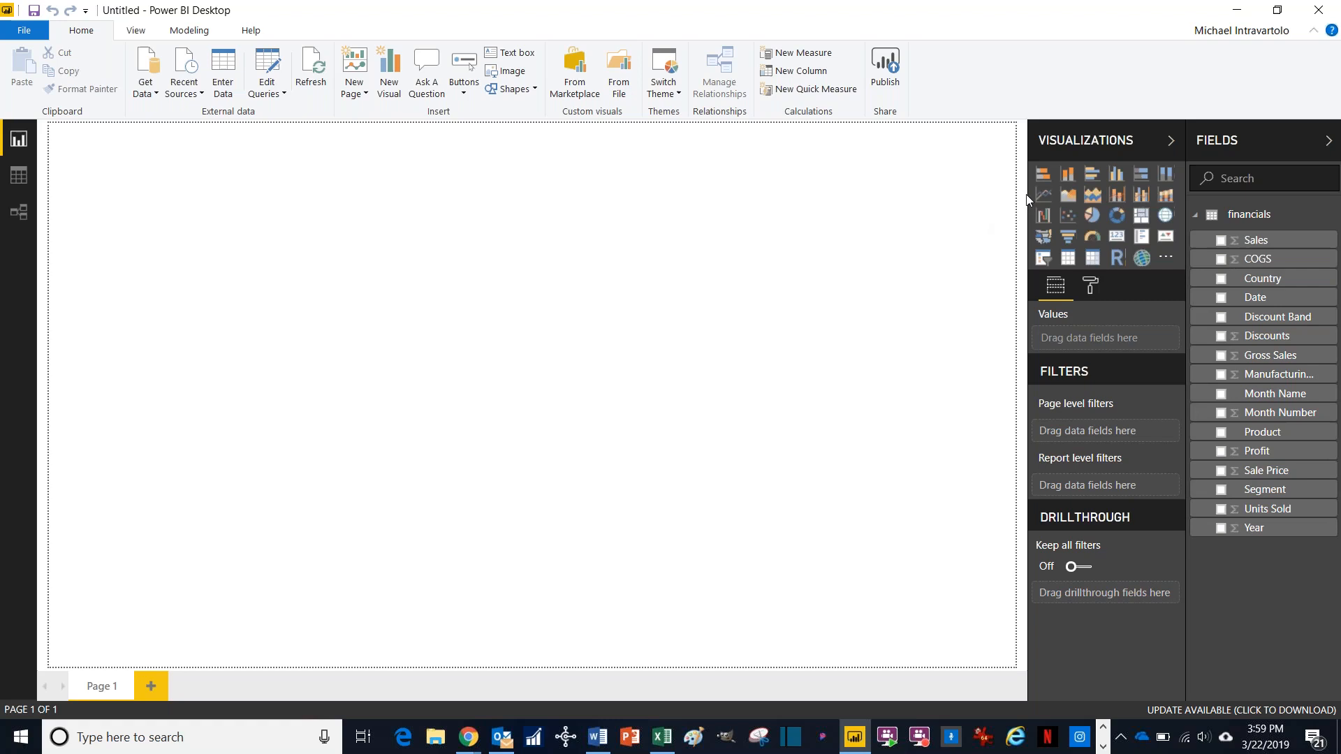
mouse_move(1066, 175)
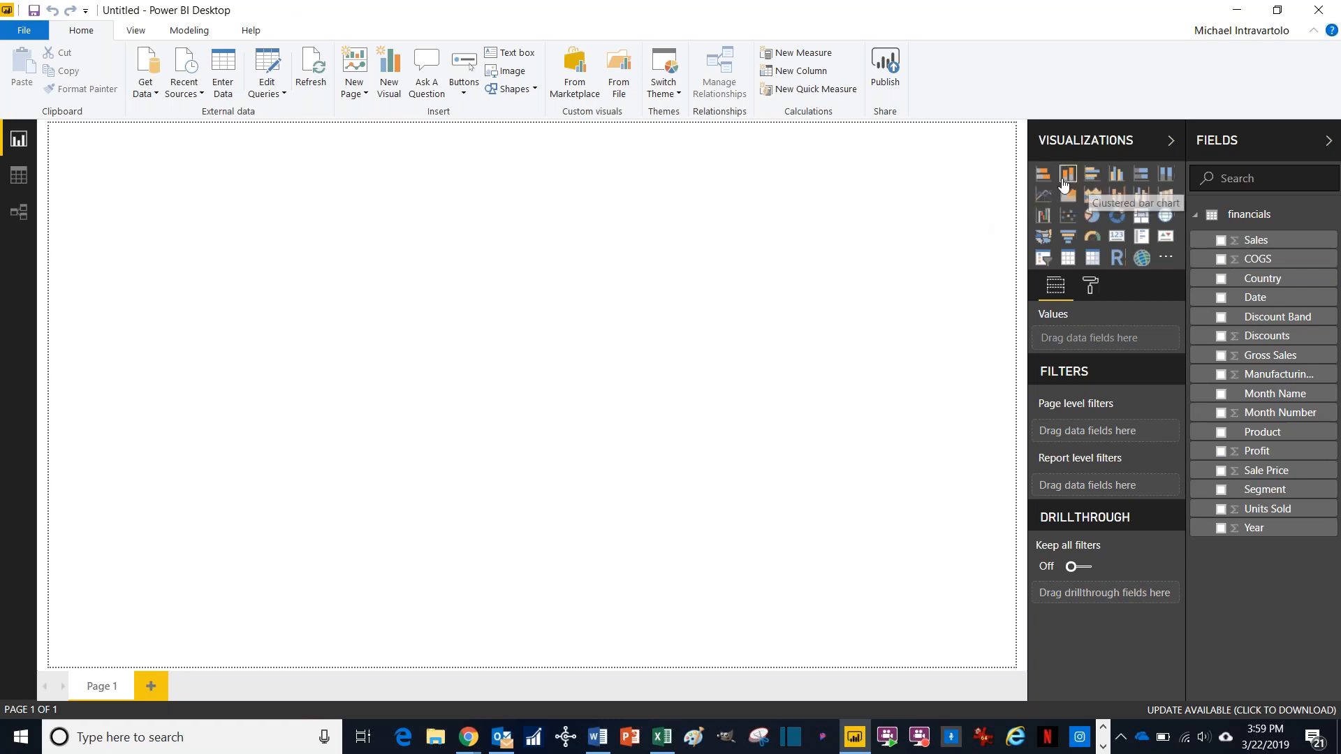
mouse_move(1043, 174)
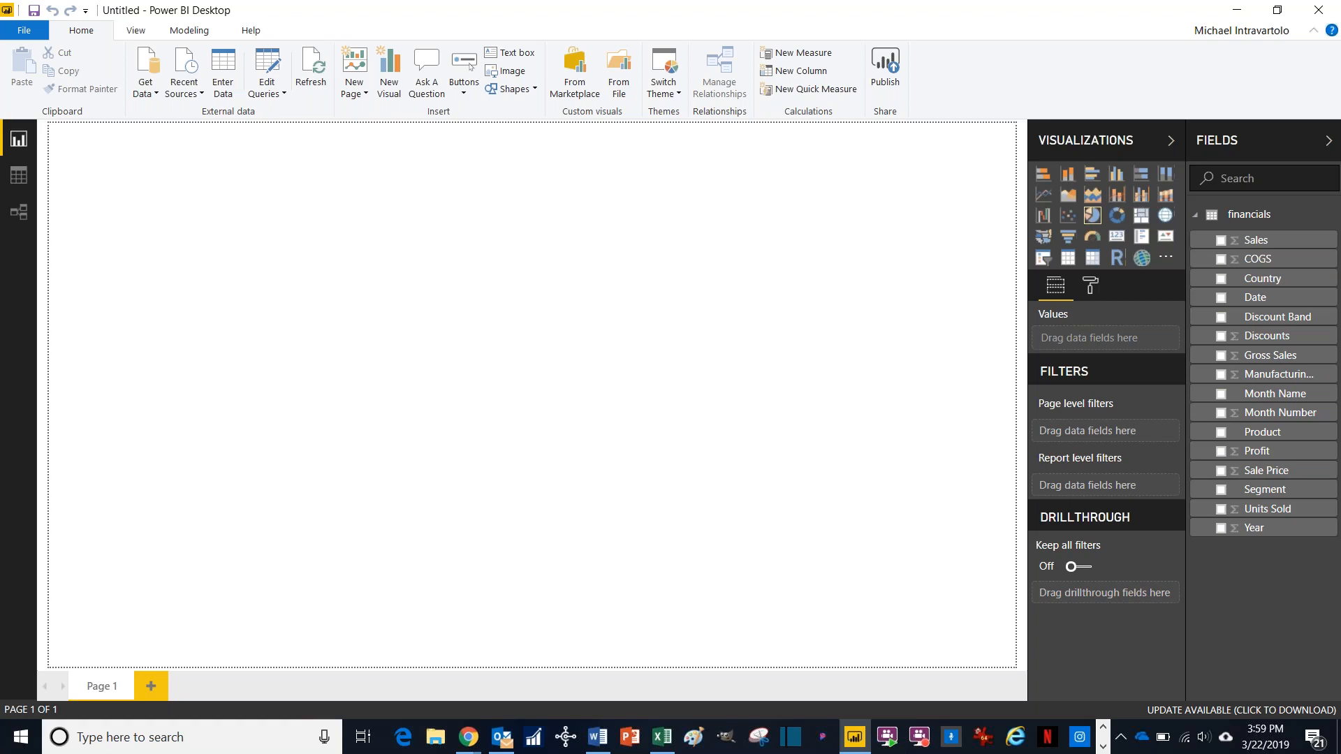
mouse_move(1092, 215)
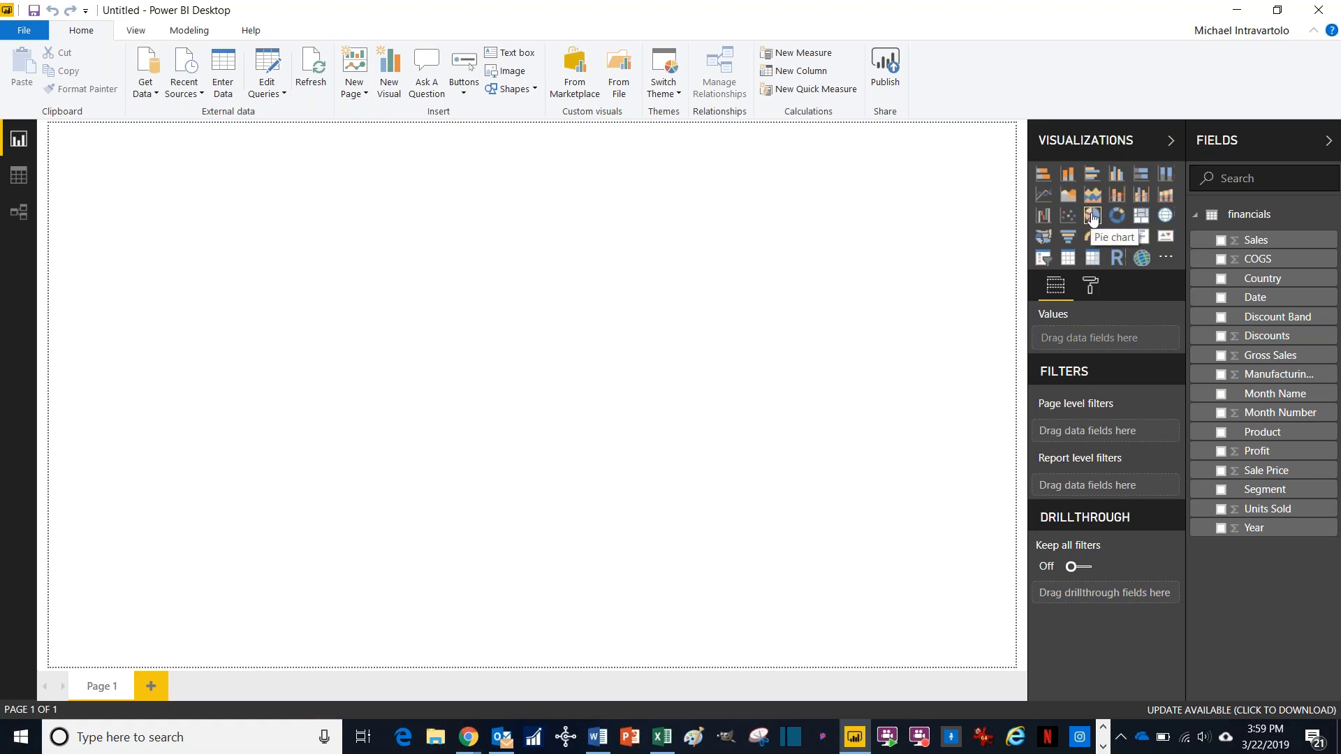
mouse_move(1118, 196)
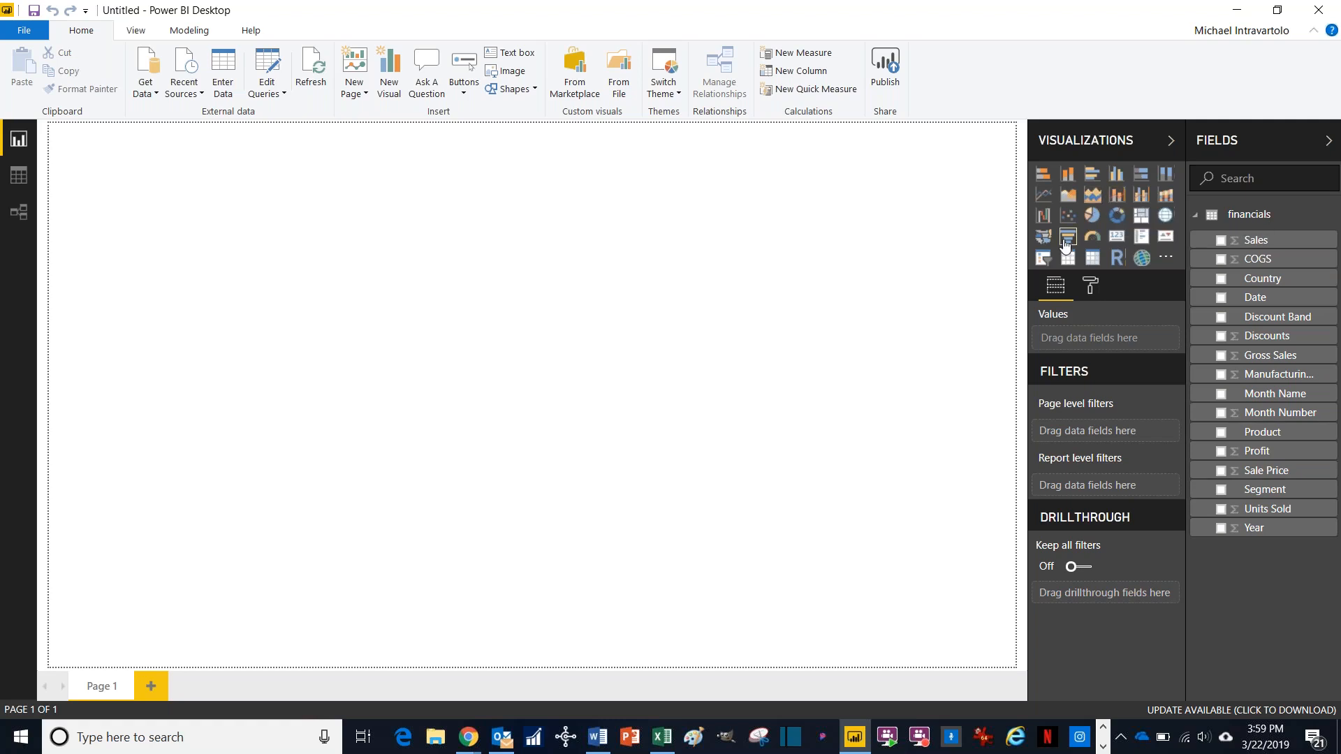
mouse_move(1045, 259)
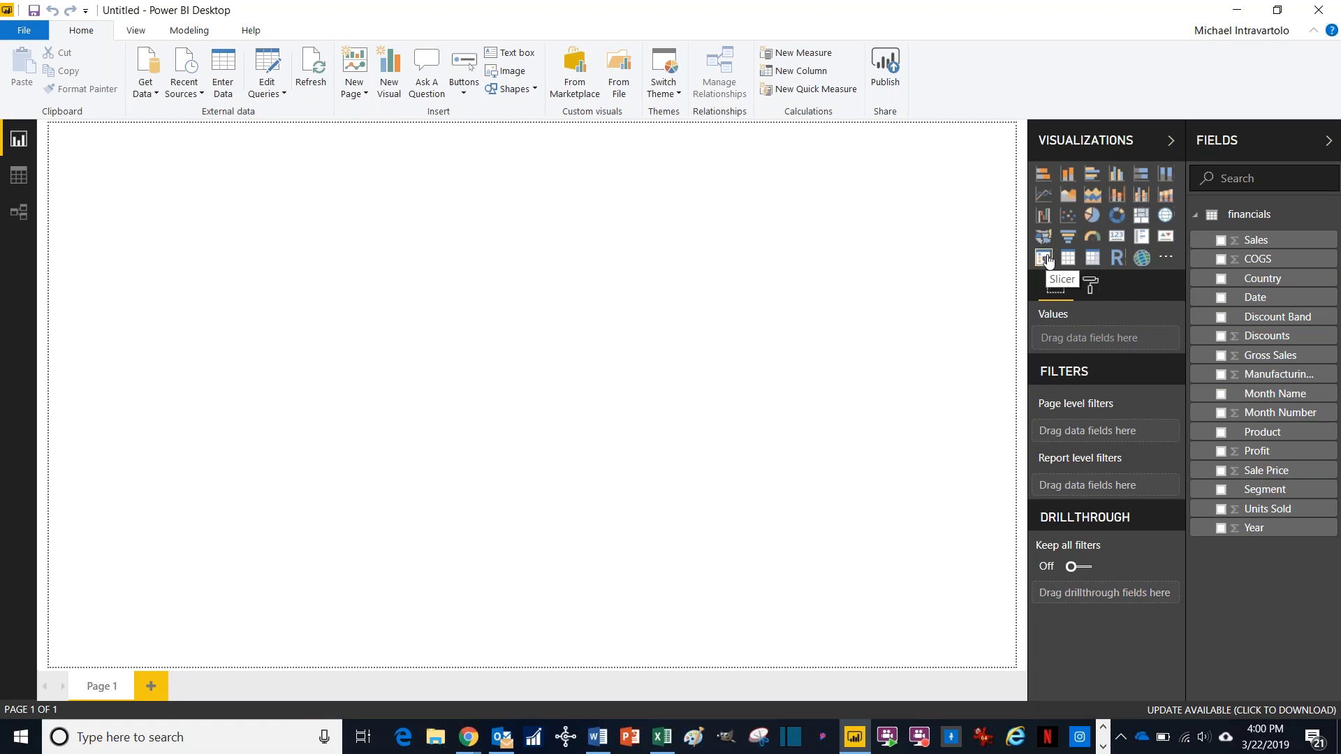
Step: Add a new slicer visual to the report page for the Month Name field
left_click(1044, 257)
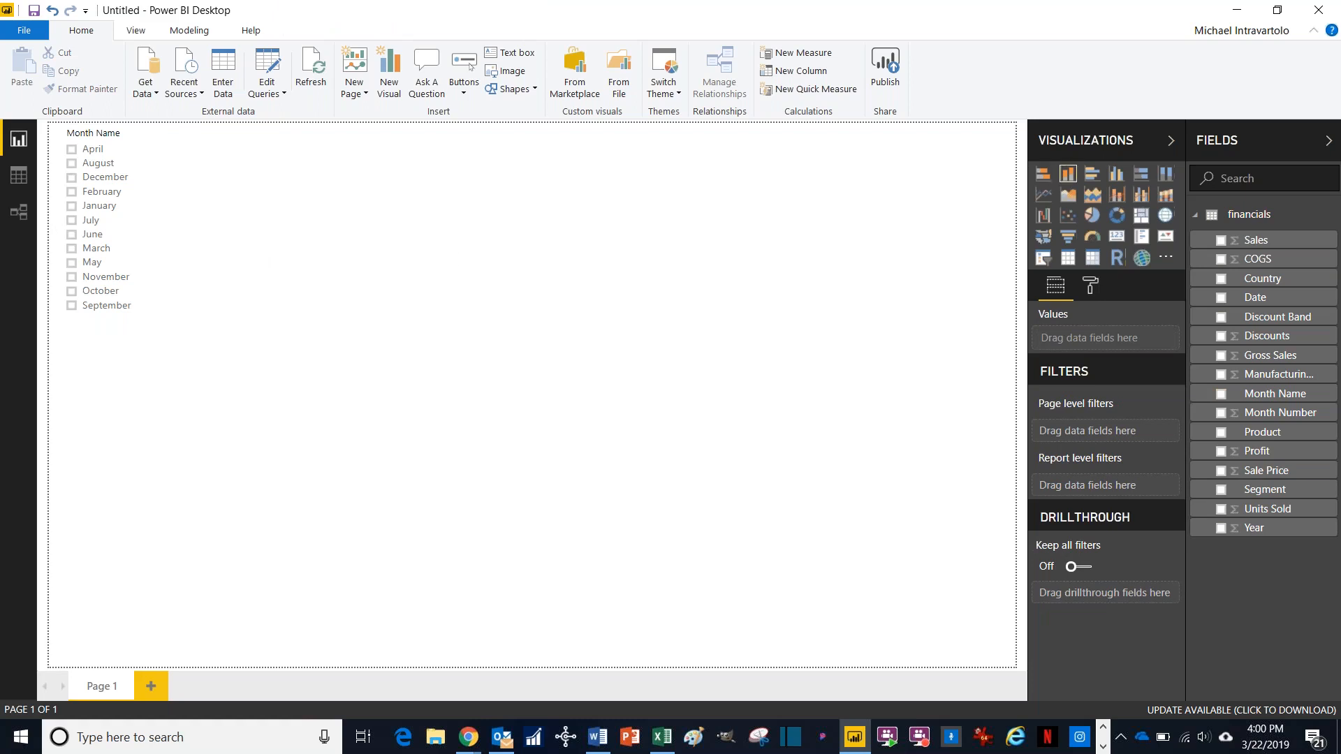
mouse_move(1067, 173)
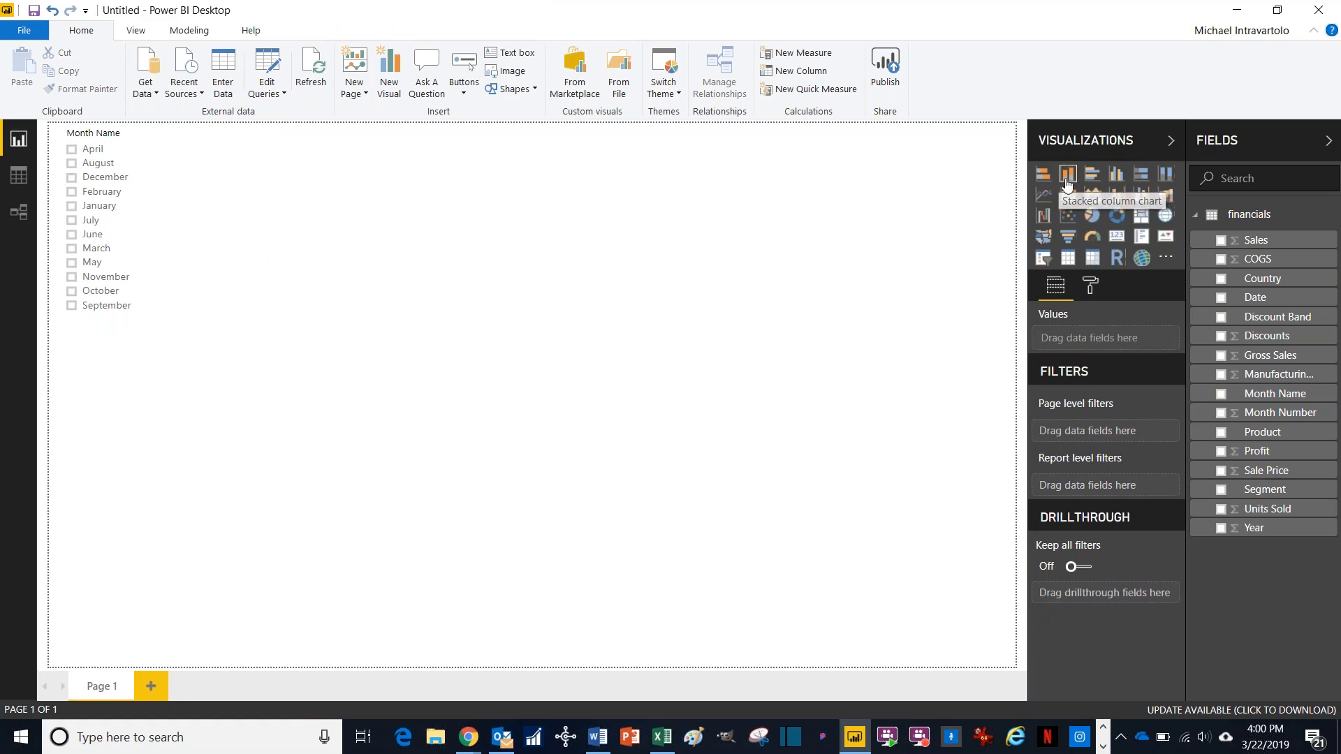
Step: Add a stacked column chart with Product on the axis and Sale Price as values
left_click(1067, 175)
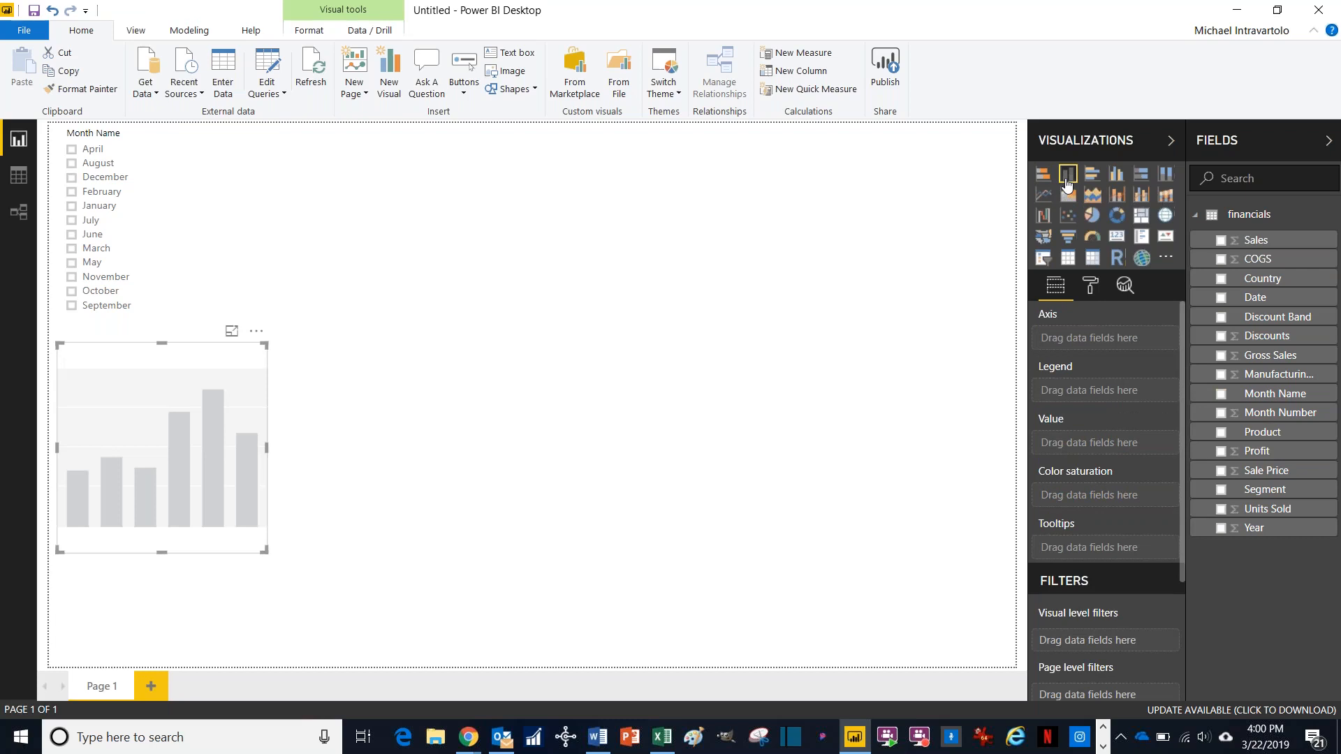
mouse_move(1104, 214)
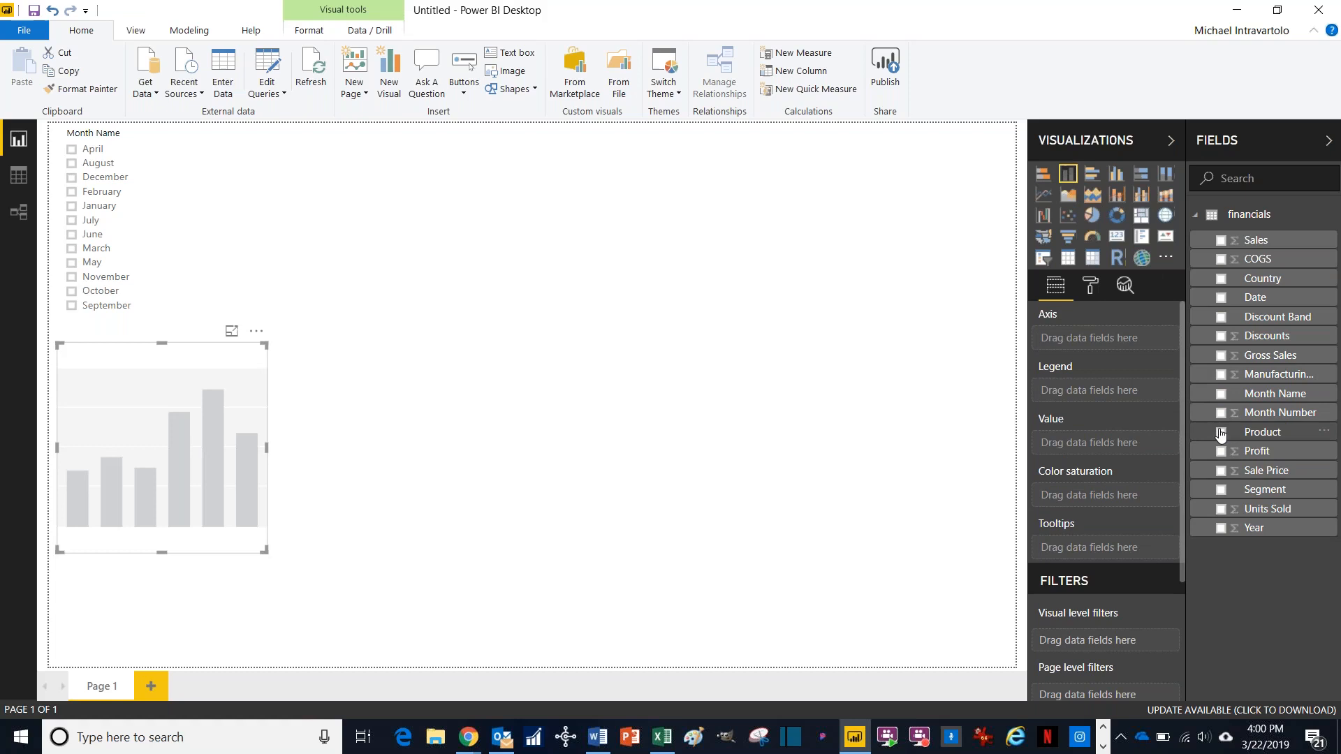
left_click(1221, 431)
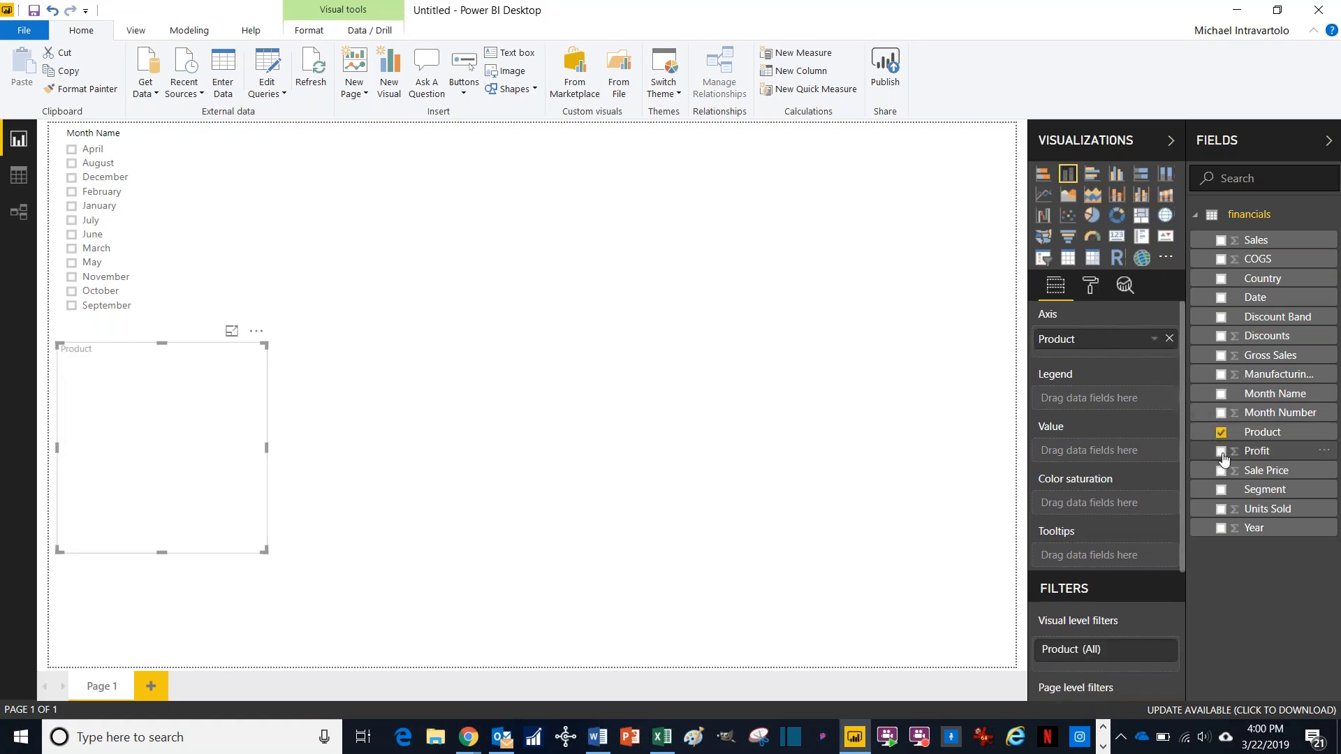
left_click(1222, 471)
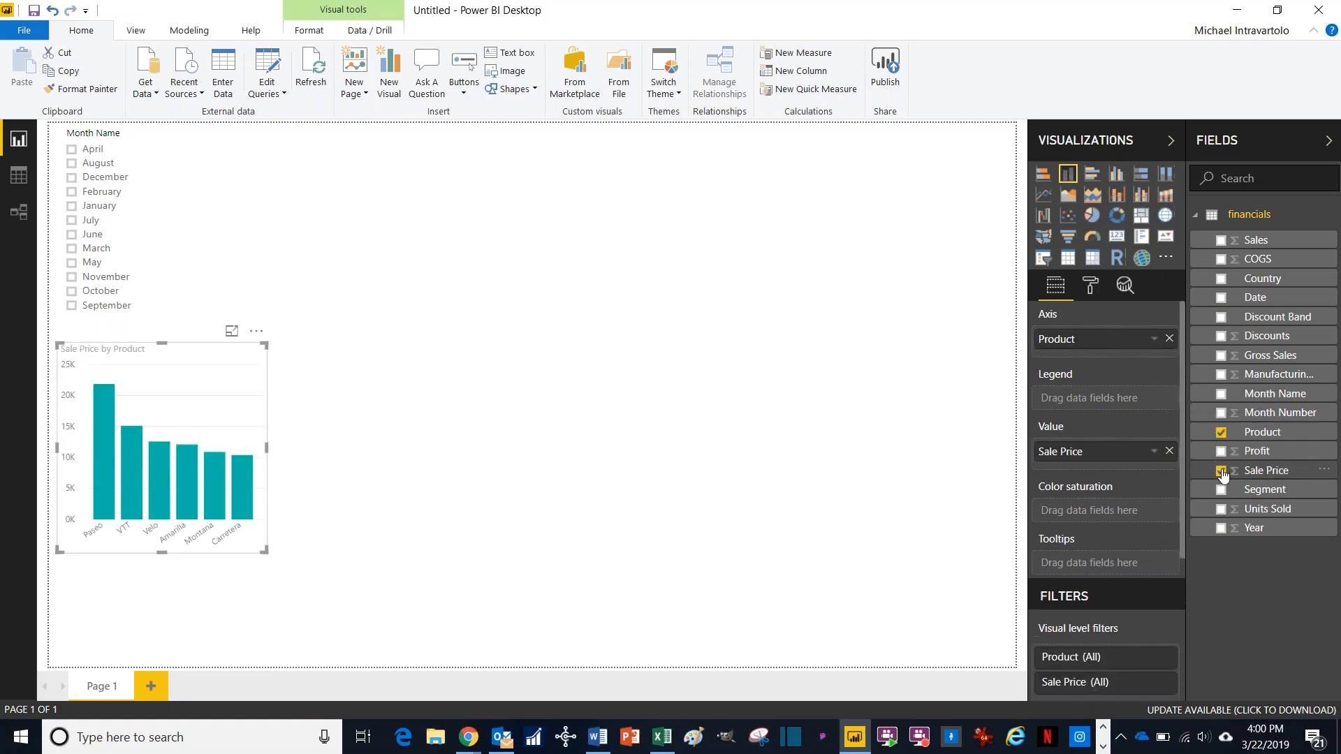
left_click(1221, 471)
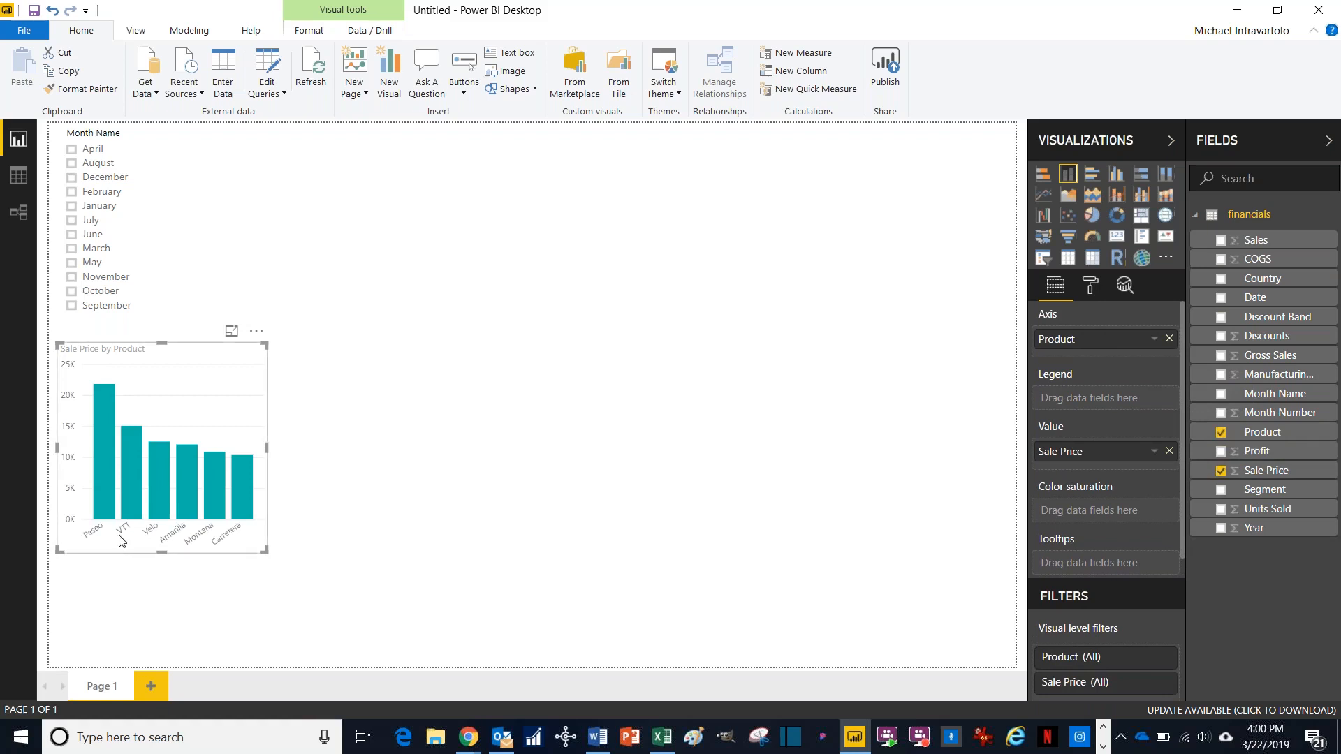
mouse_move(388, 498)
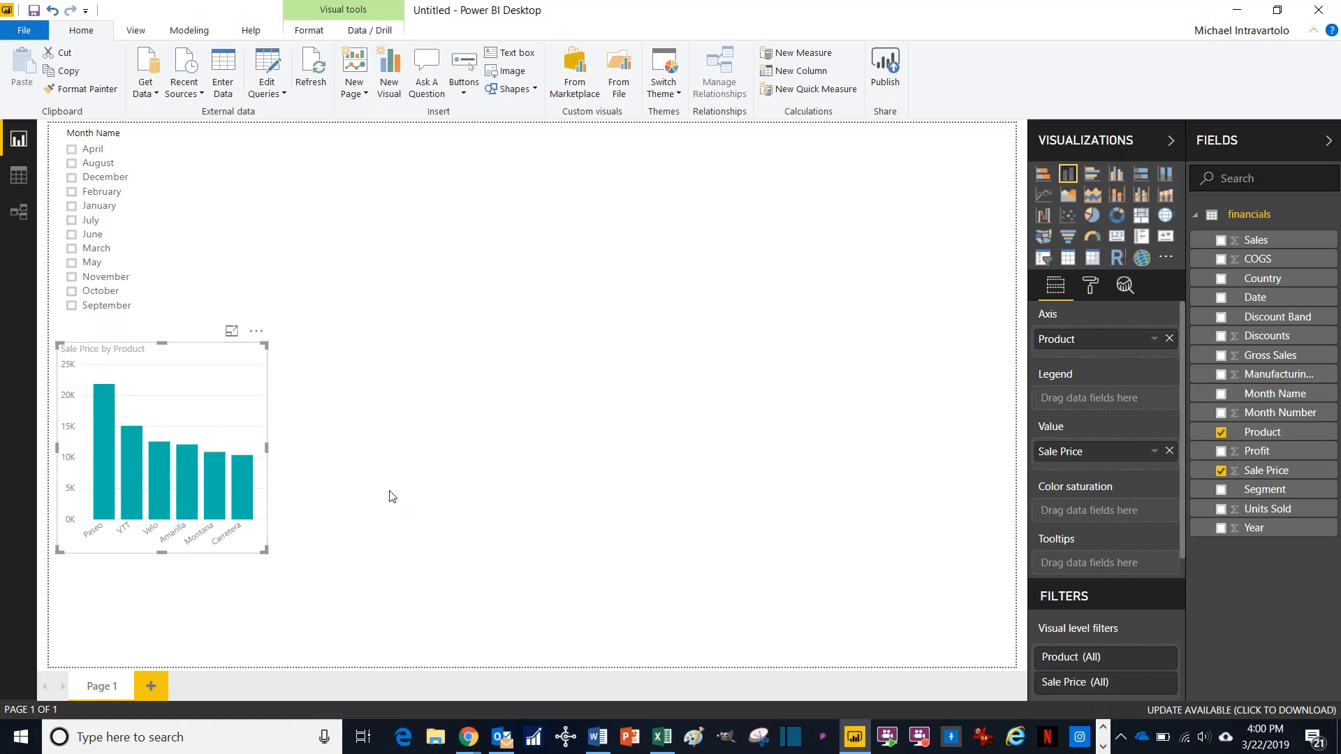
mouse_move(158, 481)
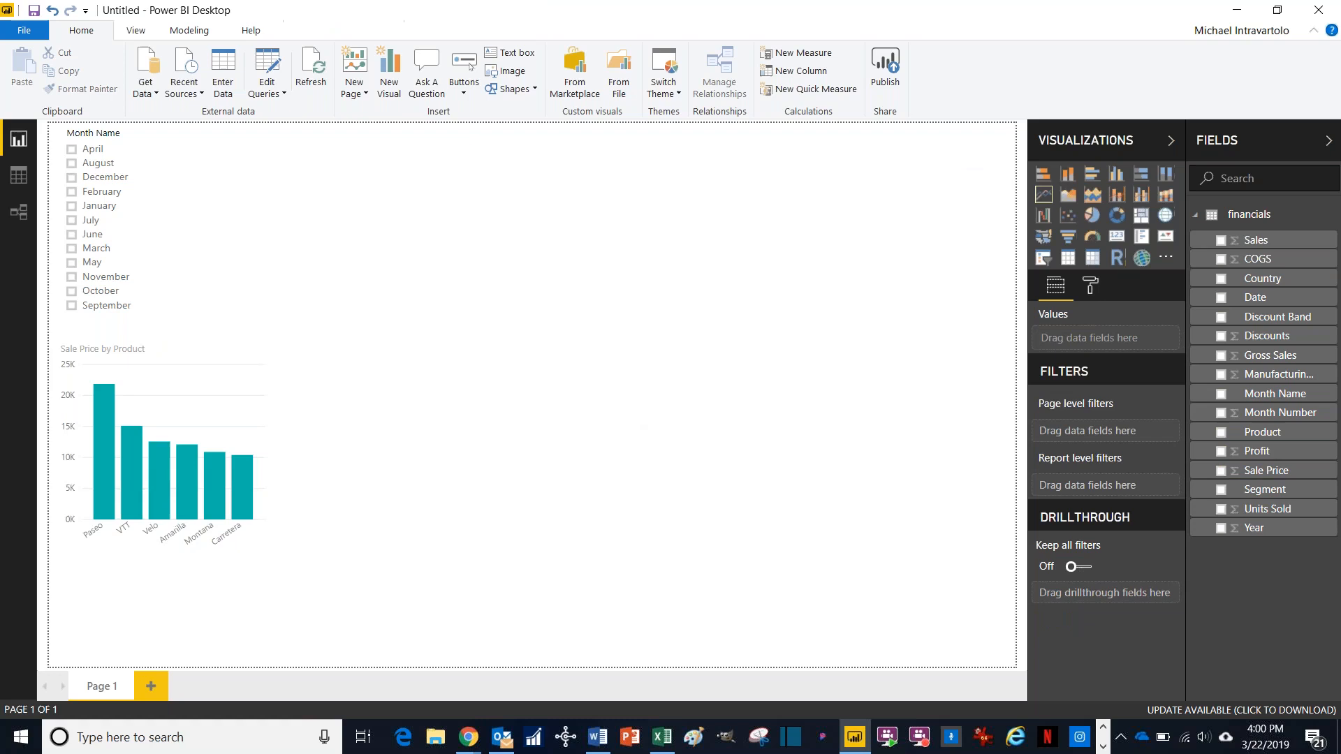
Step: Add an empty pie chart, enlarge it and leave it selected for fields
left_click(1093, 215)
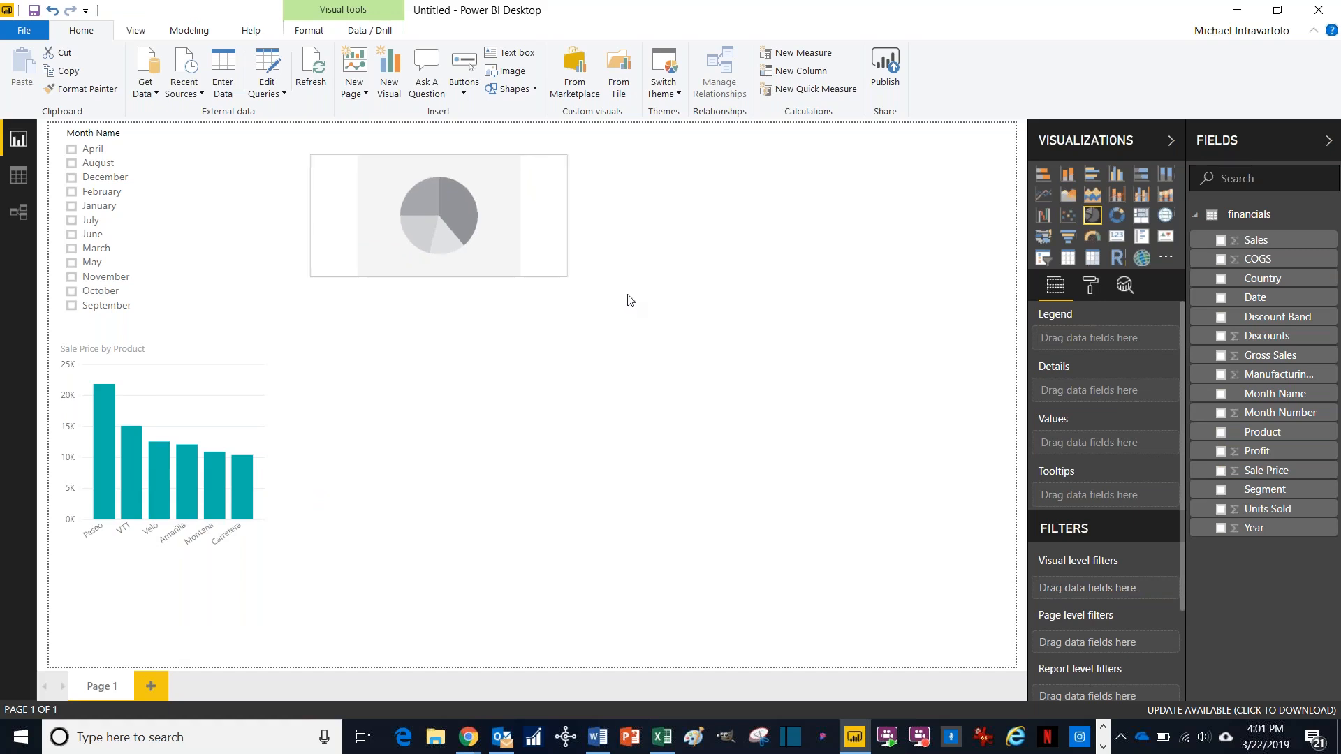
left_click_drag(566, 280, 704, 359)
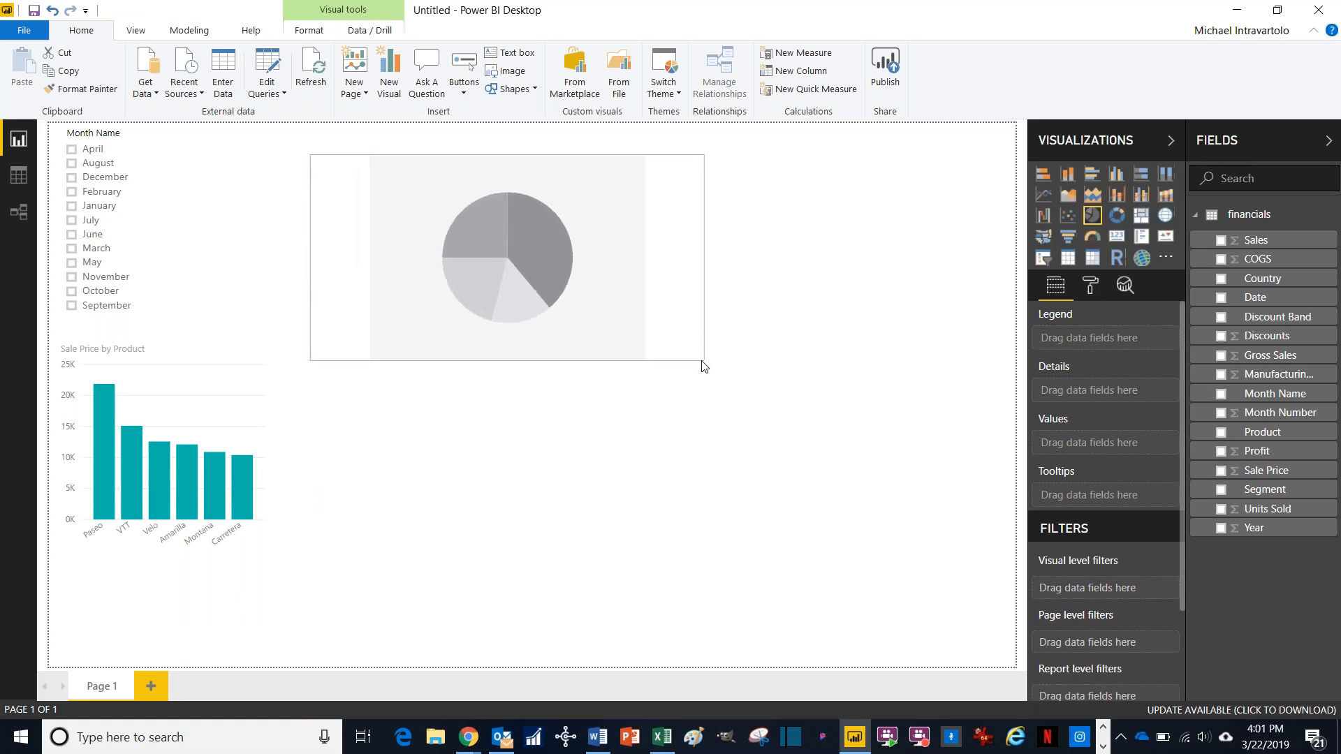
left_click(506, 257)
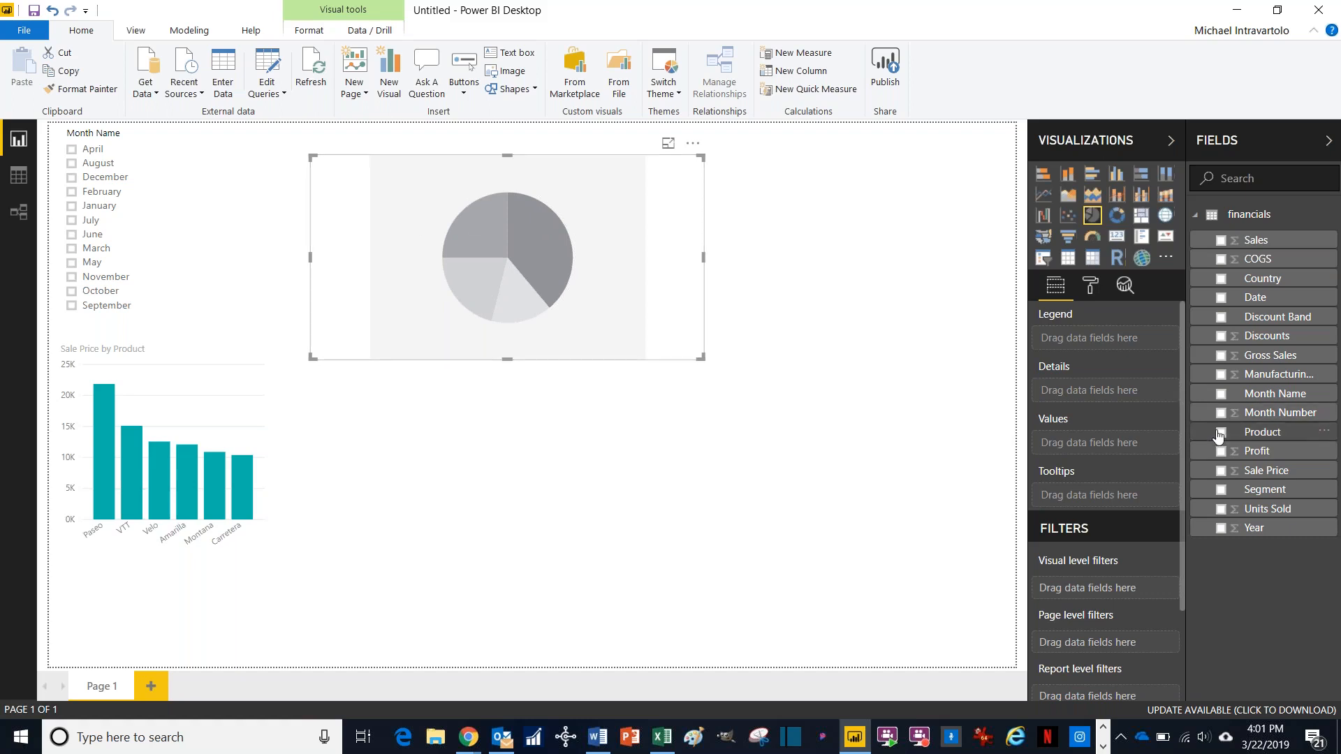
mouse_move(1219, 432)
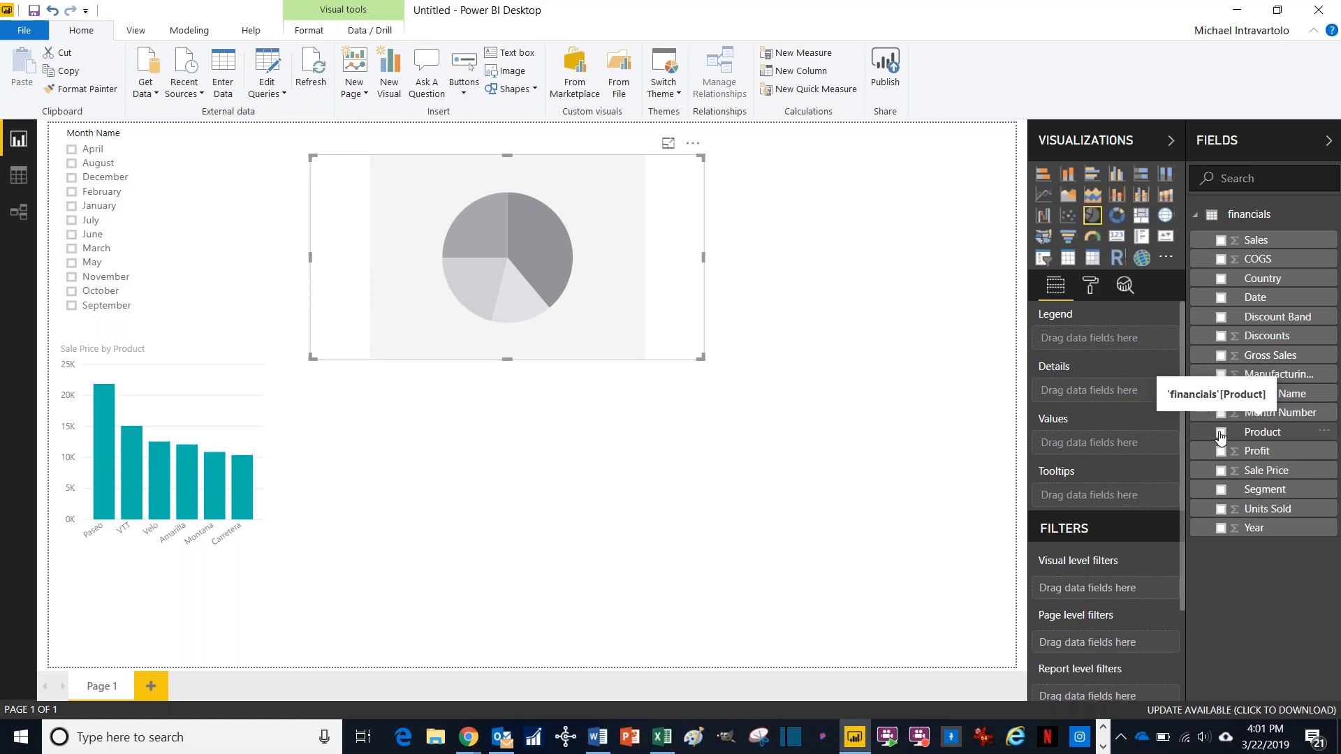
Step: Set the pie chart to Product in Legend and Units Sold in Values
left_click(1221, 432)
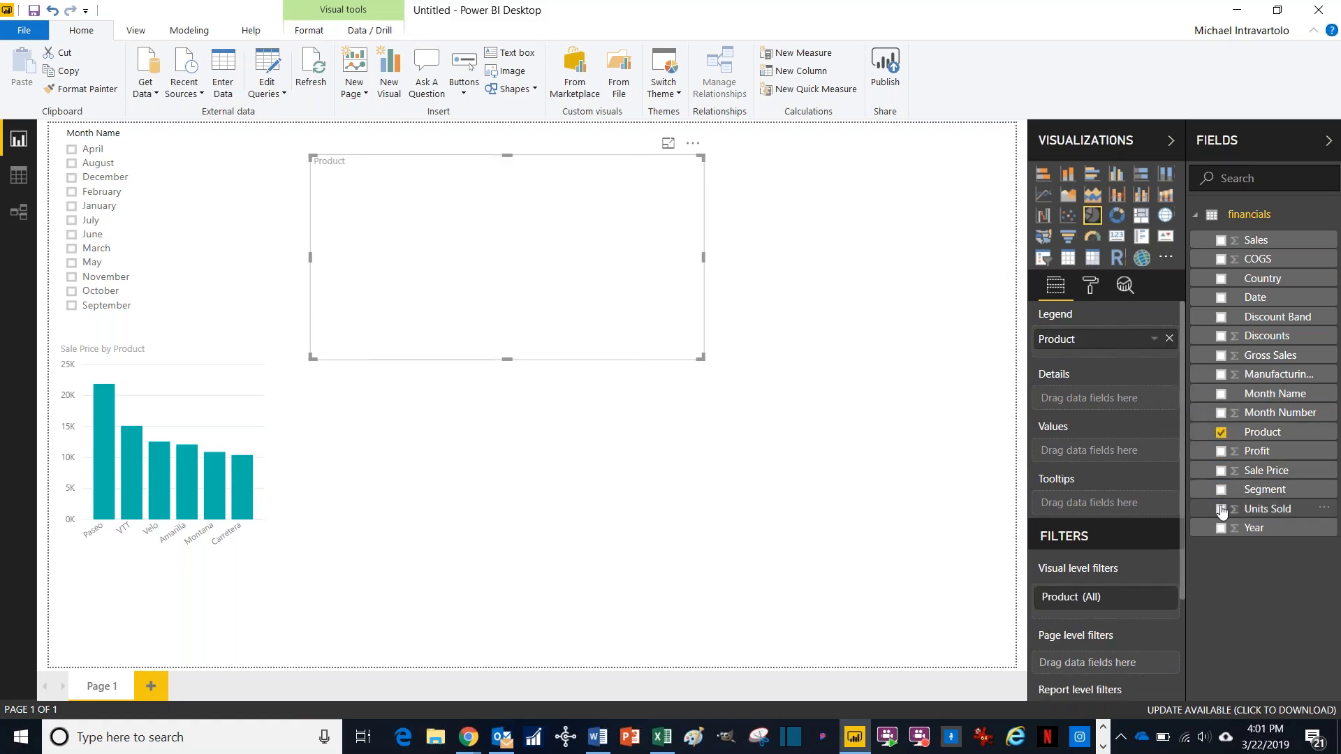
left_click(1224, 508)
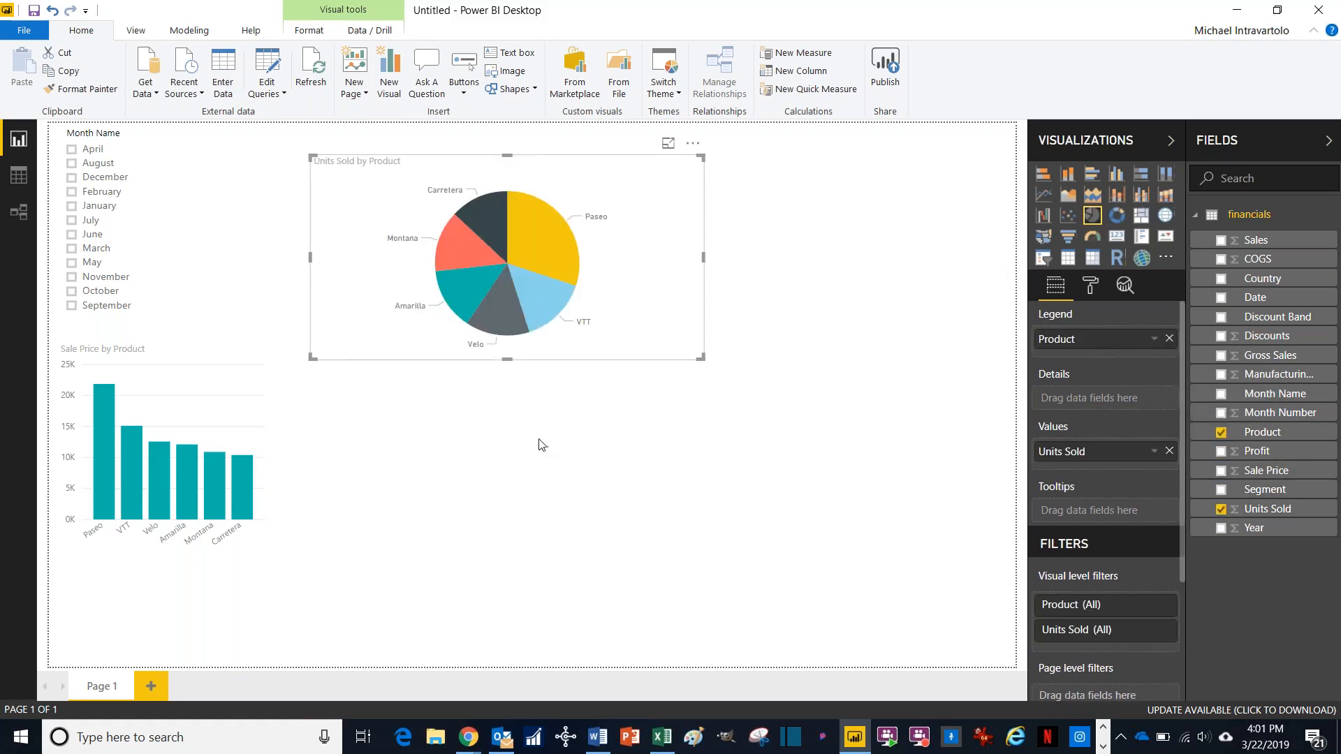
mouse_move(536, 237)
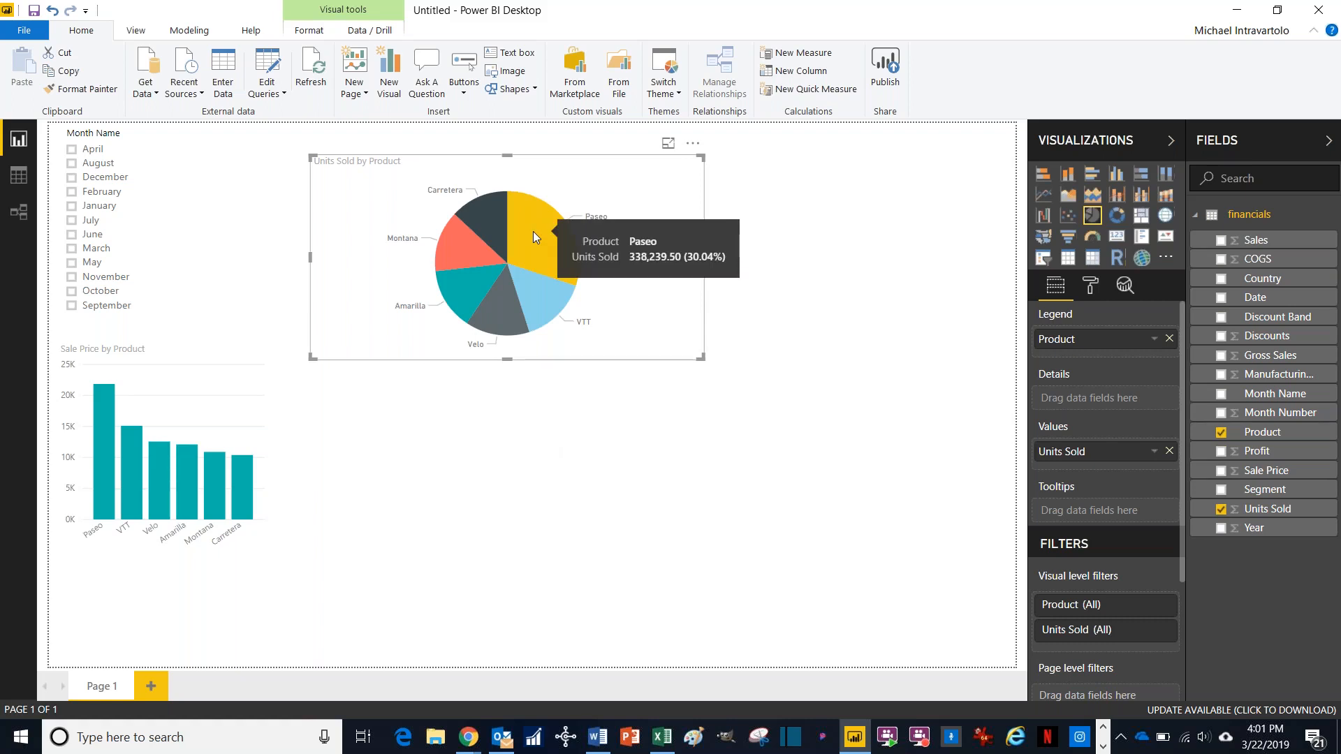
mouse_move(710, 278)
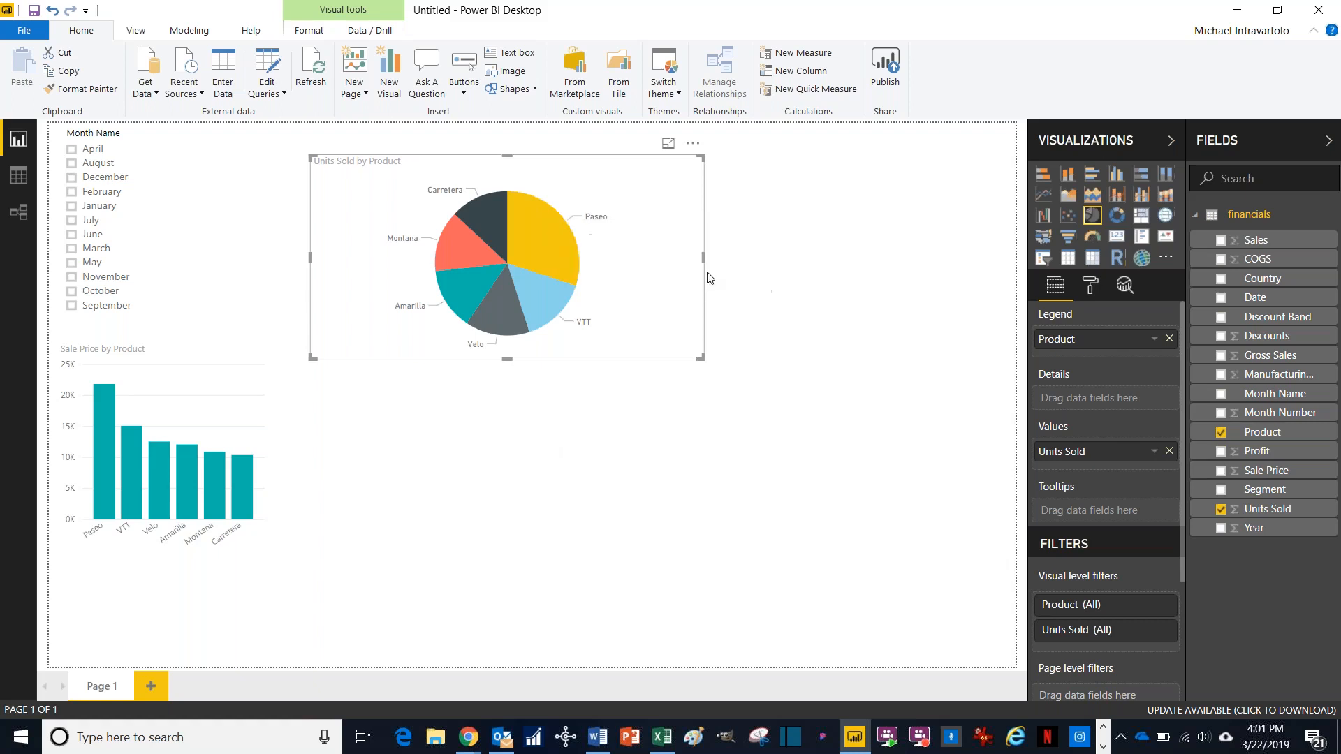
mouse_move(535, 238)
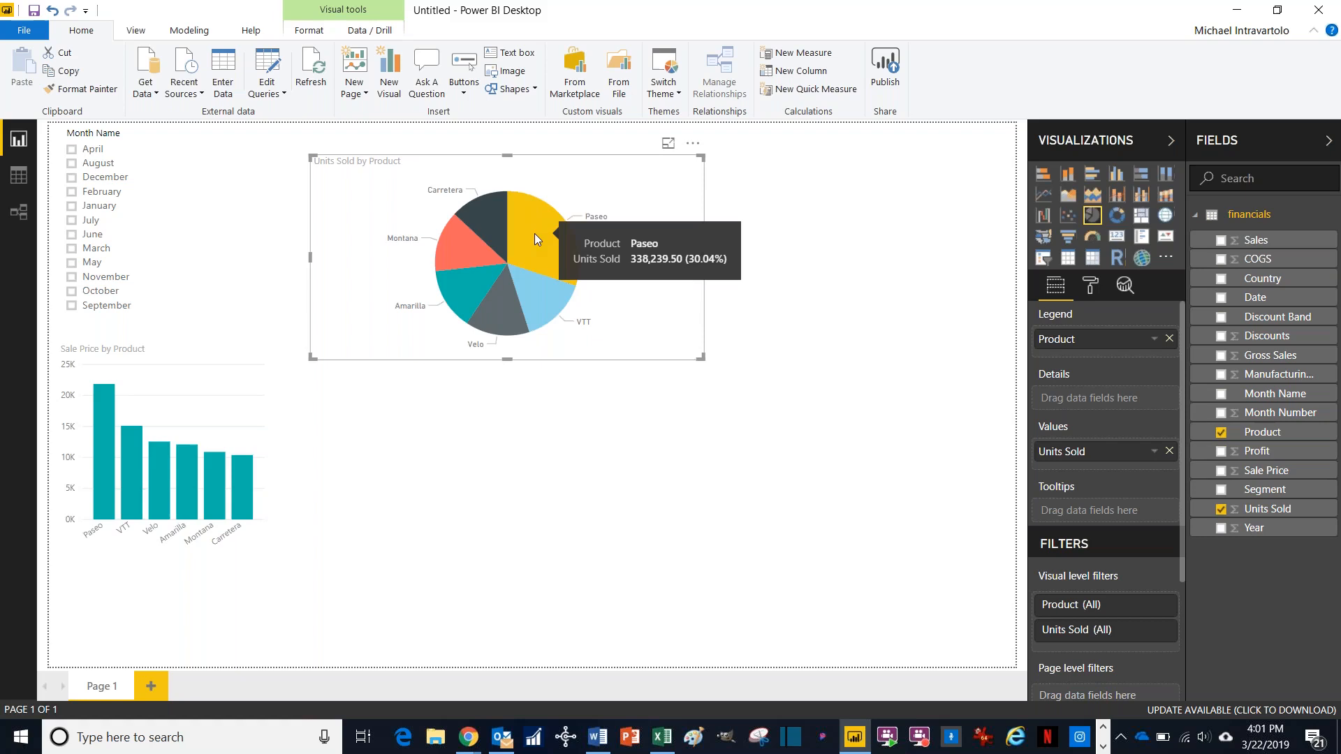
mouse_move(467, 415)
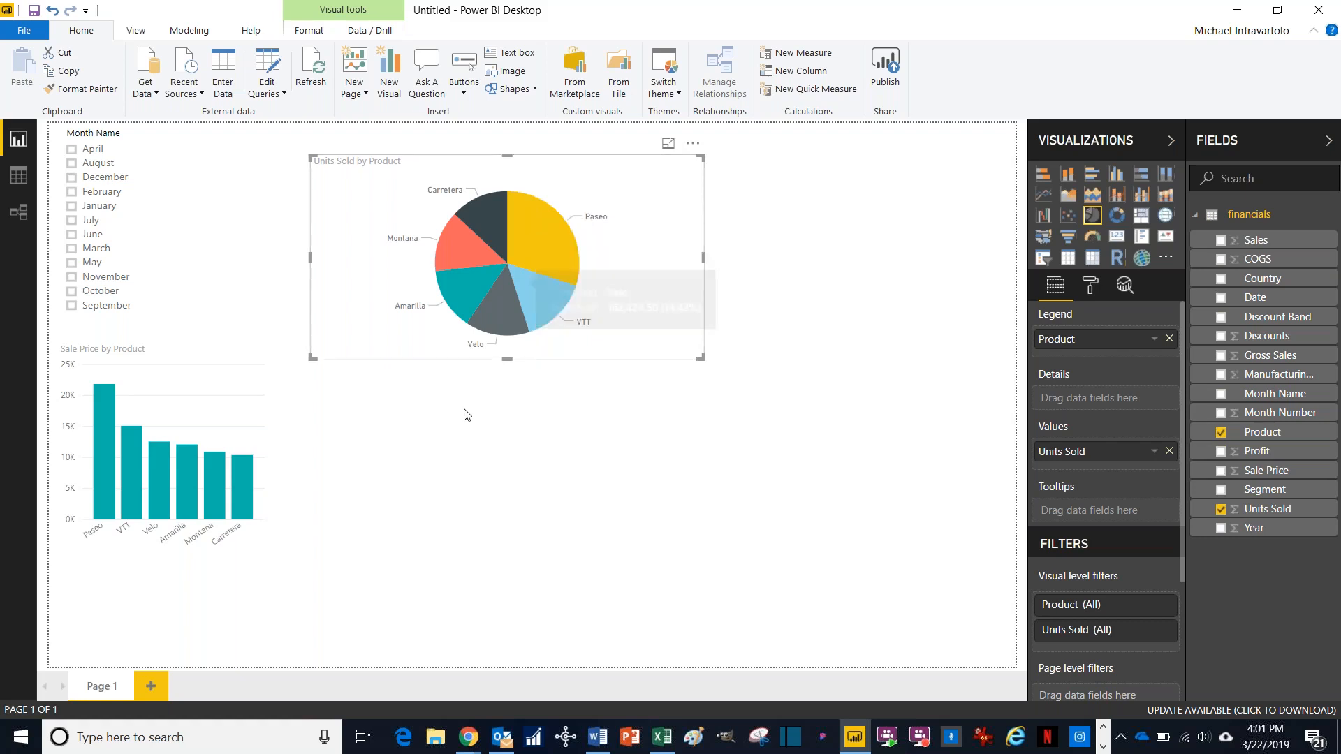
mouse_move(468, 436)
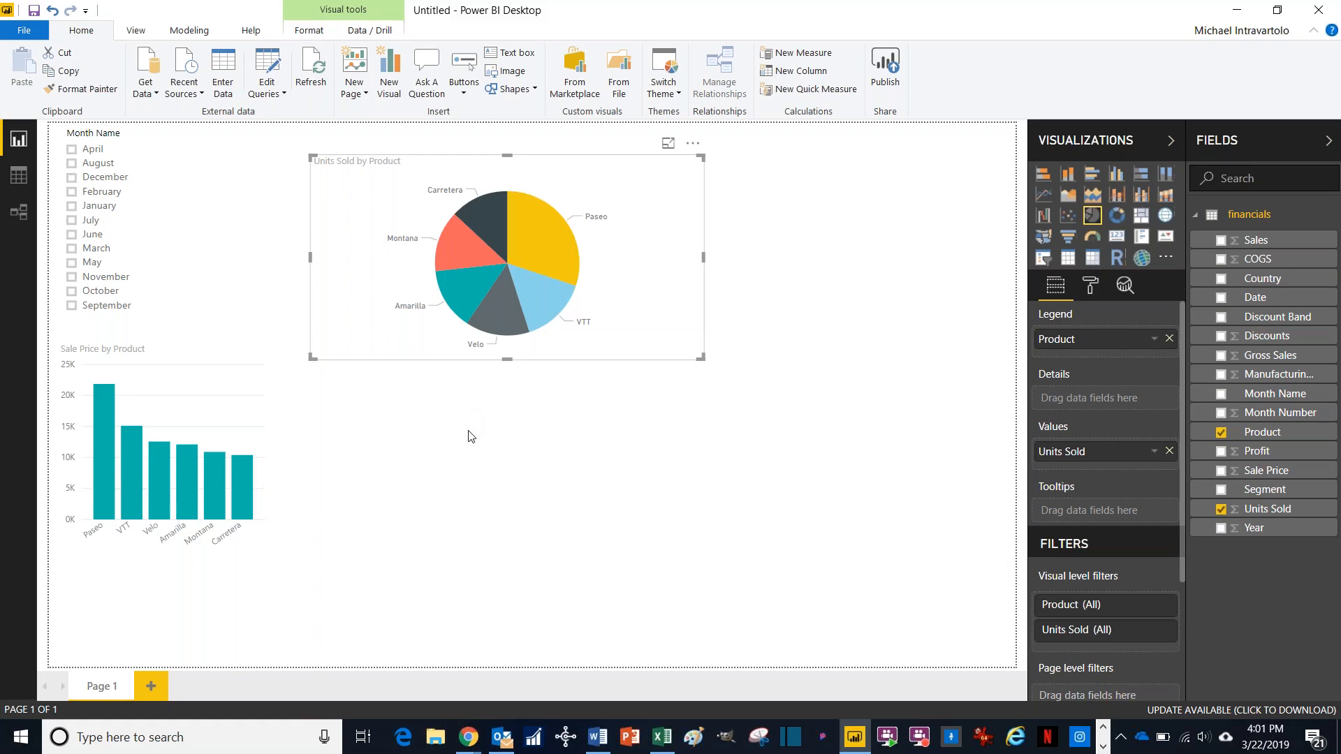
mouse_move(119, 221)
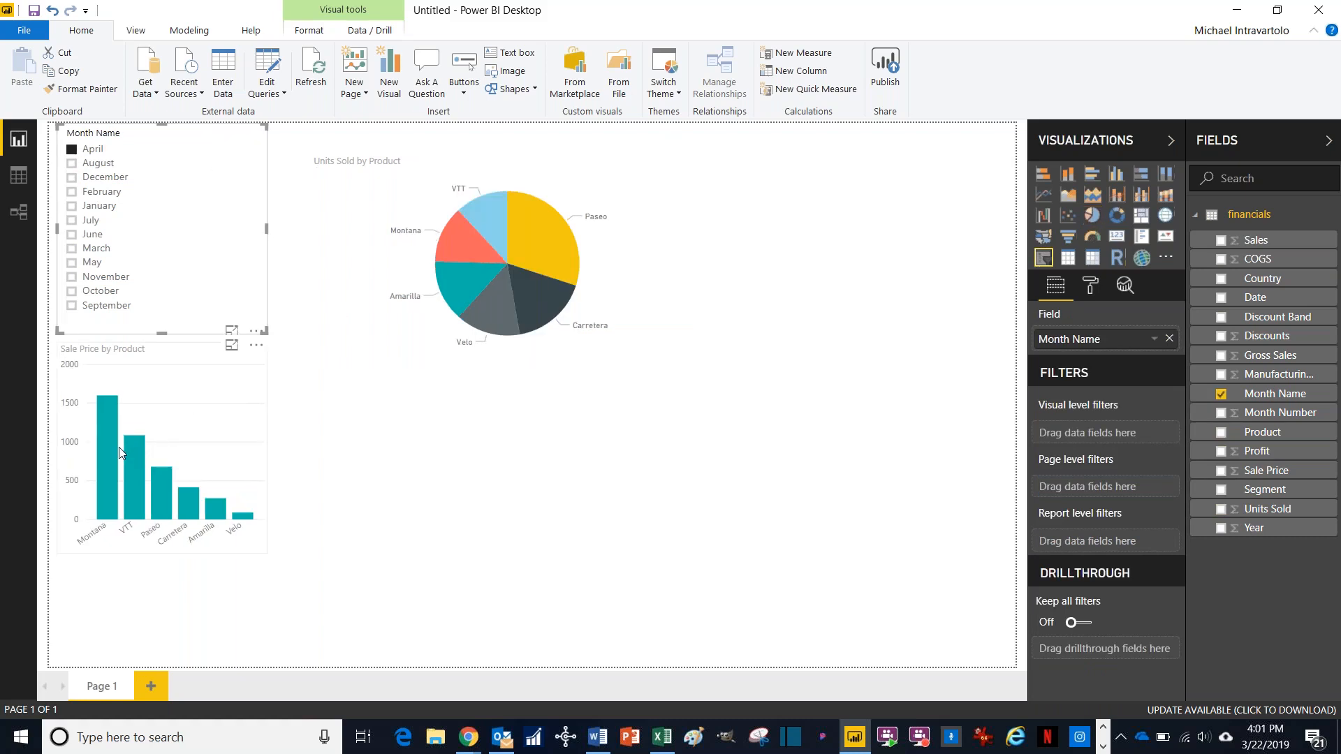
mouse_move(112, 449)
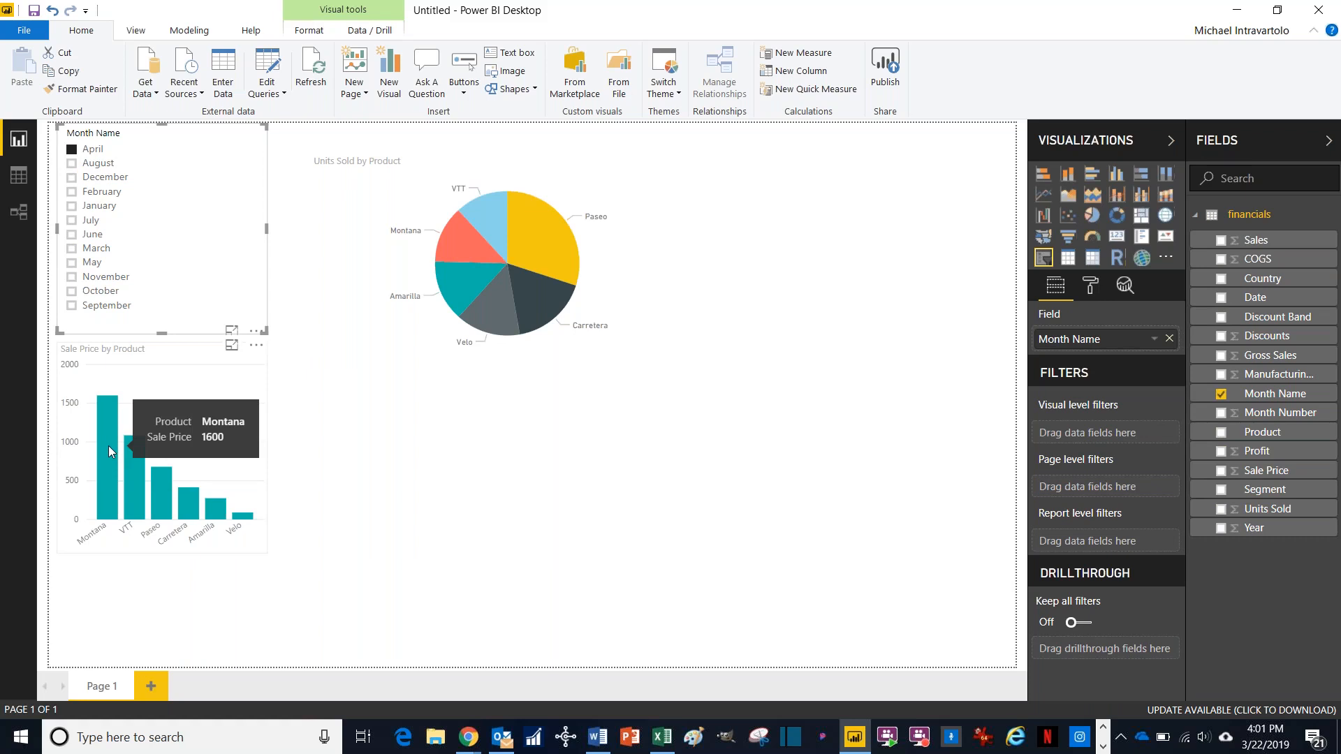
mouse_move(405, 359)
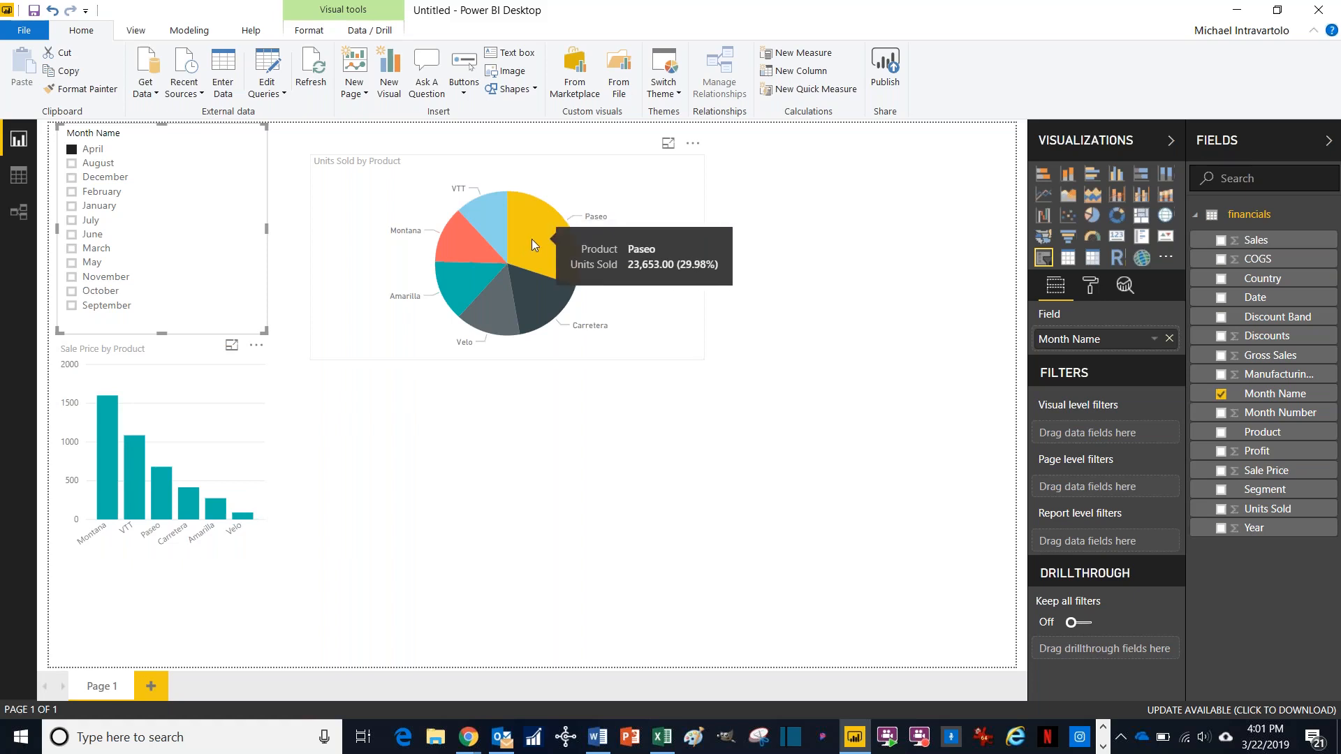
mouse_move(492, 475)
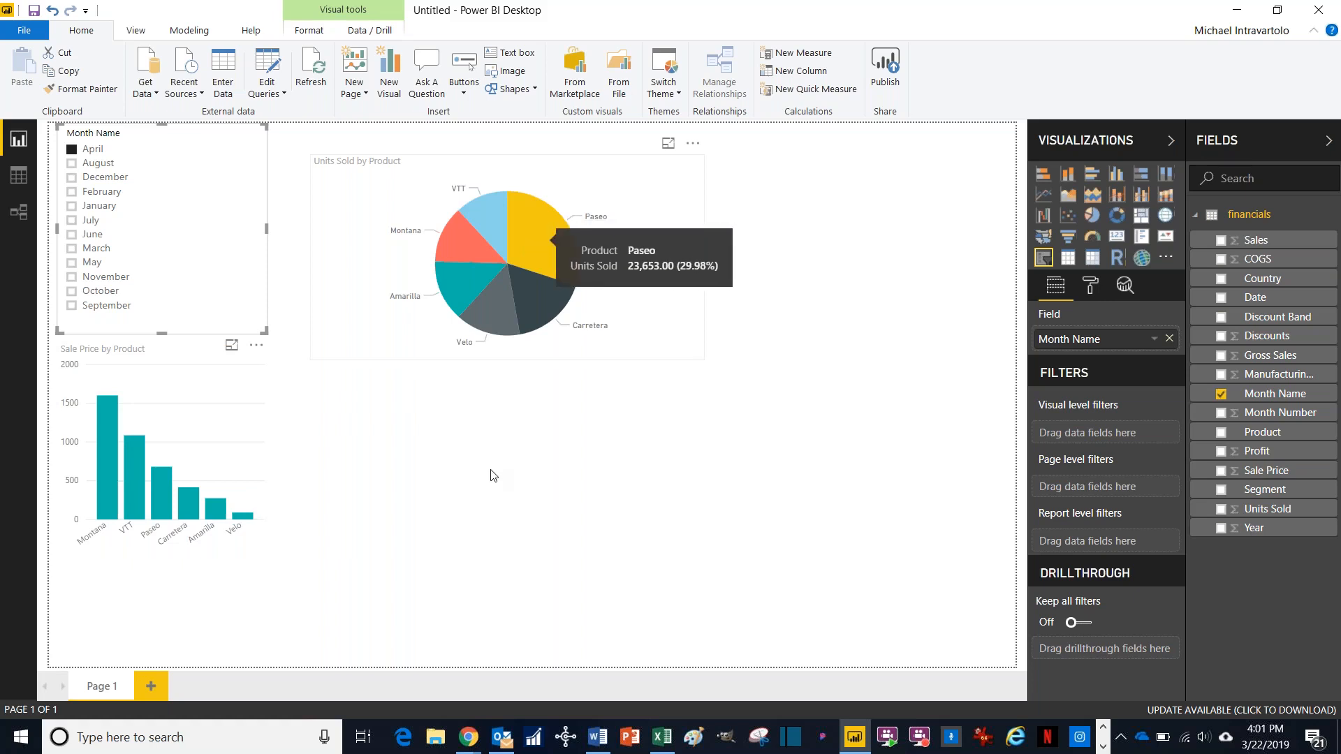
mouse_move(491, 485)
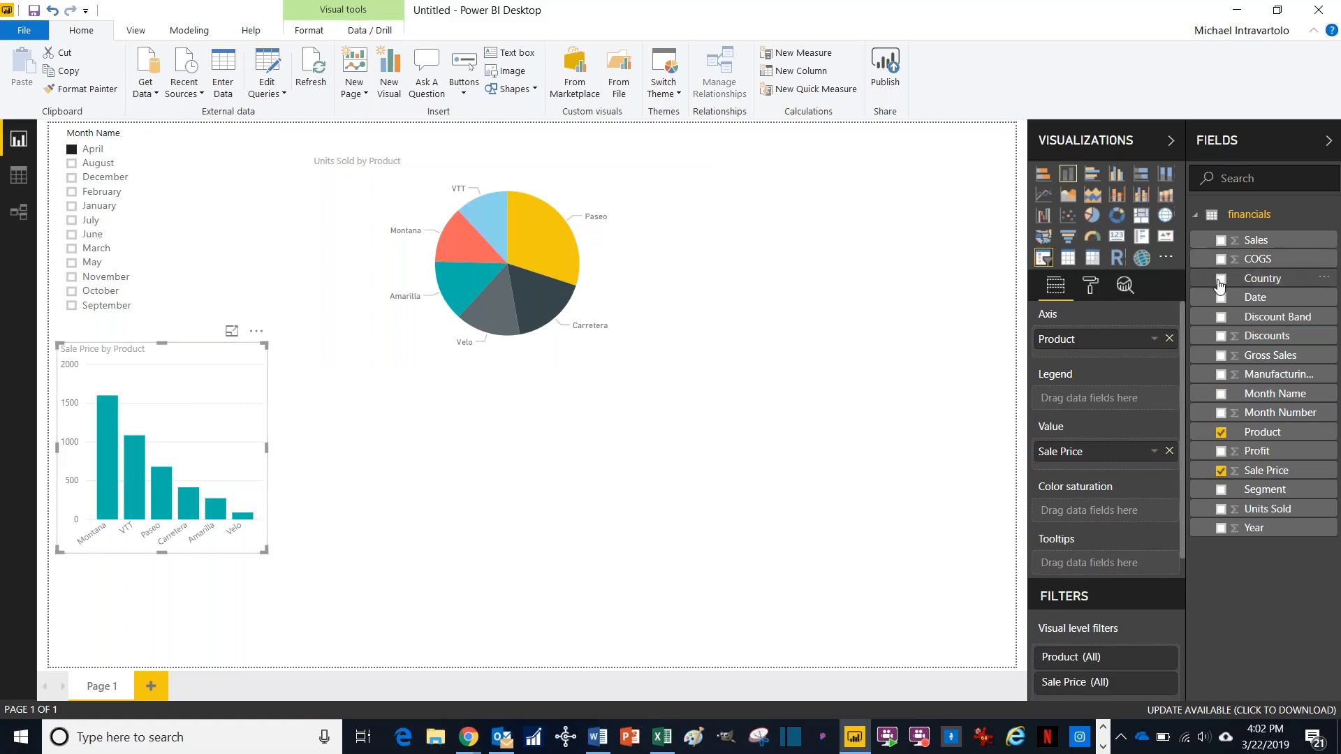
Step: Add Country to the column chart's Legend and keep the widened chart selected
left_click(1221, 278)
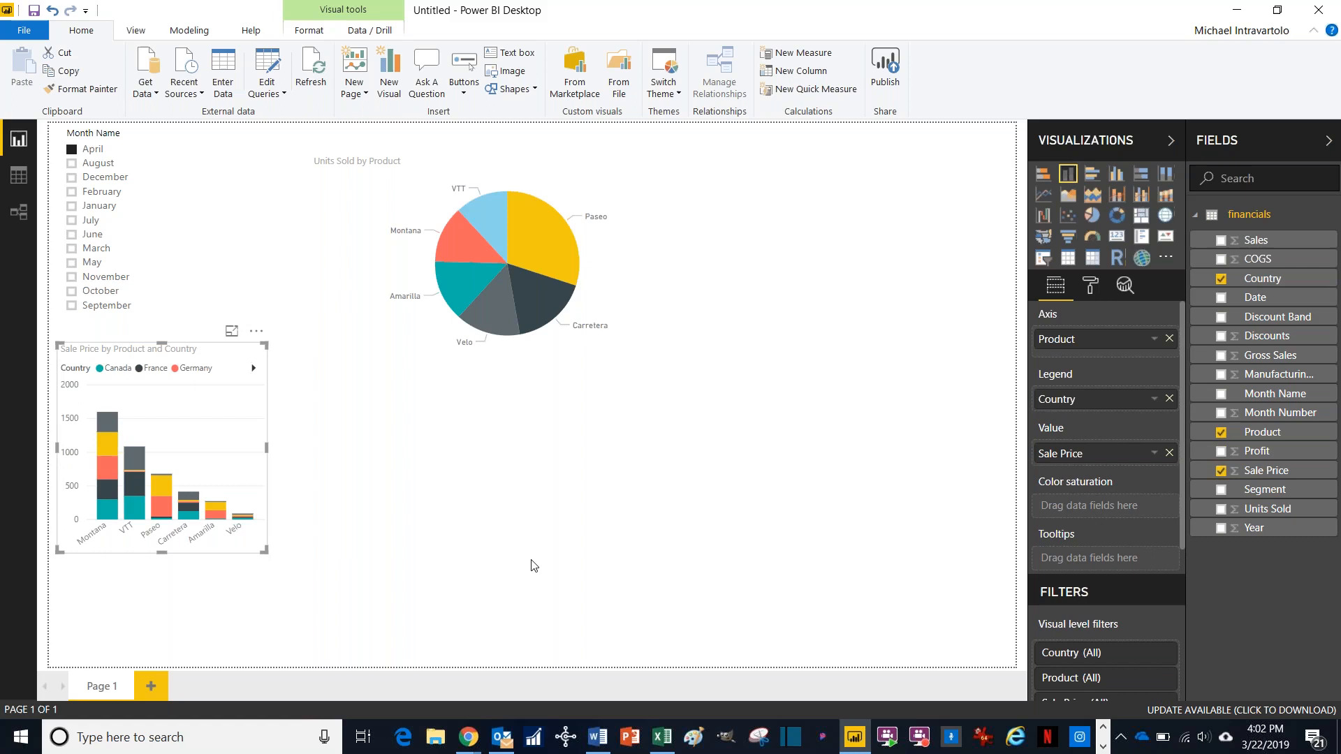
mouse_move(282, 467)
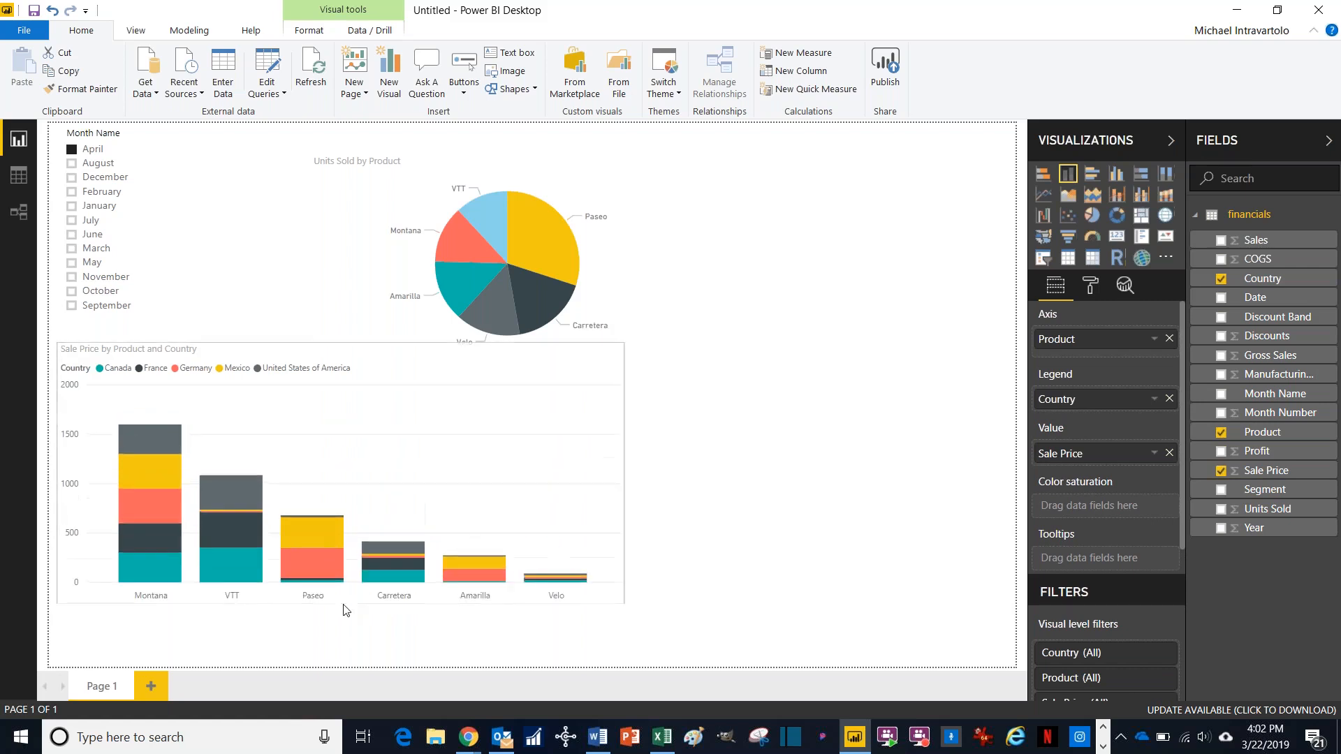
left_click(343, 471)
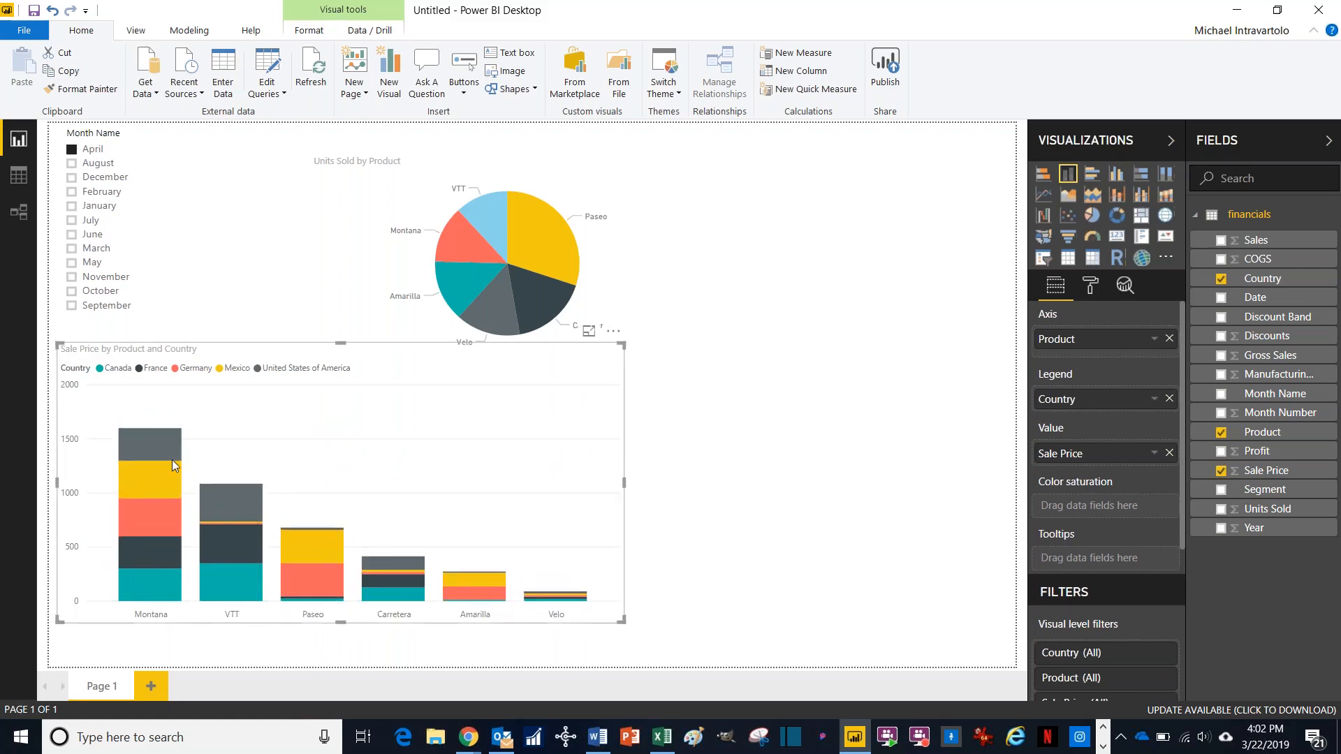
mouse_move(166, 454)
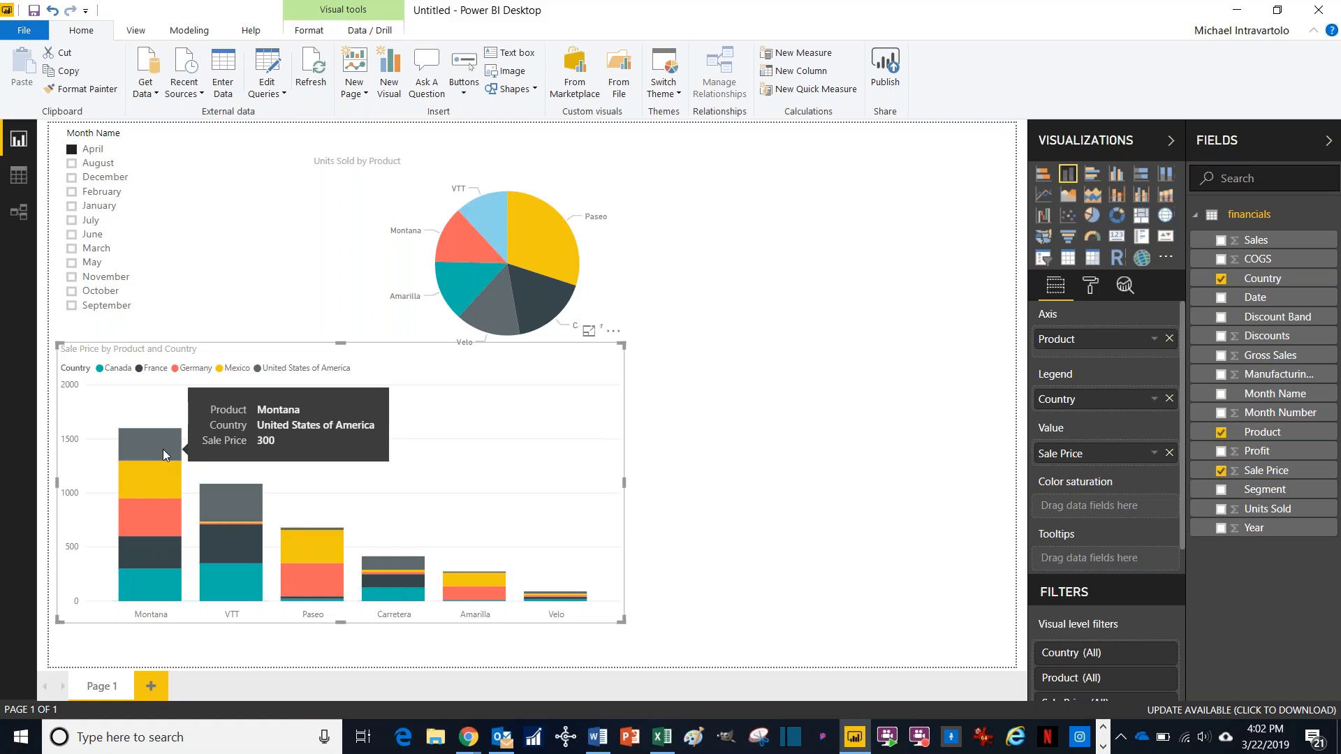
mouse_move(158, 474)
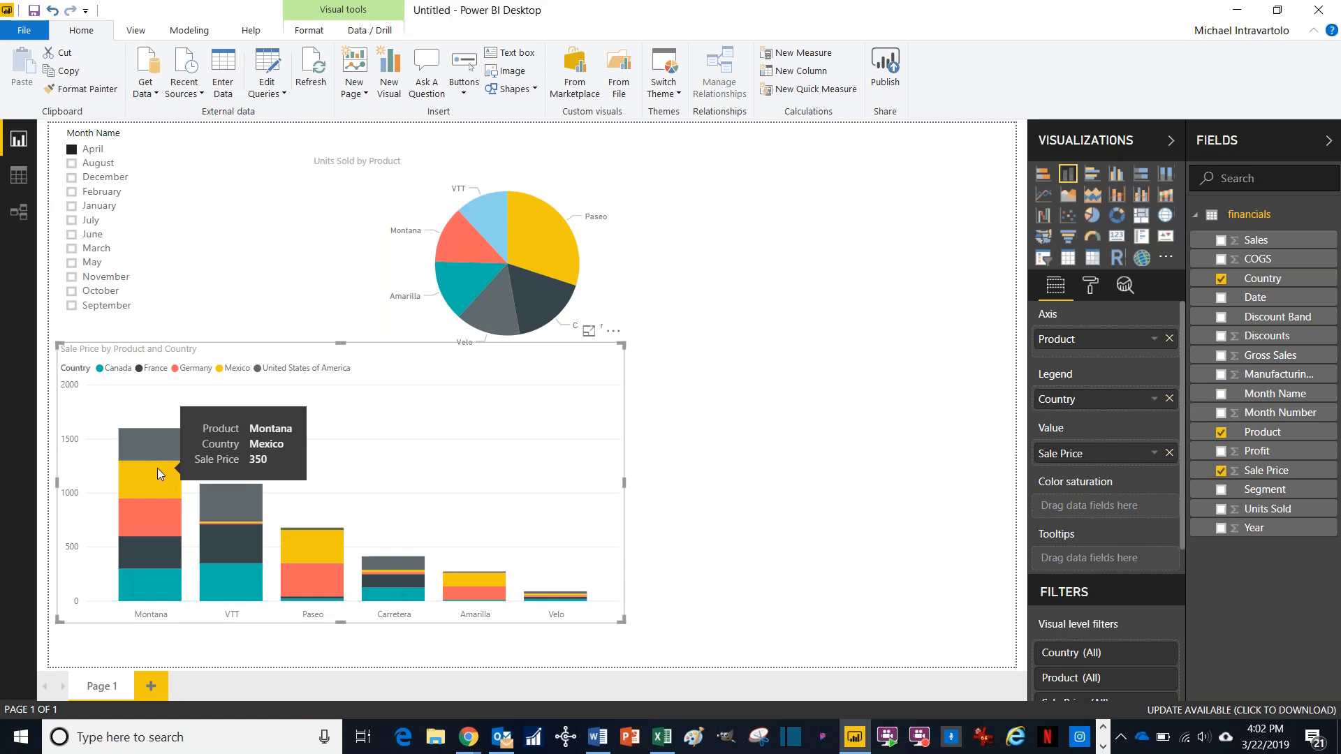
mouse_move(802, 406)
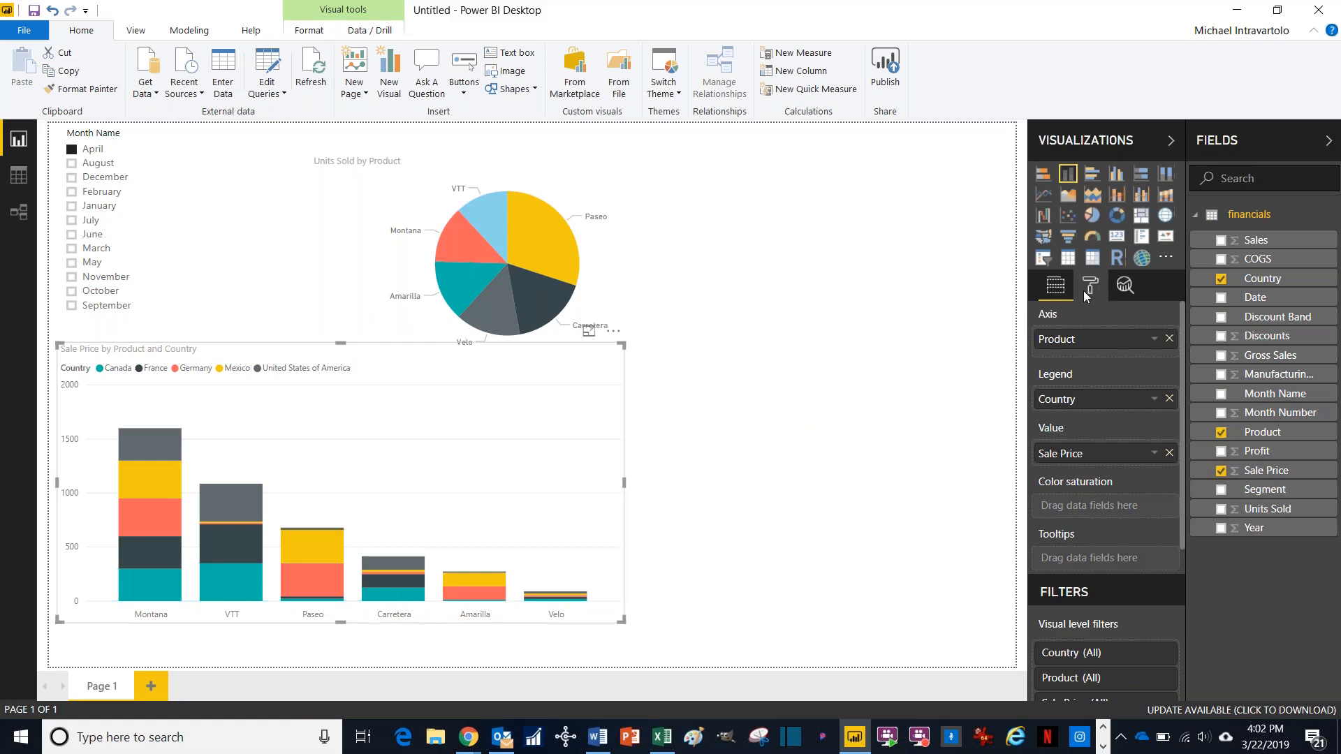
mouse_move(1089, 285)
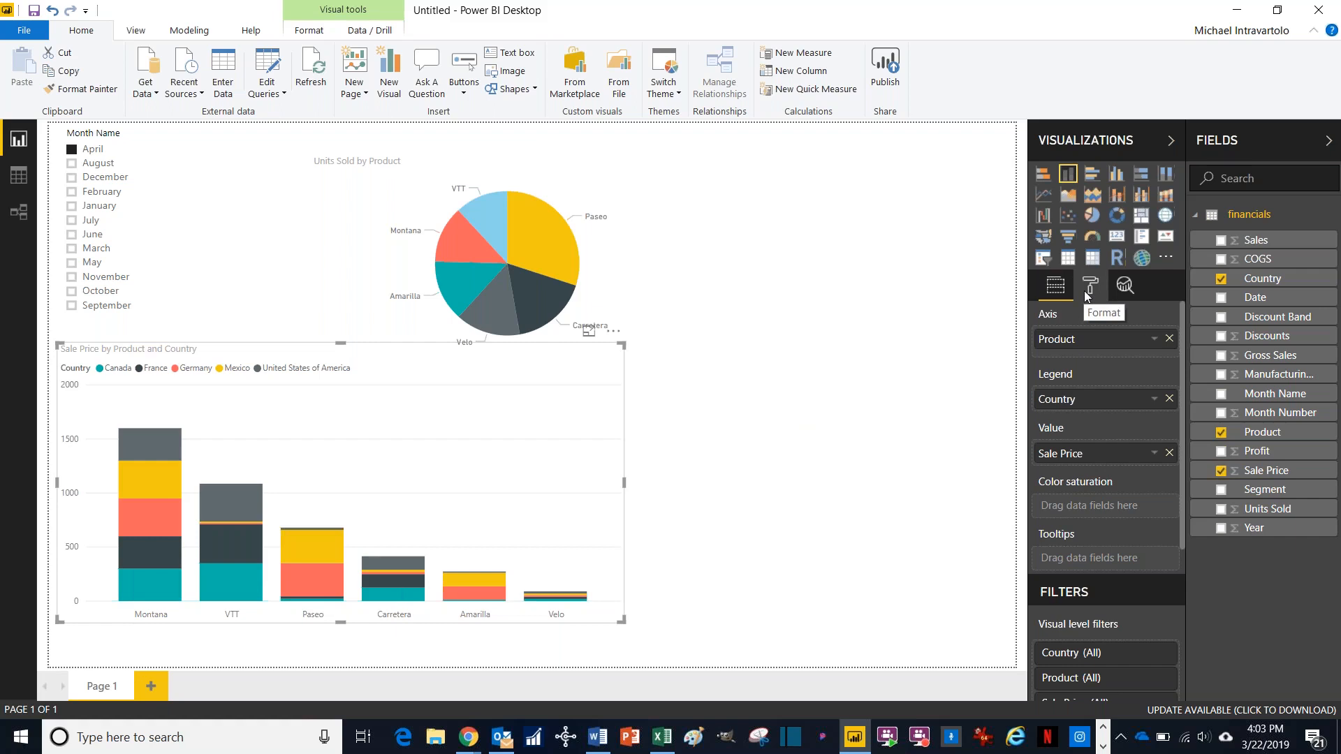
Step: In Data colors, set Canada to grey and Germany to dark purple
left_click(1090, 285)
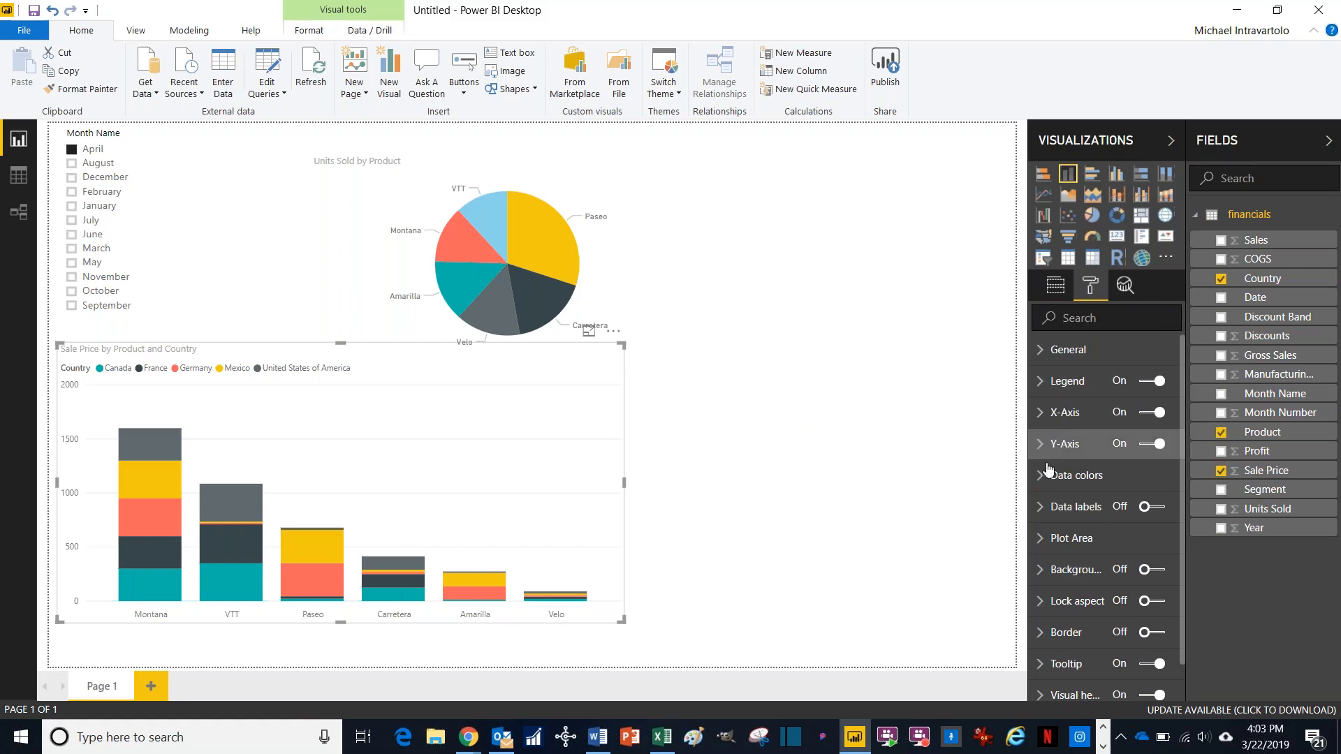
left_click(1077, 475)
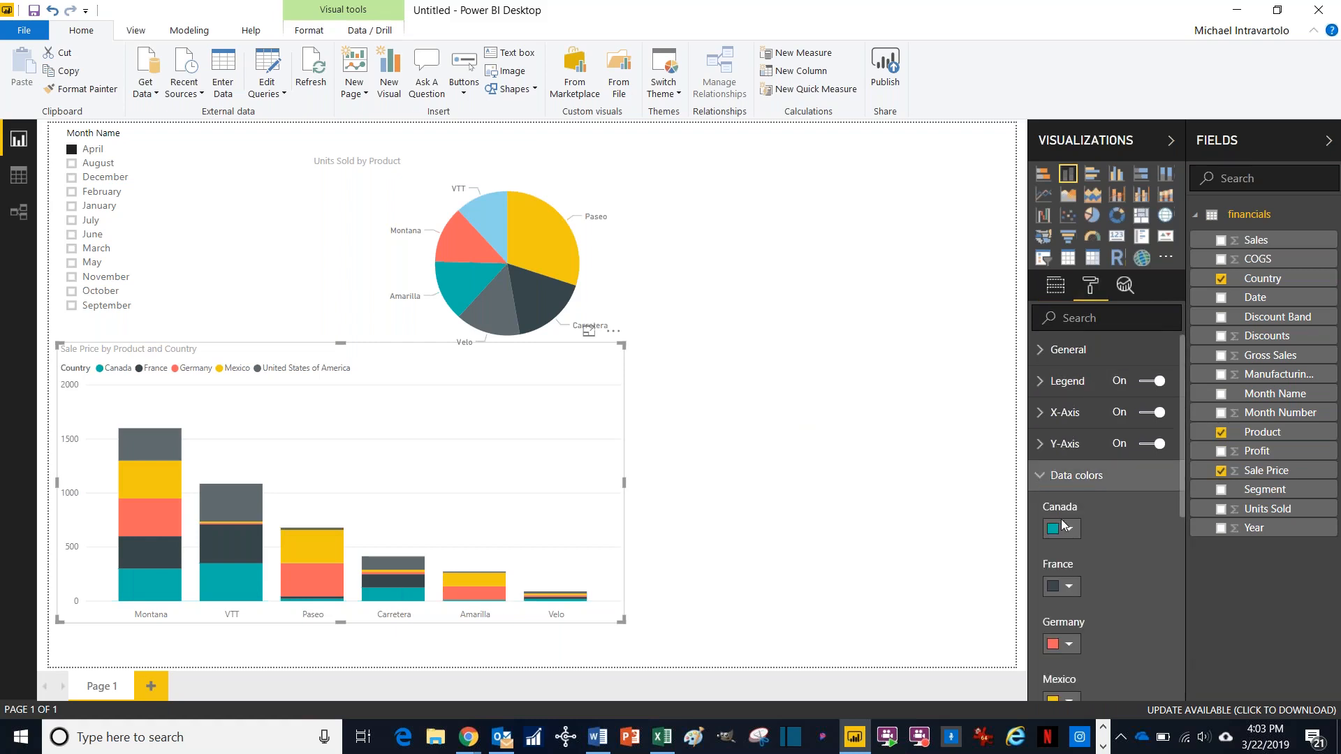
left_click(1074, 528)
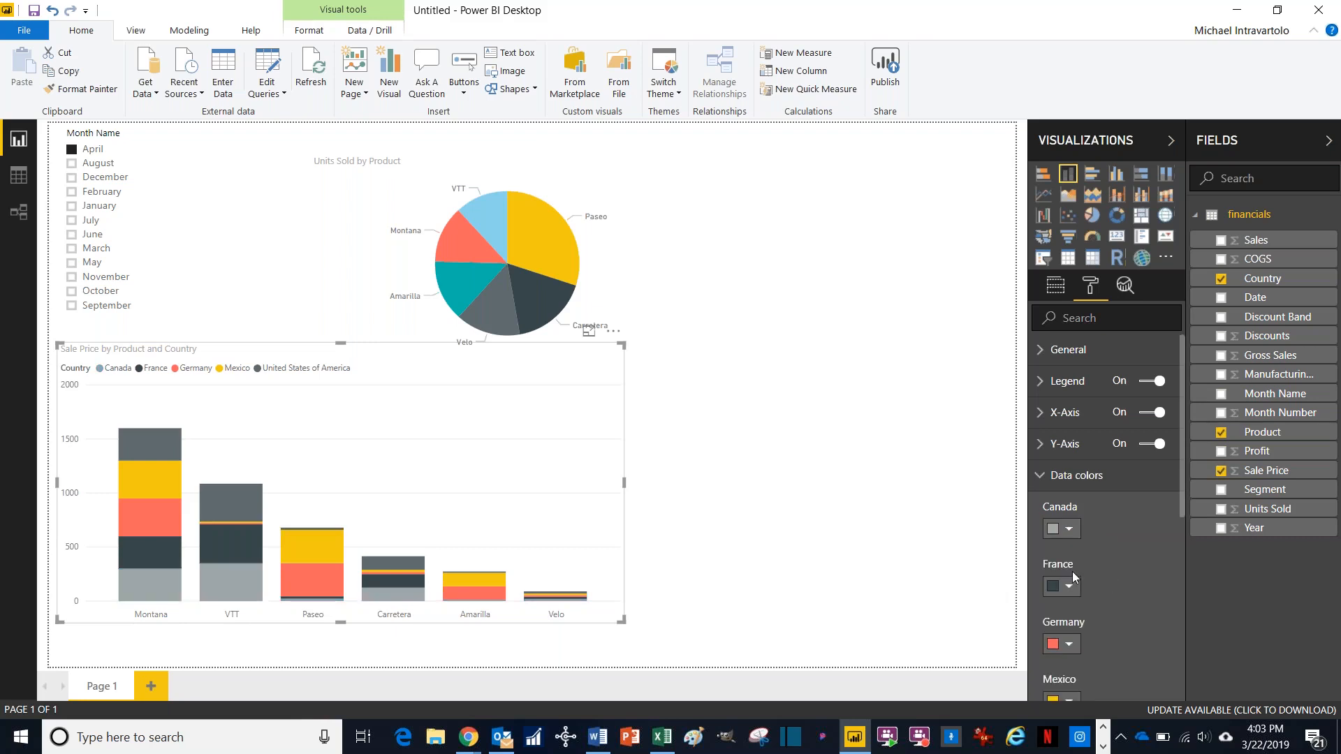
left_click(1071, 580)
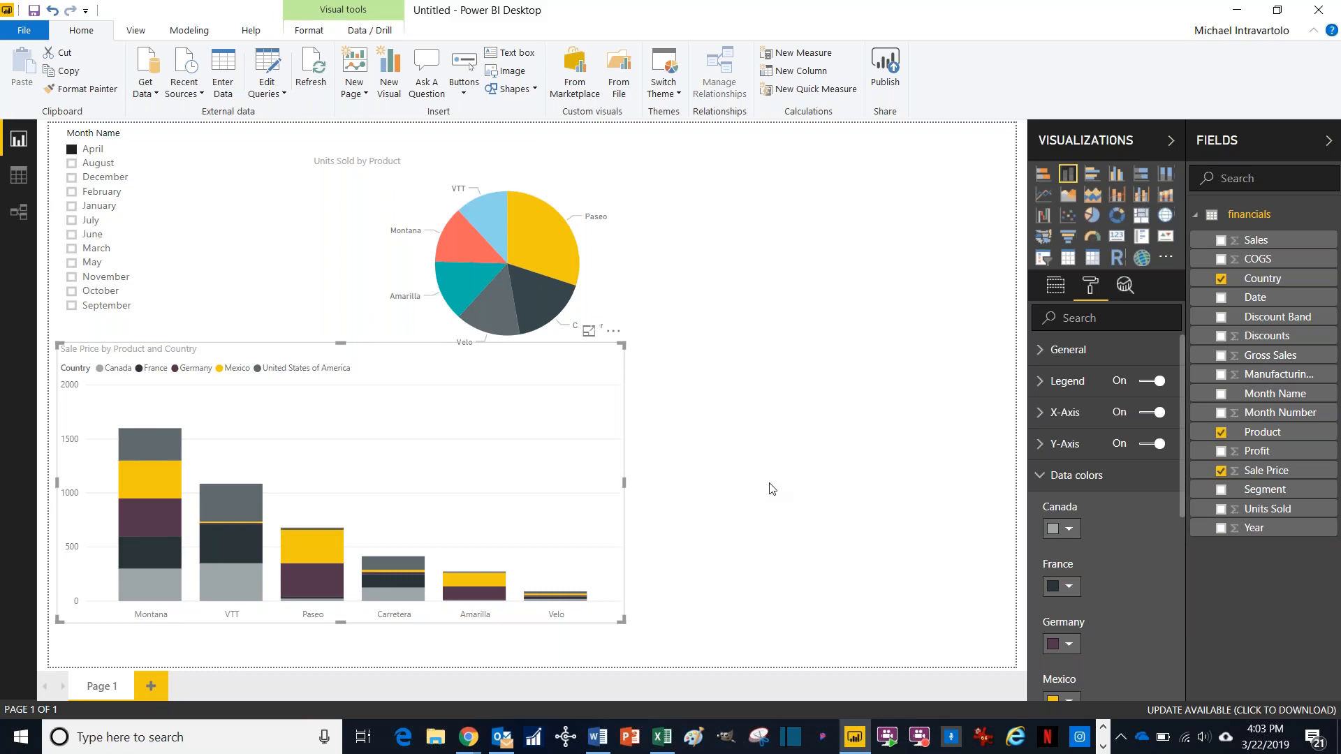
mouse_move(669, 310)
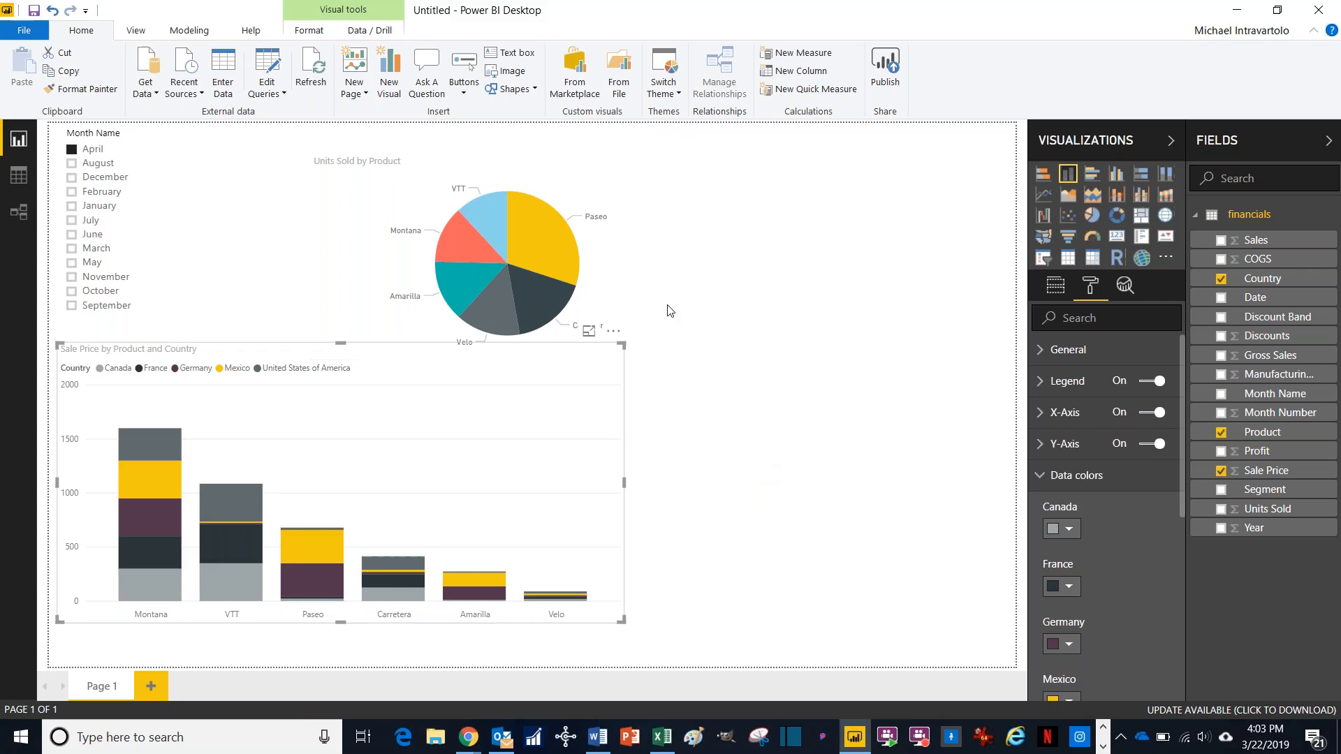
Step: Save the report as 'Power BI Podcast Third Try' via File > Save As
left_click(23, 29)
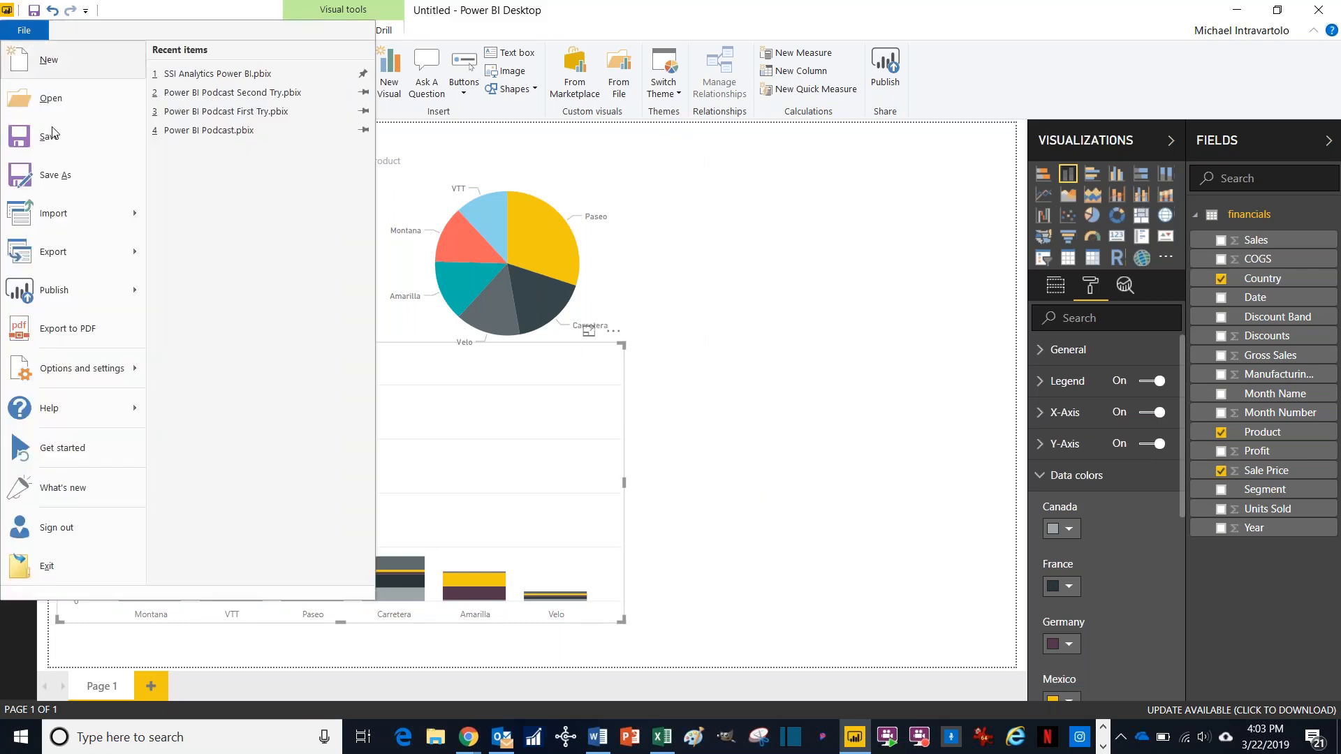
left_click(54, 174)
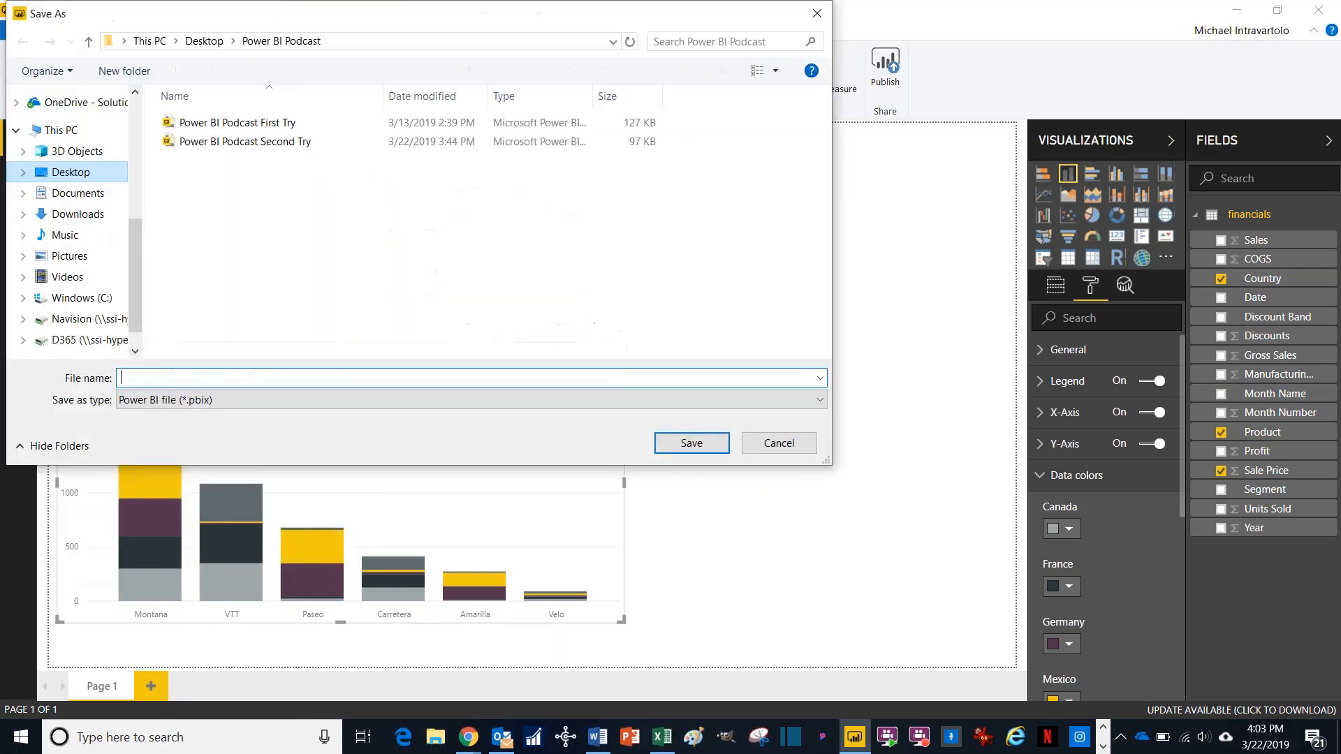
type("Power BI Podcast Third")
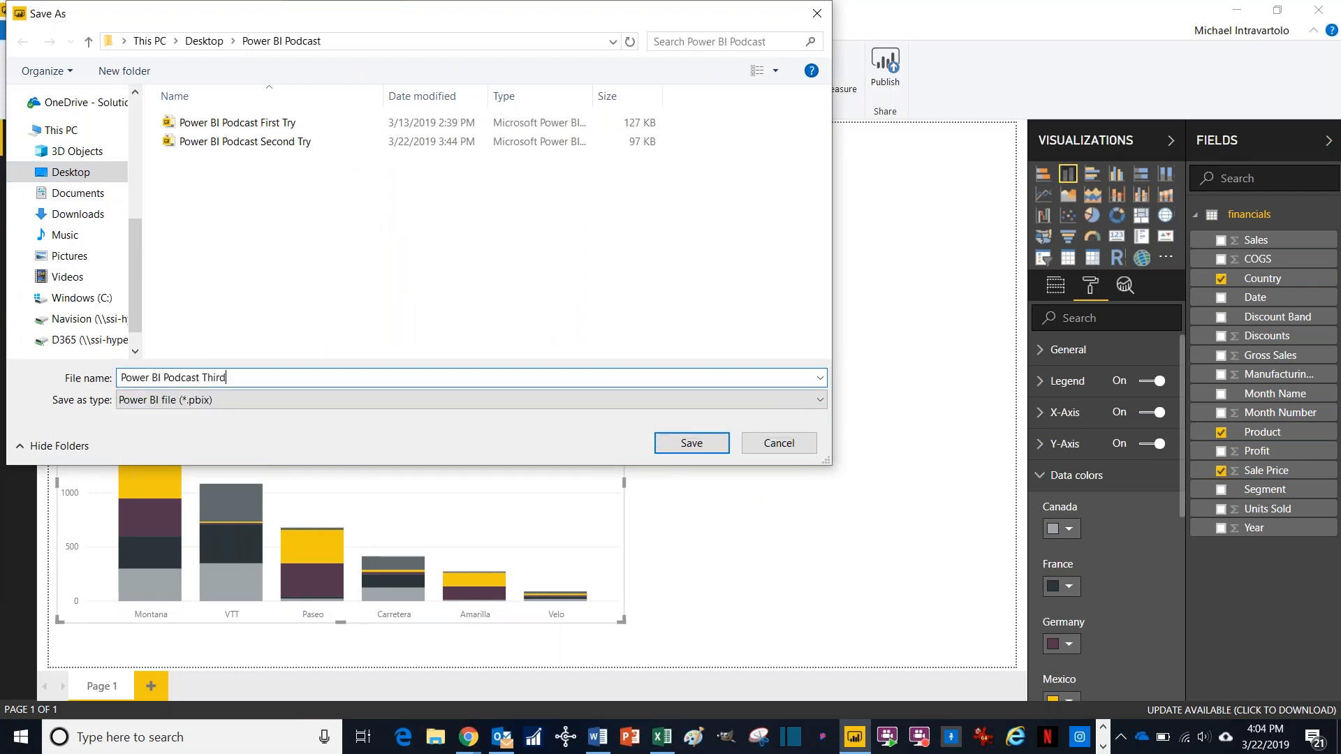
type("Try")
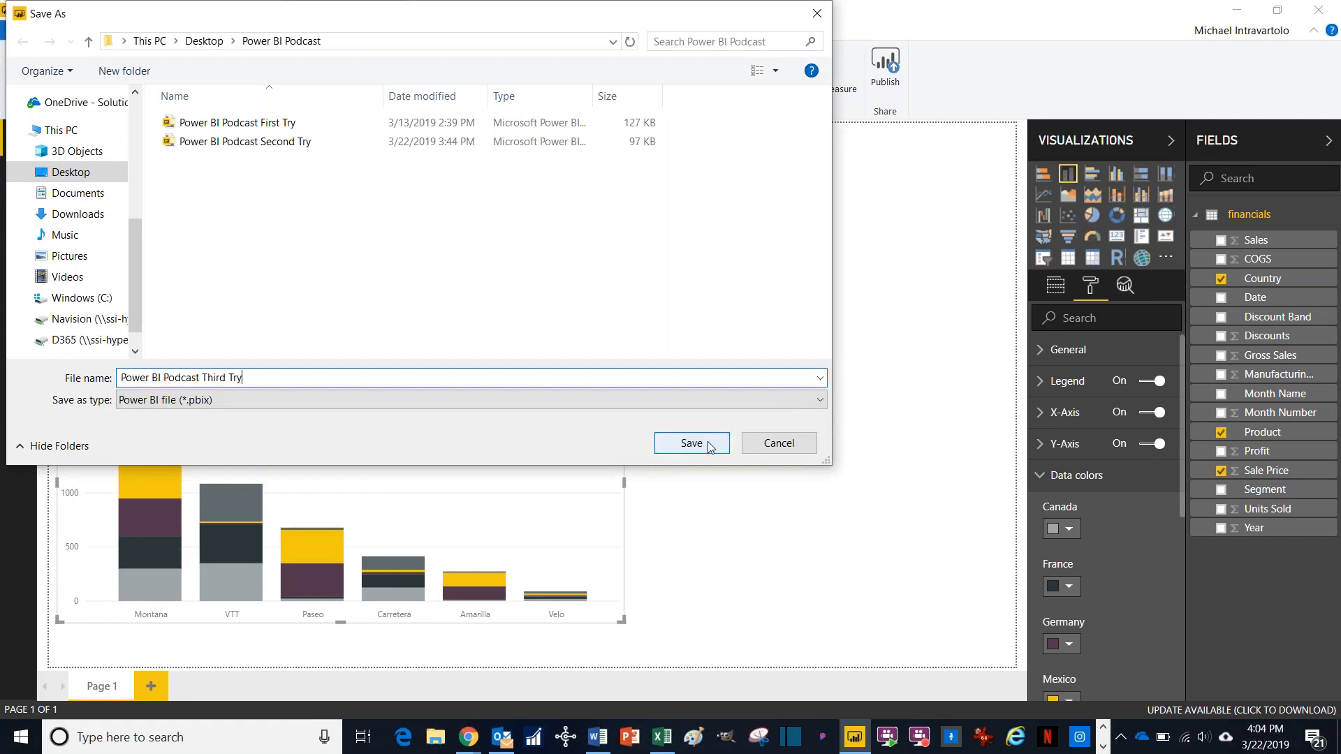
left_click(691, 442)
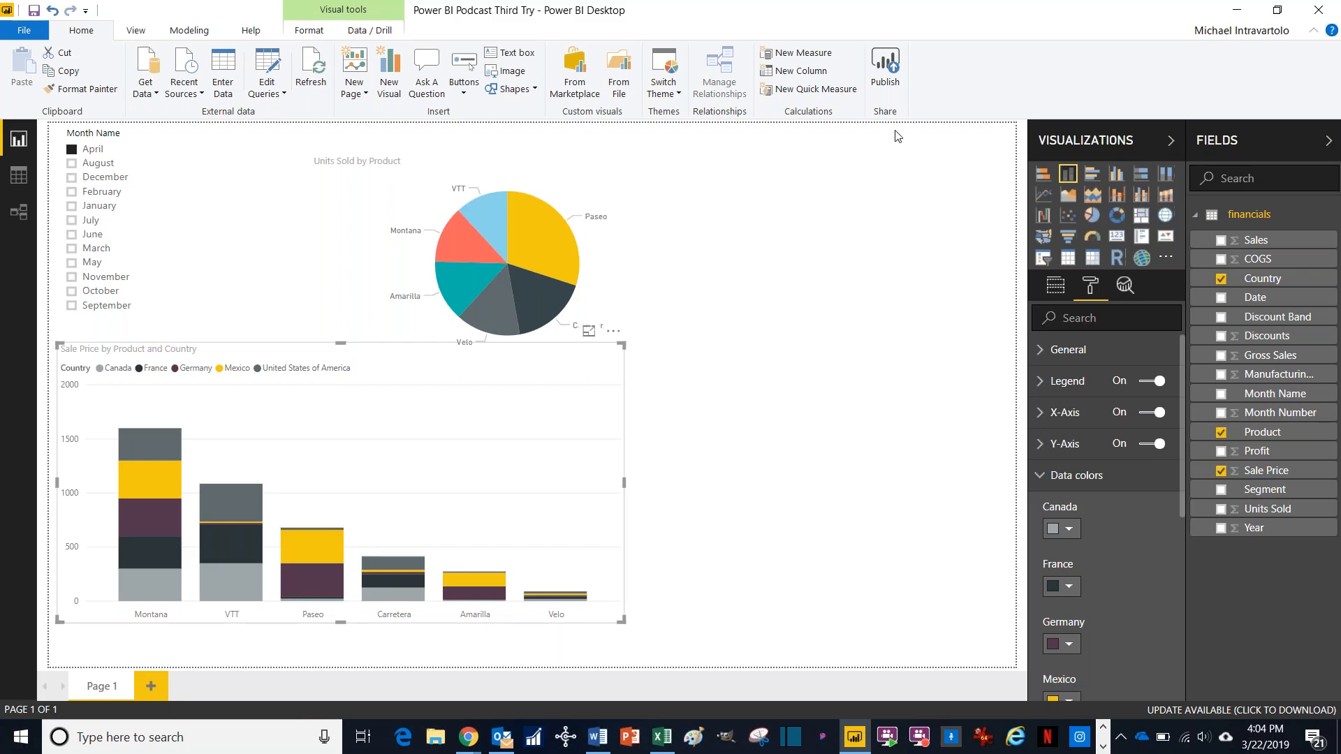
mouse_move(816, 325)
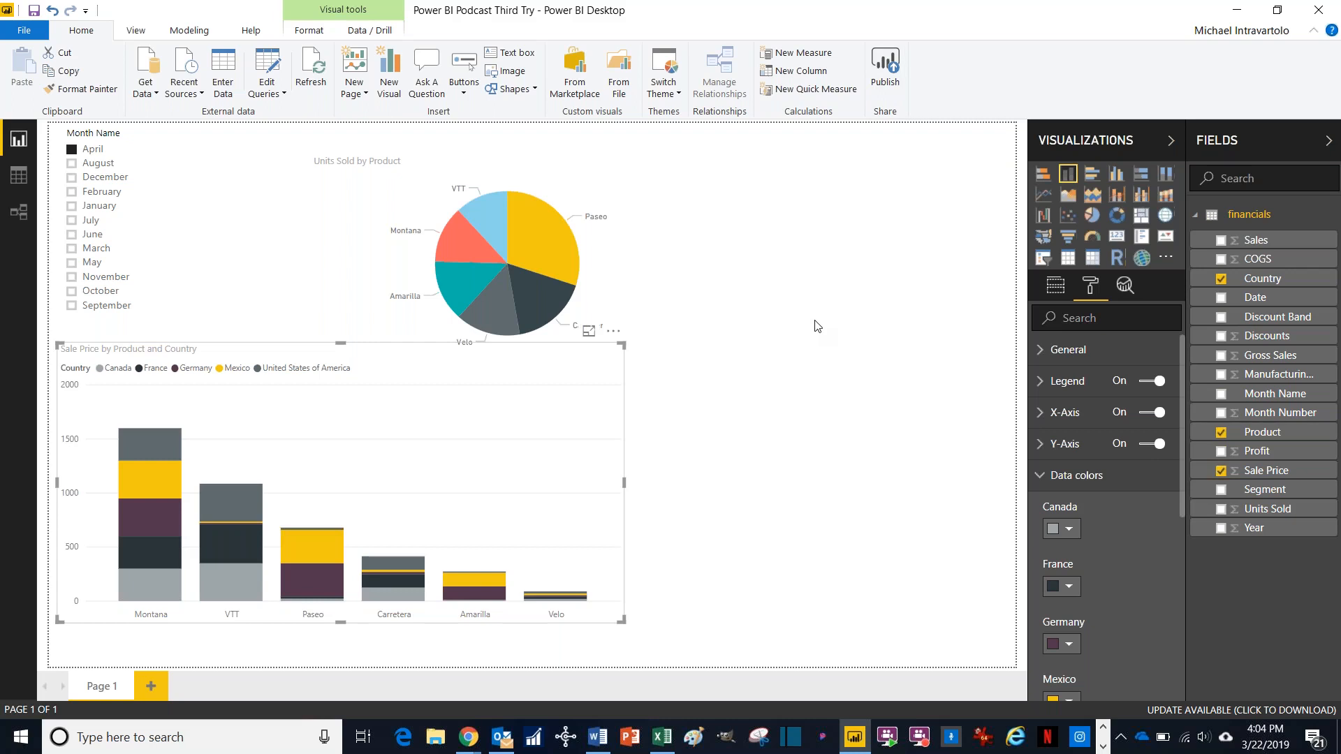
mouse_move(889, 155)
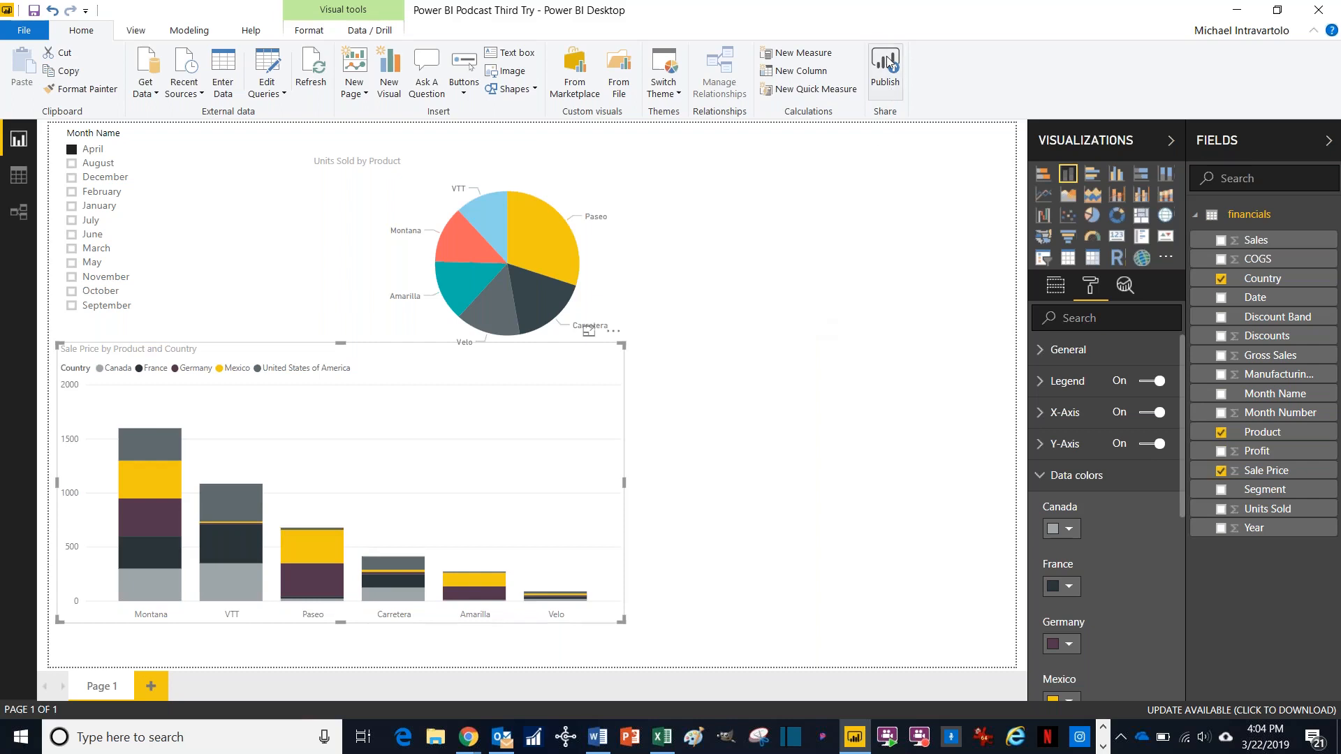
mouse_move(885, 67)
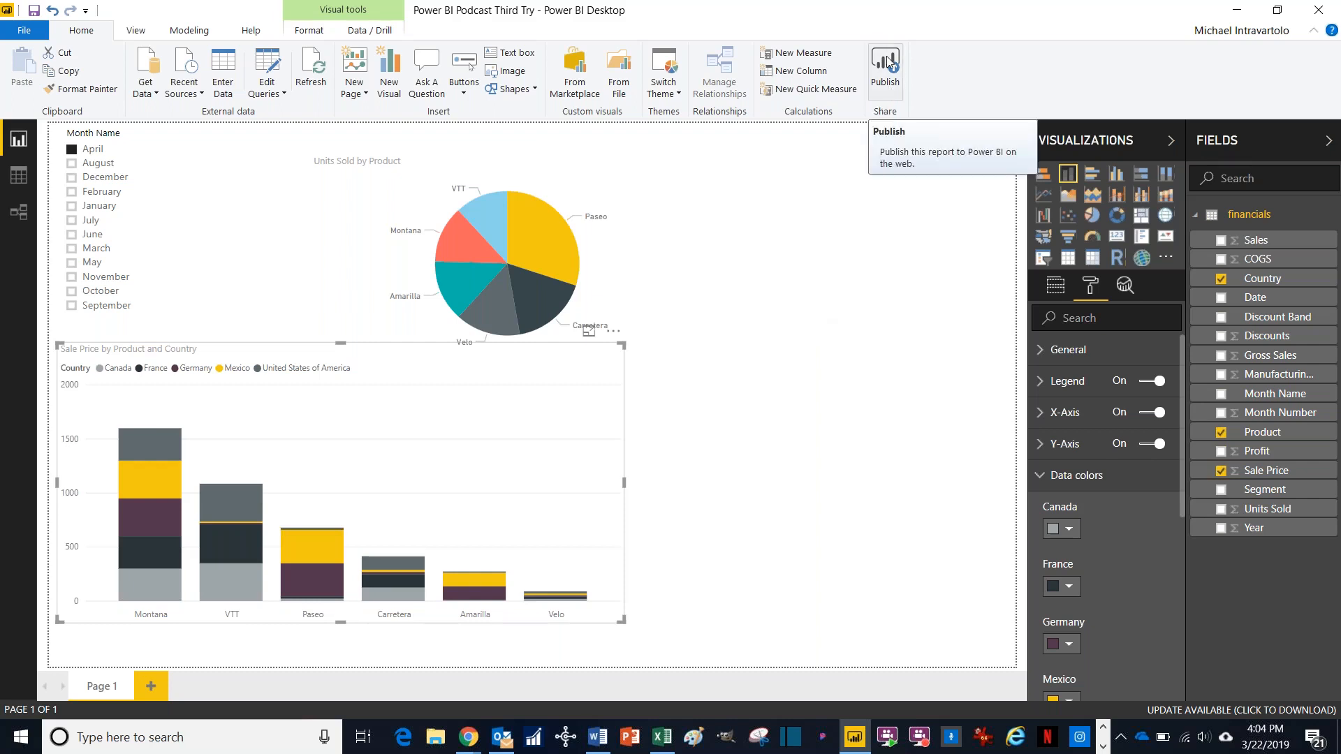
Step: Publish the report to My workspace on the Power BI service
left_click(886, 67)
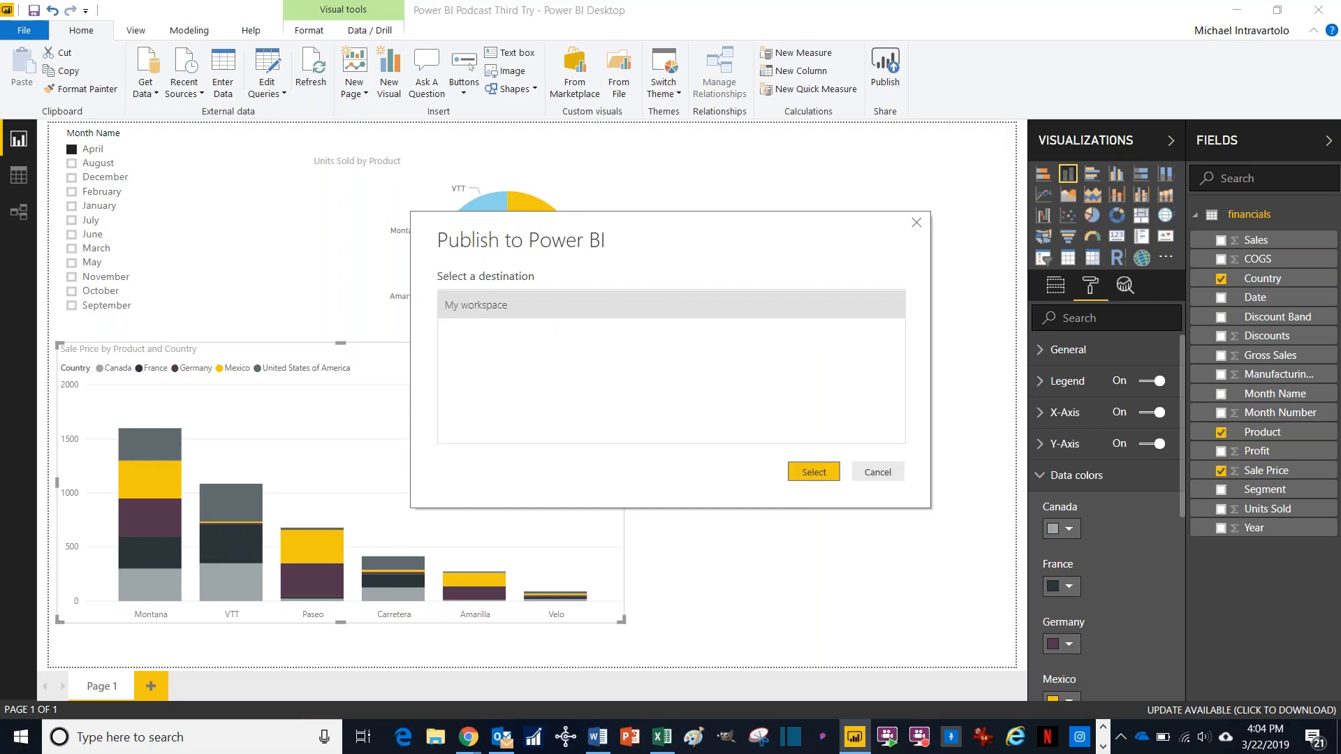
mouse_move(602, 233)
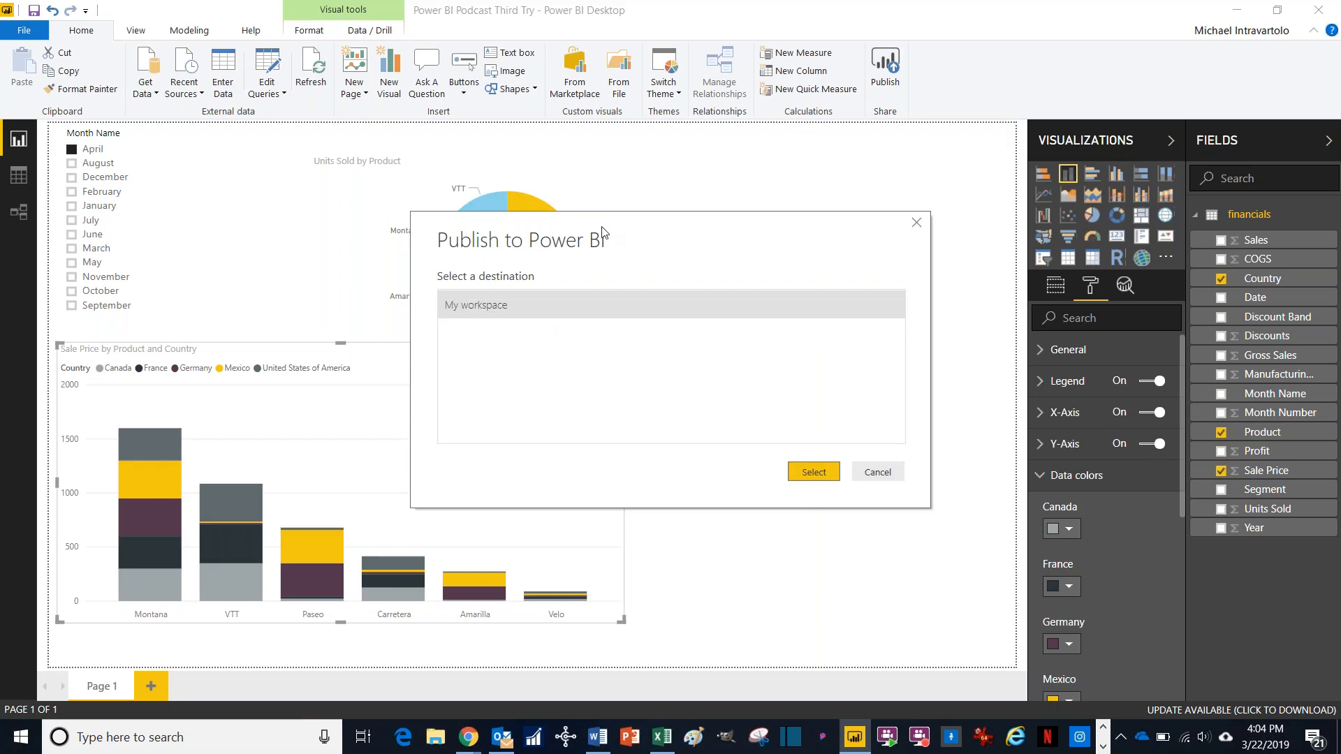
mouse_move(814, 471)
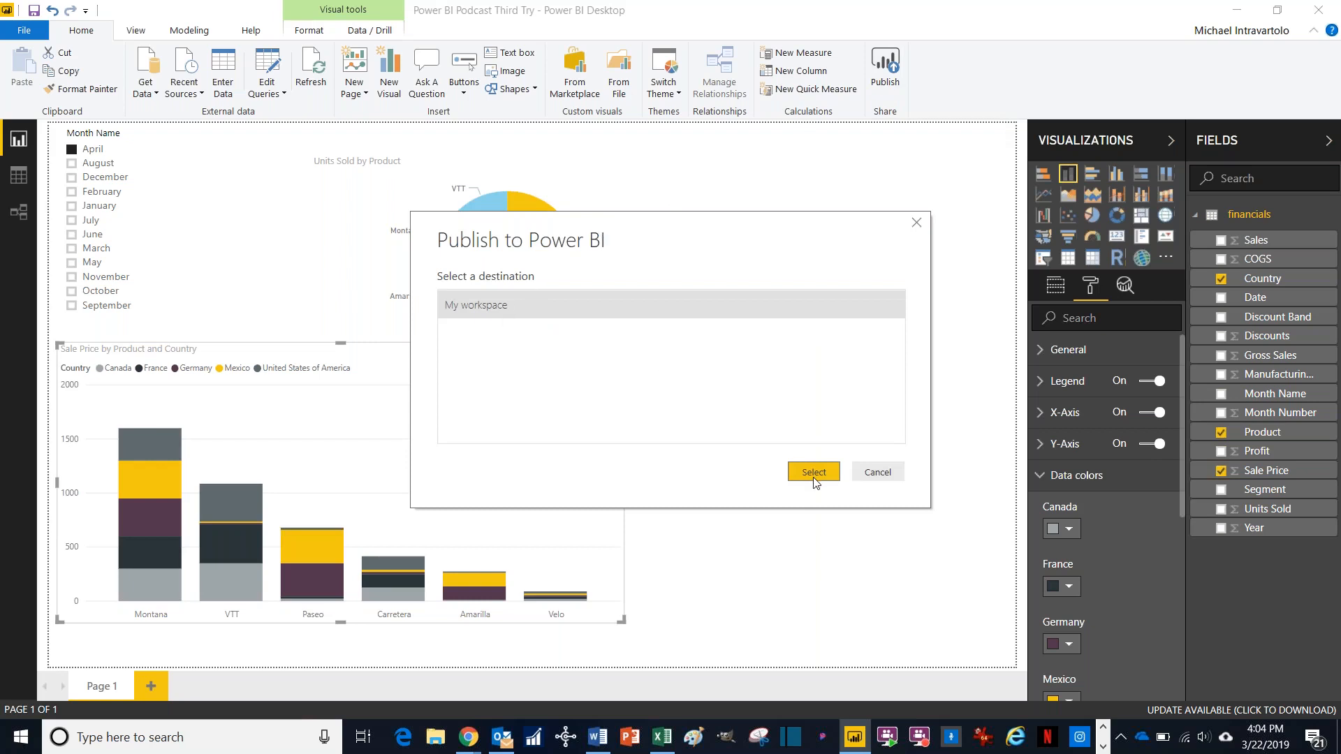
left_click(813, 471)
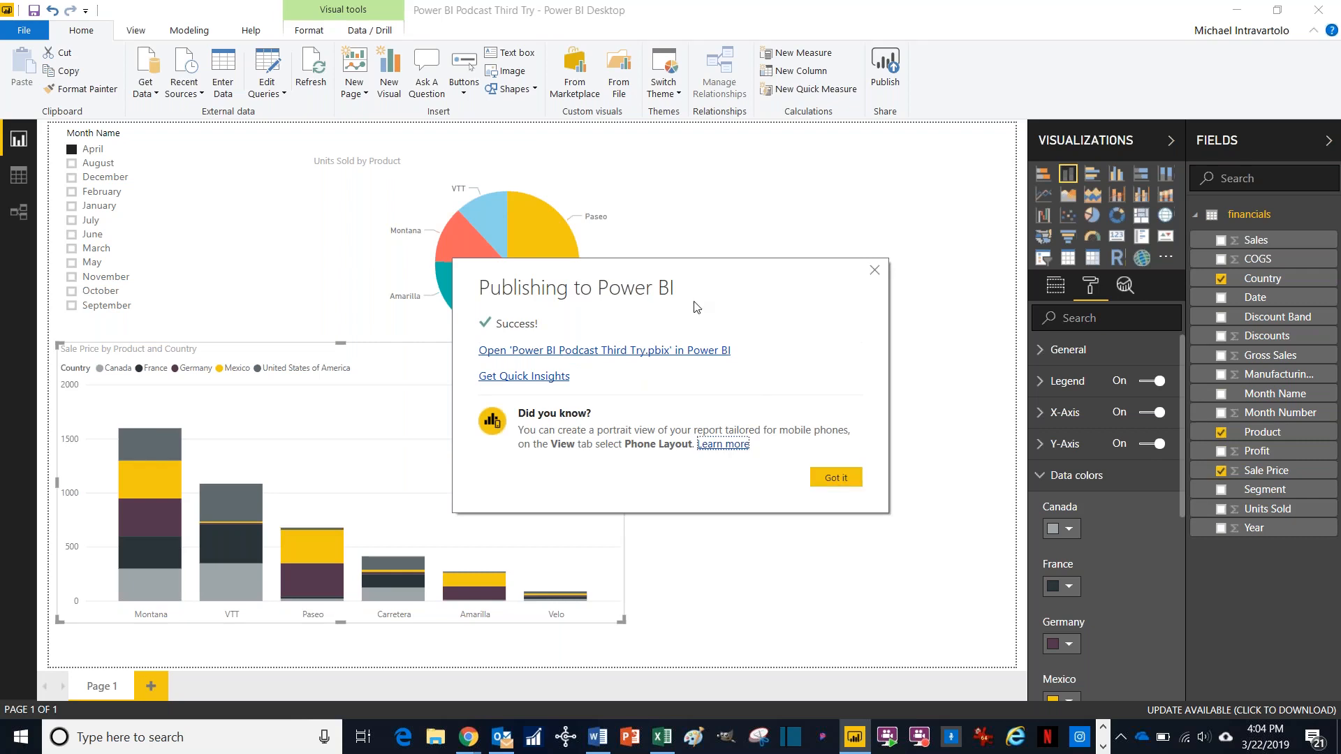
mouse_move(588, 331)
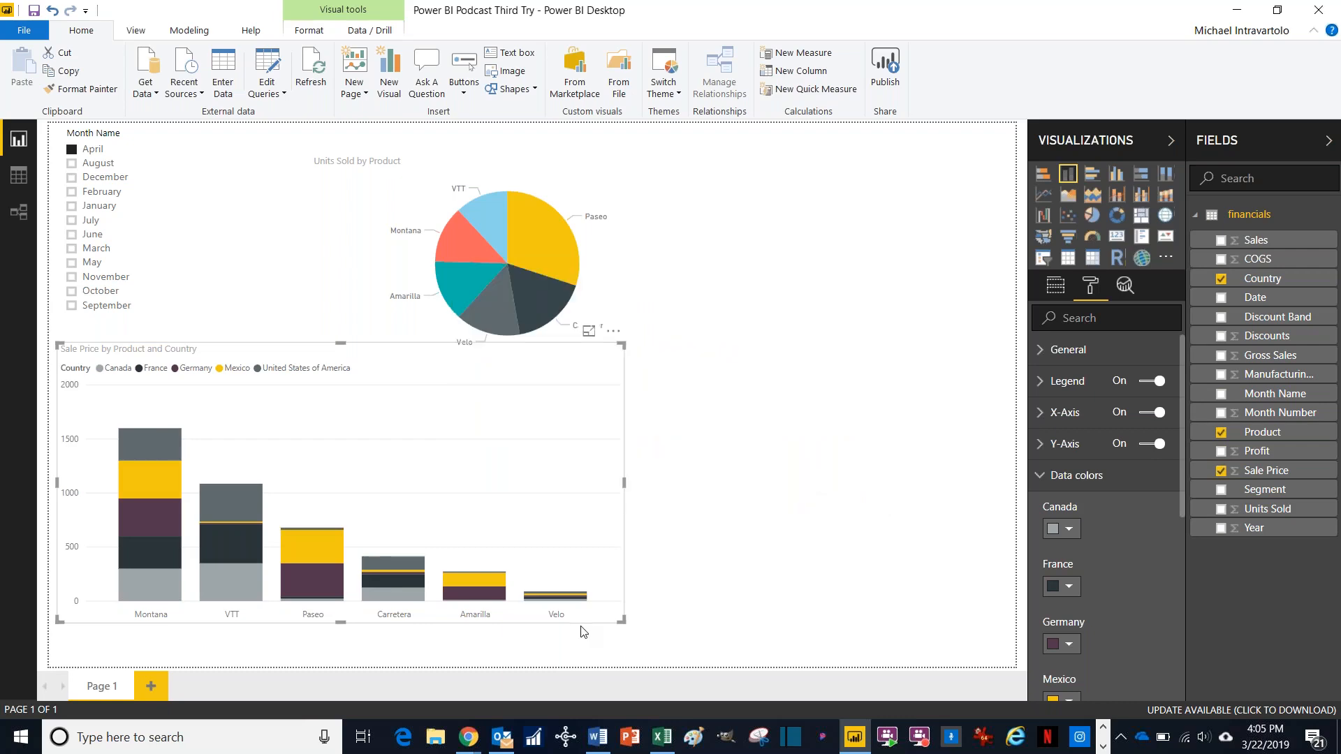
mouse_move(466, 737)
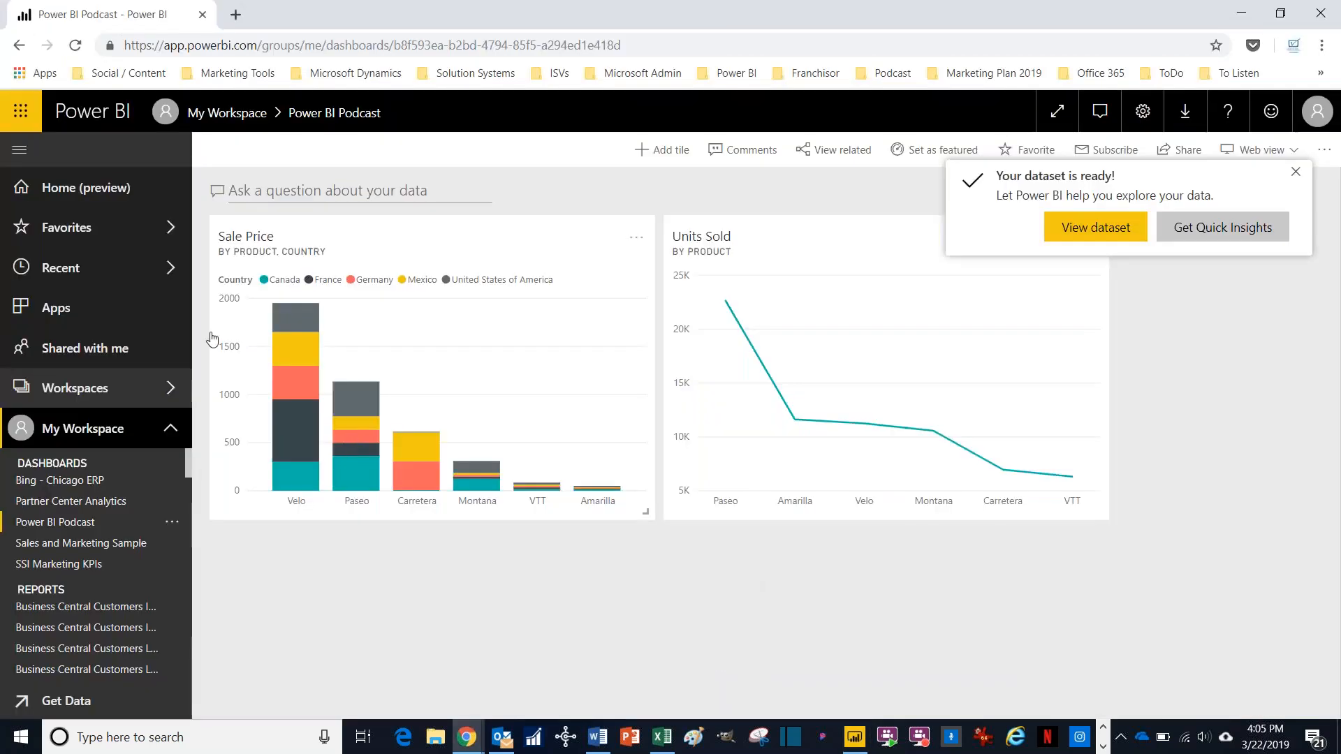
Step: Locate and open Power BI Podcast Third Try in the My Workspace navigation list
scroll("down", 3)
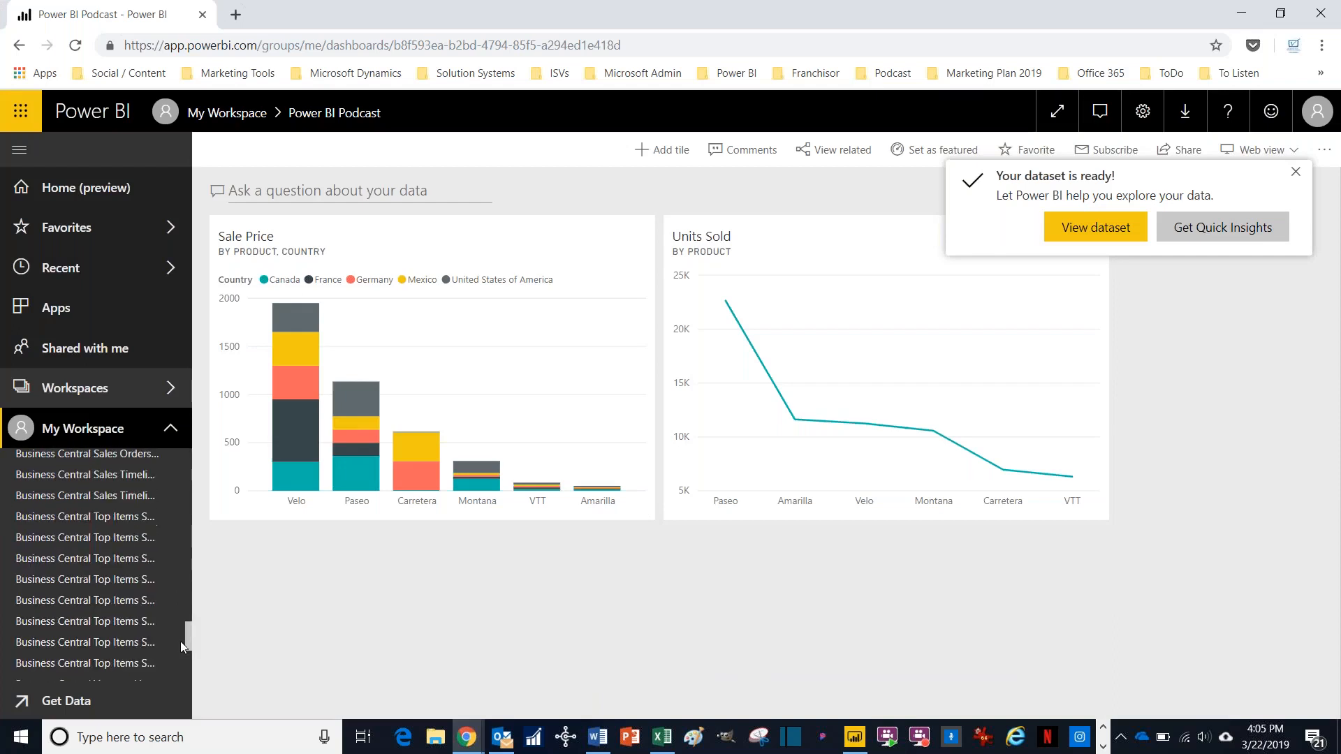
scroll("down", 3)
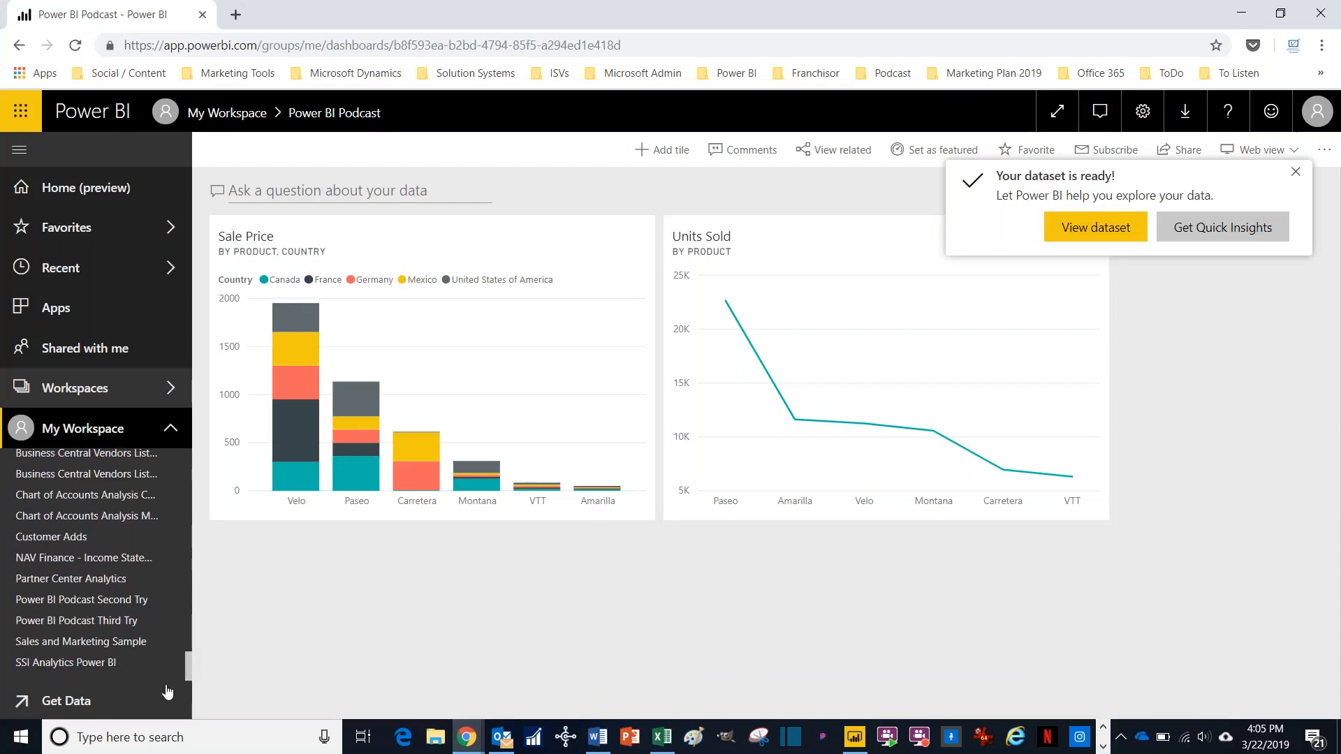
scroll("down", 3)
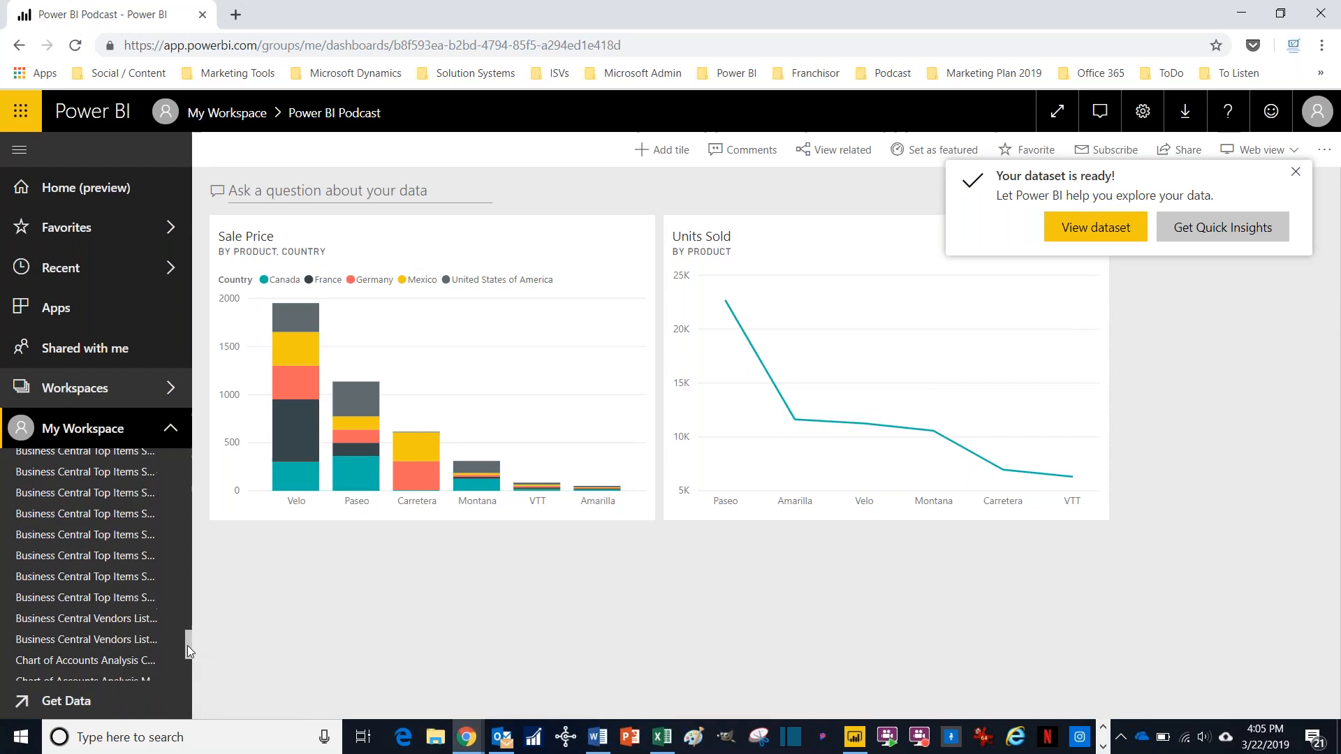
scroll("down", 3)
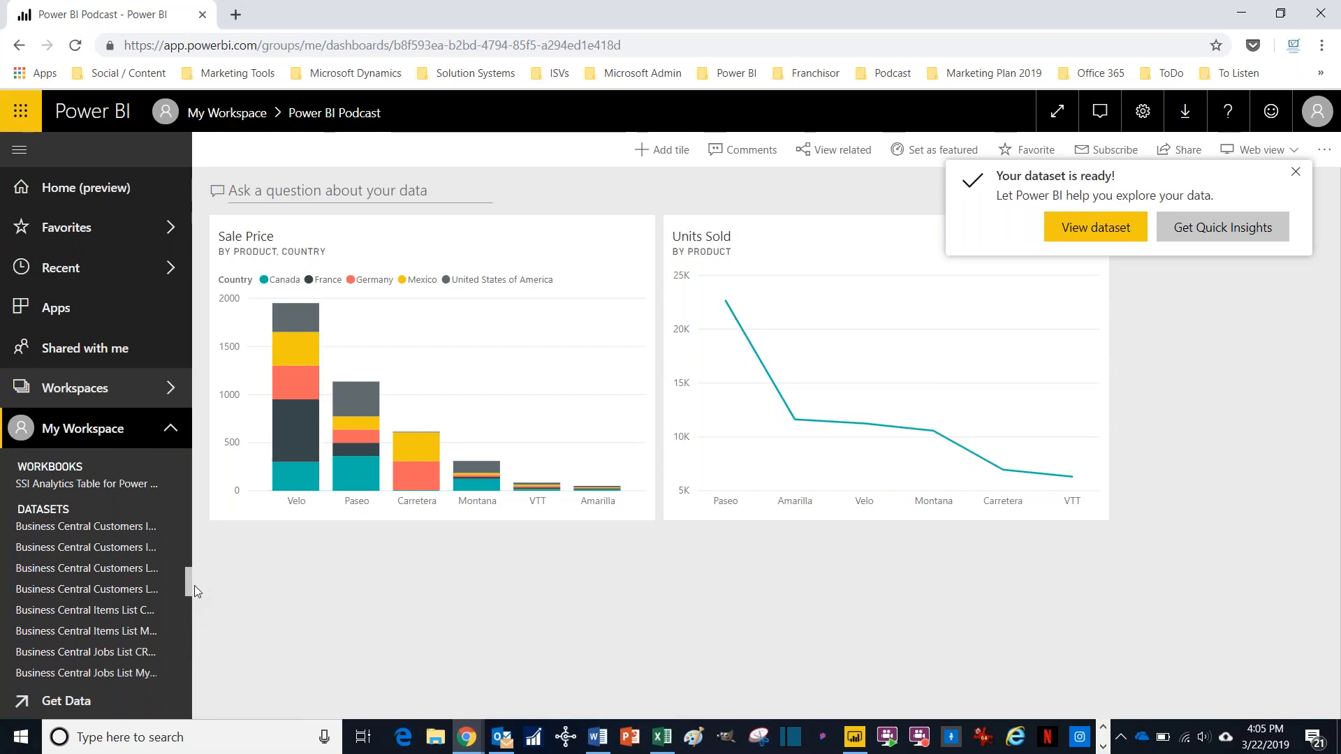
scroll("down", 3)
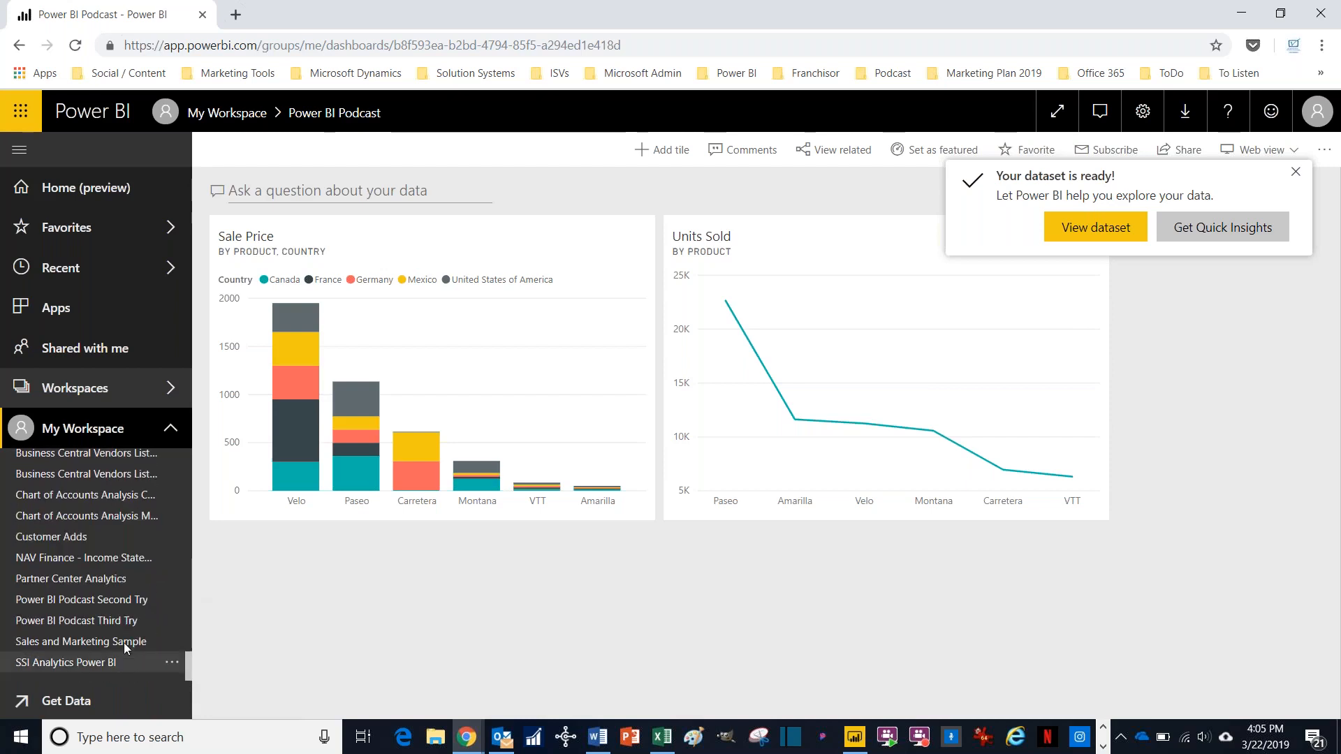
left_click(81, 621)
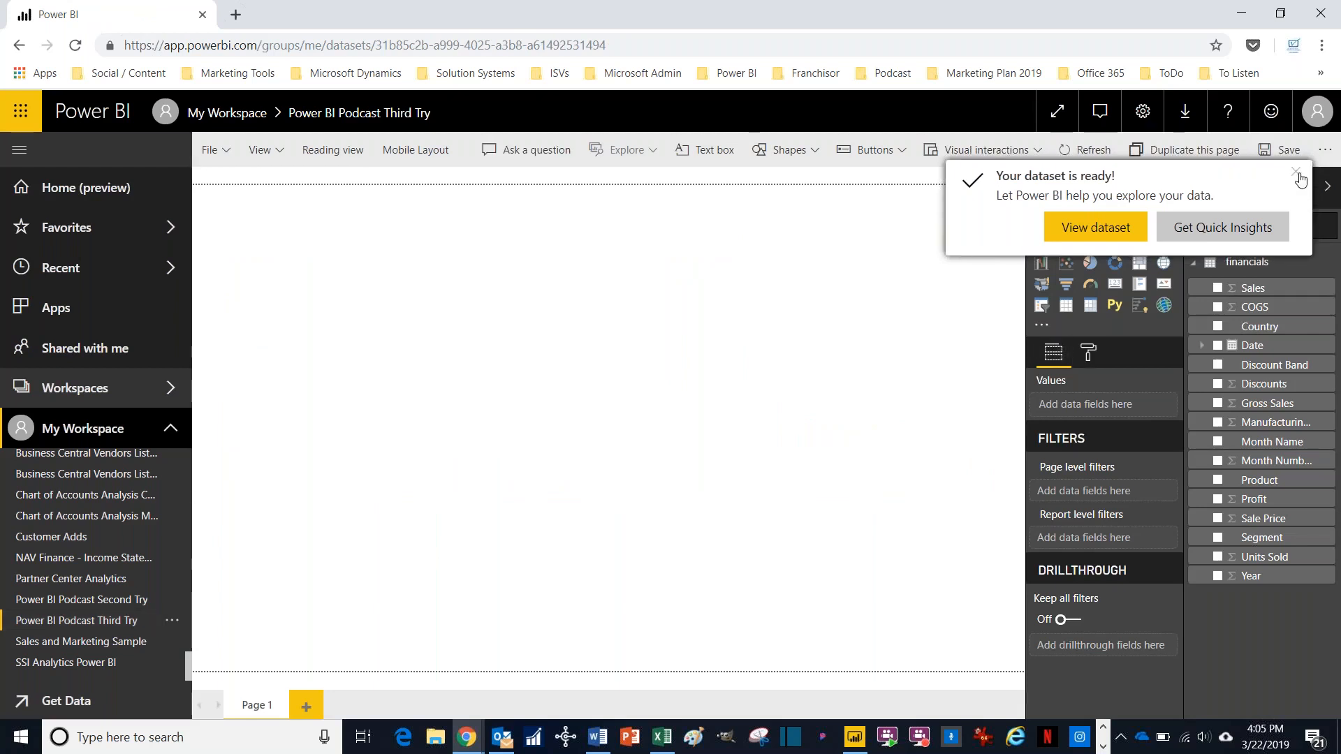
Step: Dismiss the dataset-ready notice and add a Sale Price by Product column chart to the draft
left_click(1297, 170)
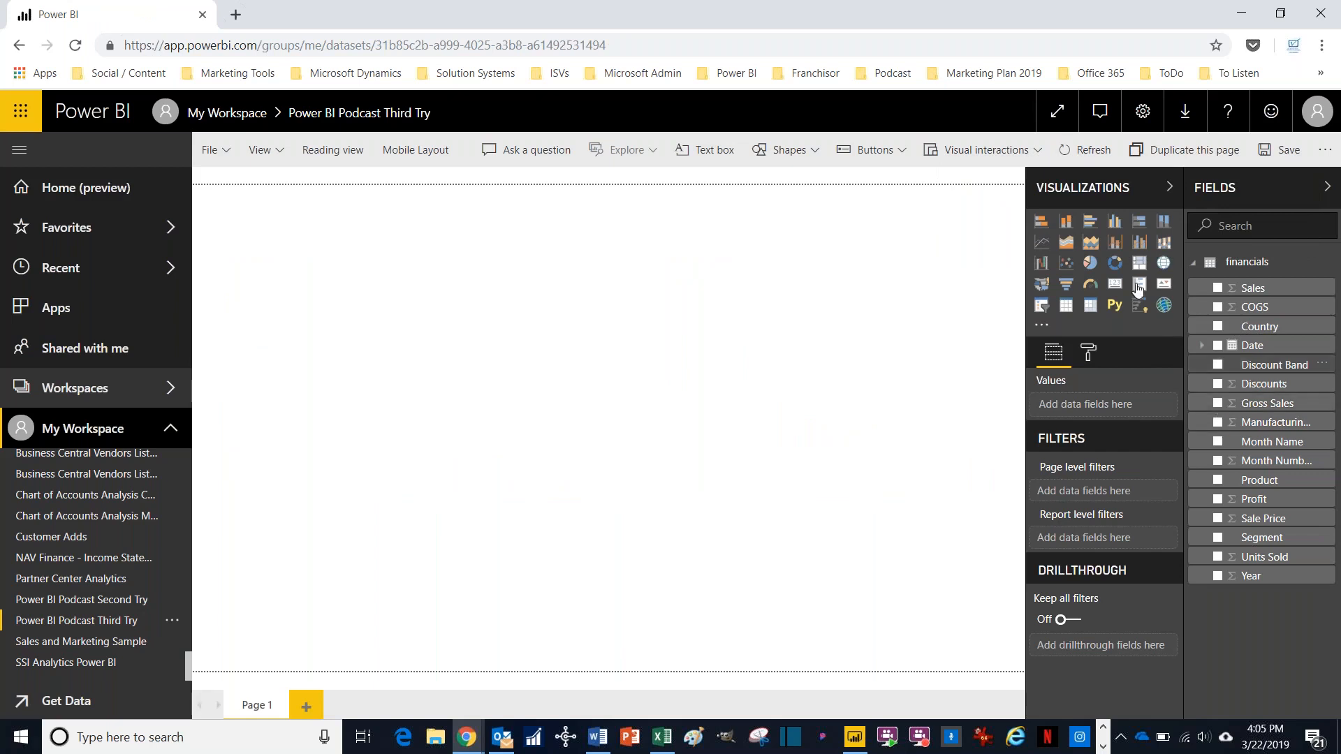
left_click(1066, 222)
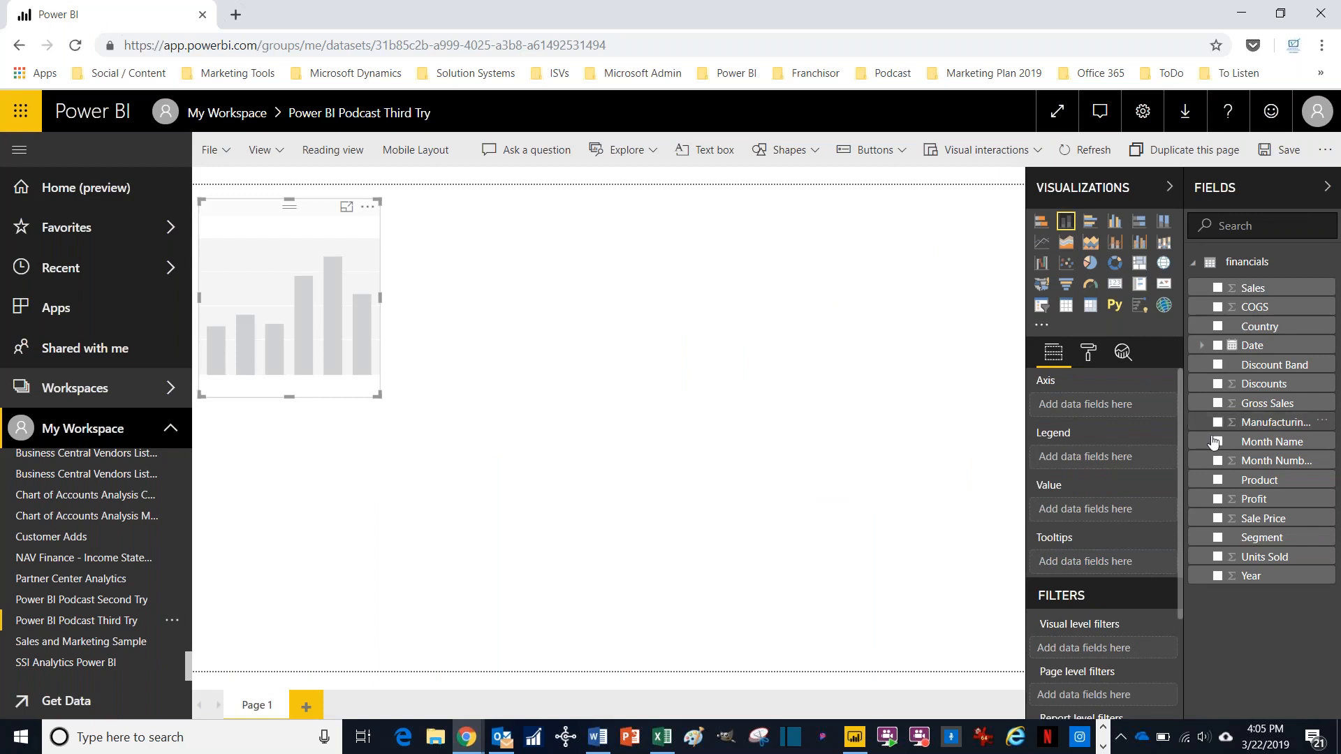
left_click(1218, 479)
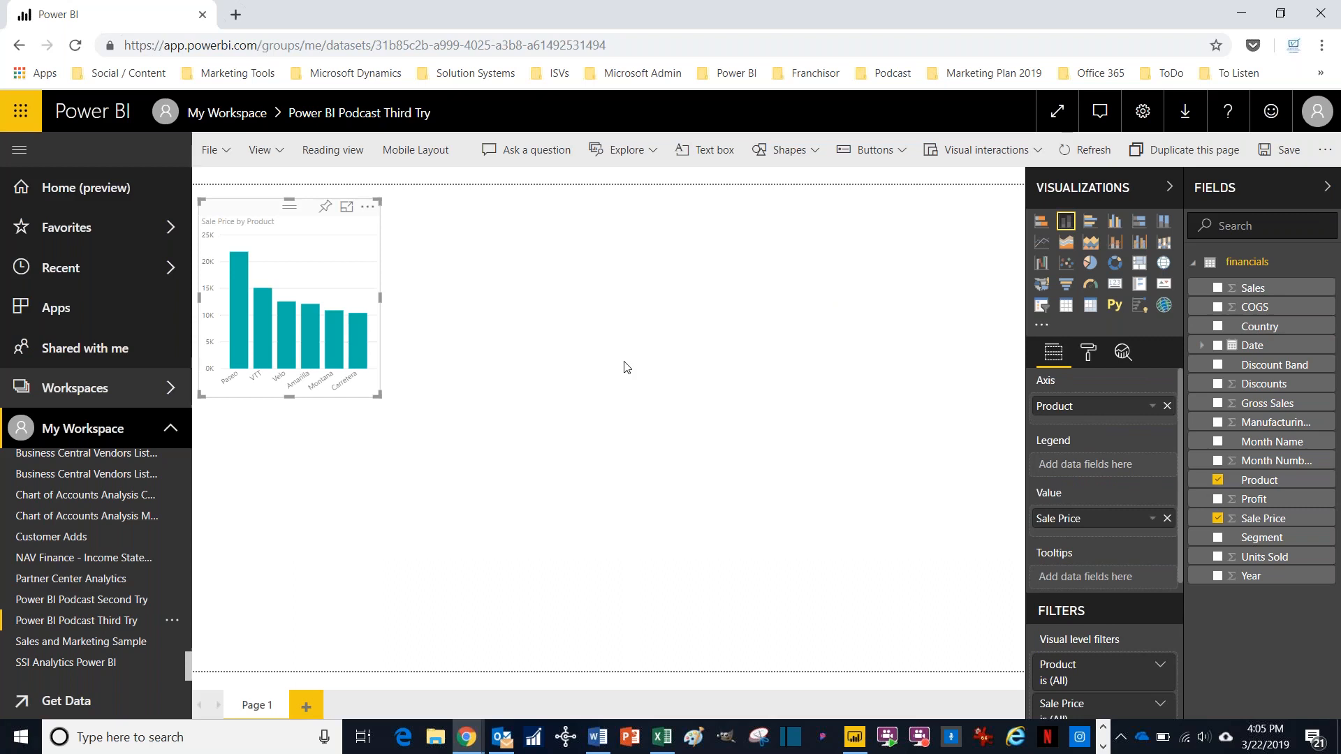
mouse_move(327, 502)
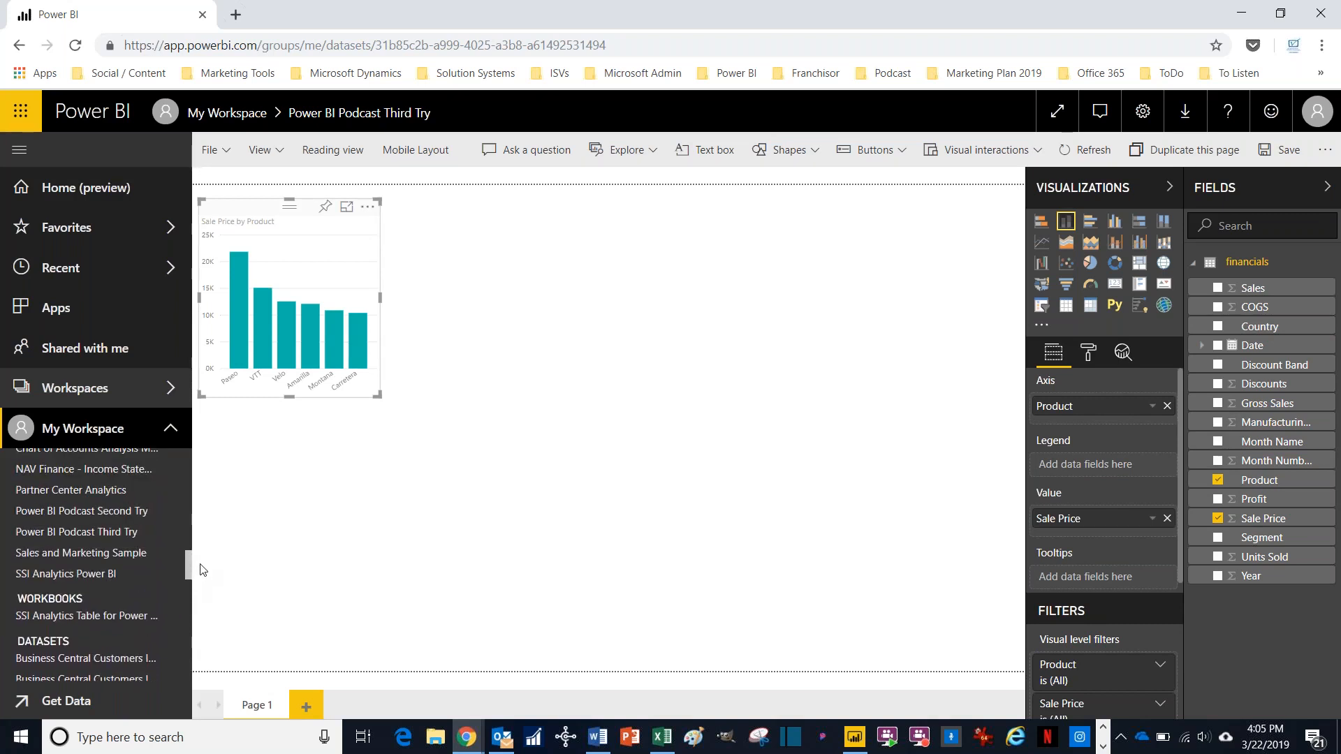
mouse_move(122, 533)
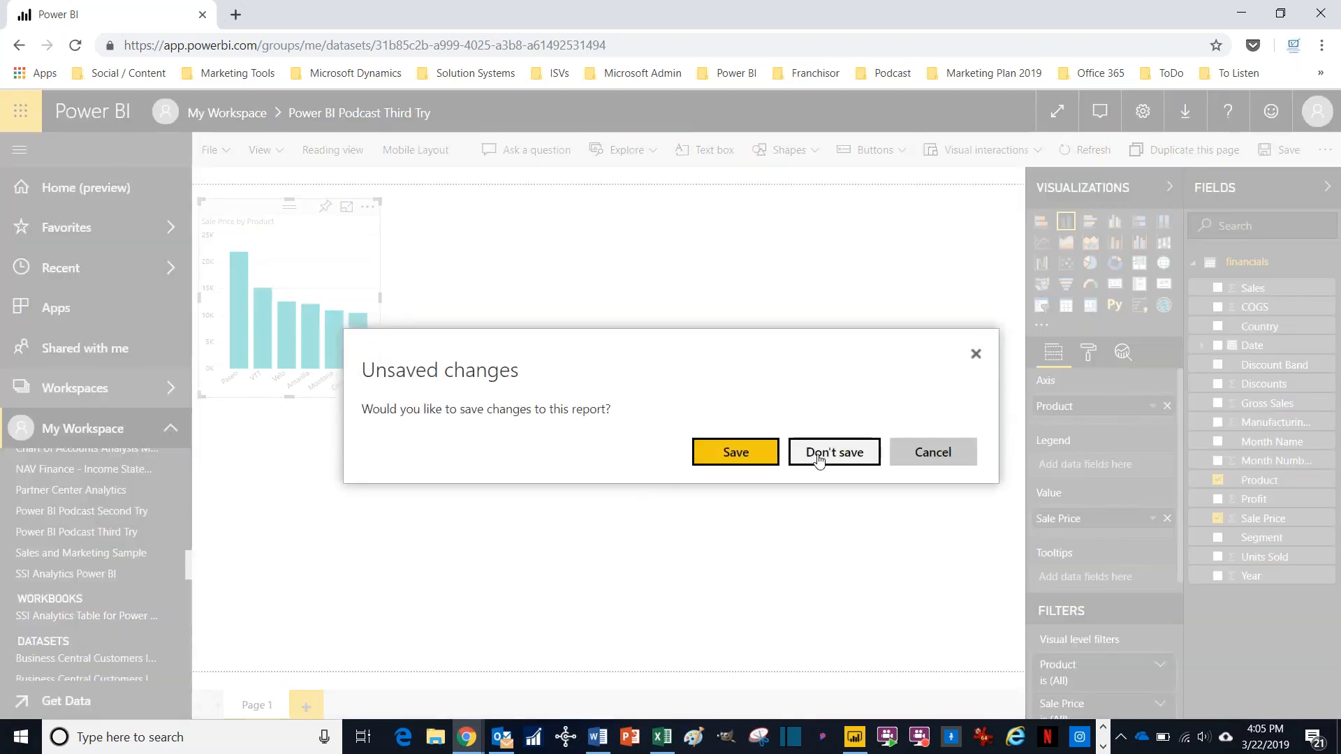
Step: Choose Don't save to discard the draft report's changes
left_click(833, 451)
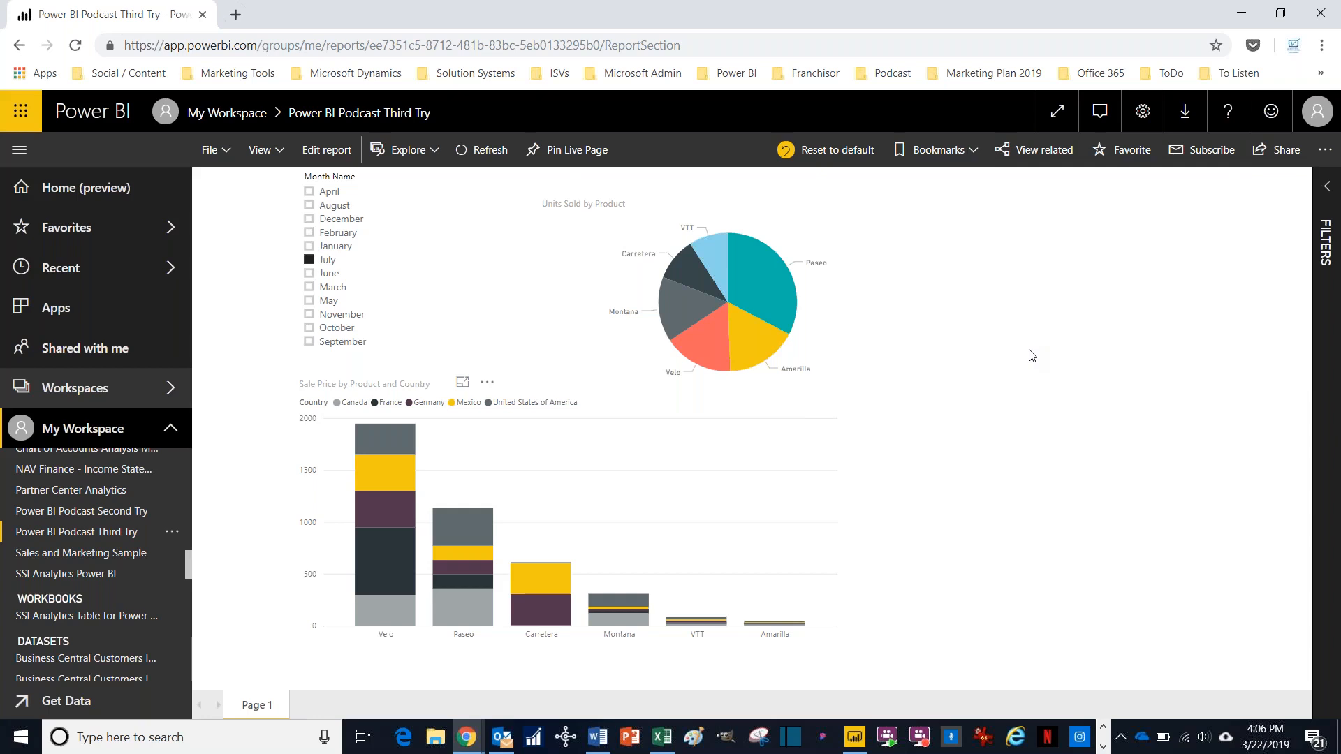
mouse_move(789, 306)
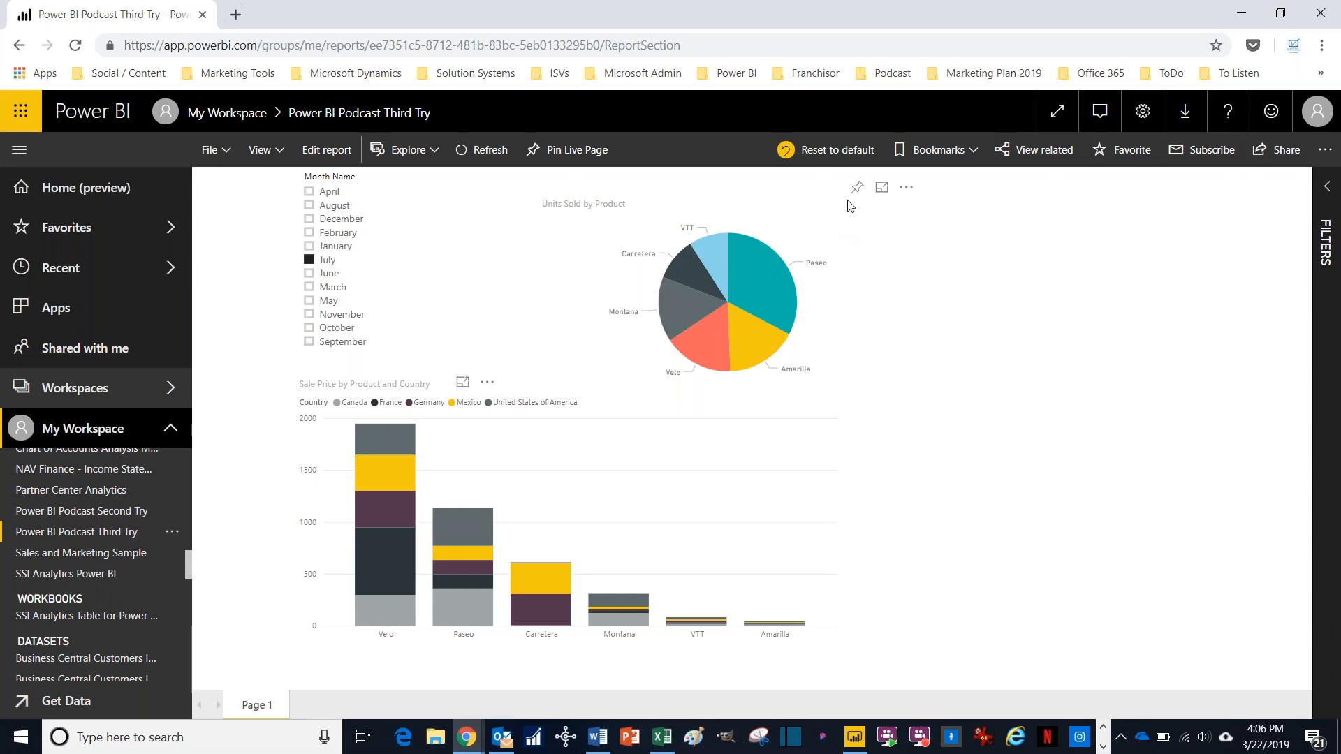
mouse_move(857, 196)
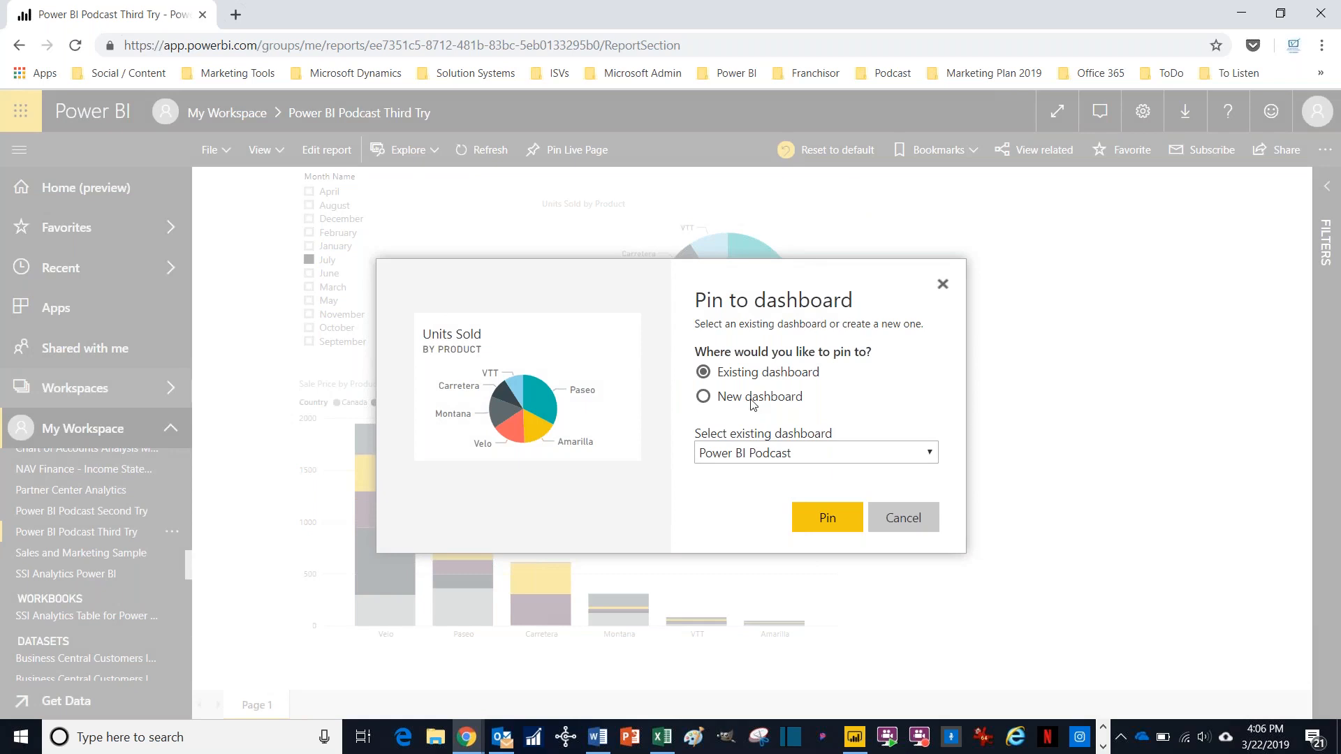
Step: Pin the pie chart to a new dashboard named 'Power BI Dashboard Third Try'
left_click(703, 395)
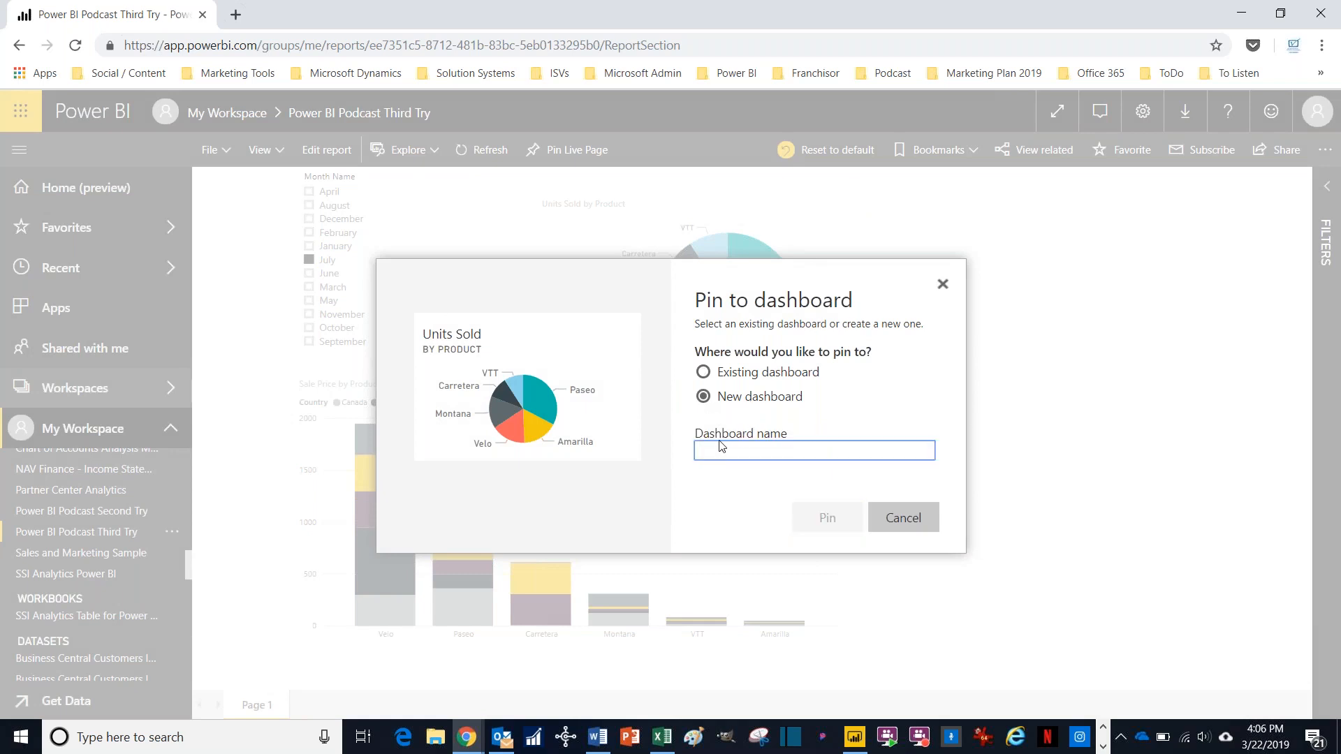
type("Power BI Dashbor")
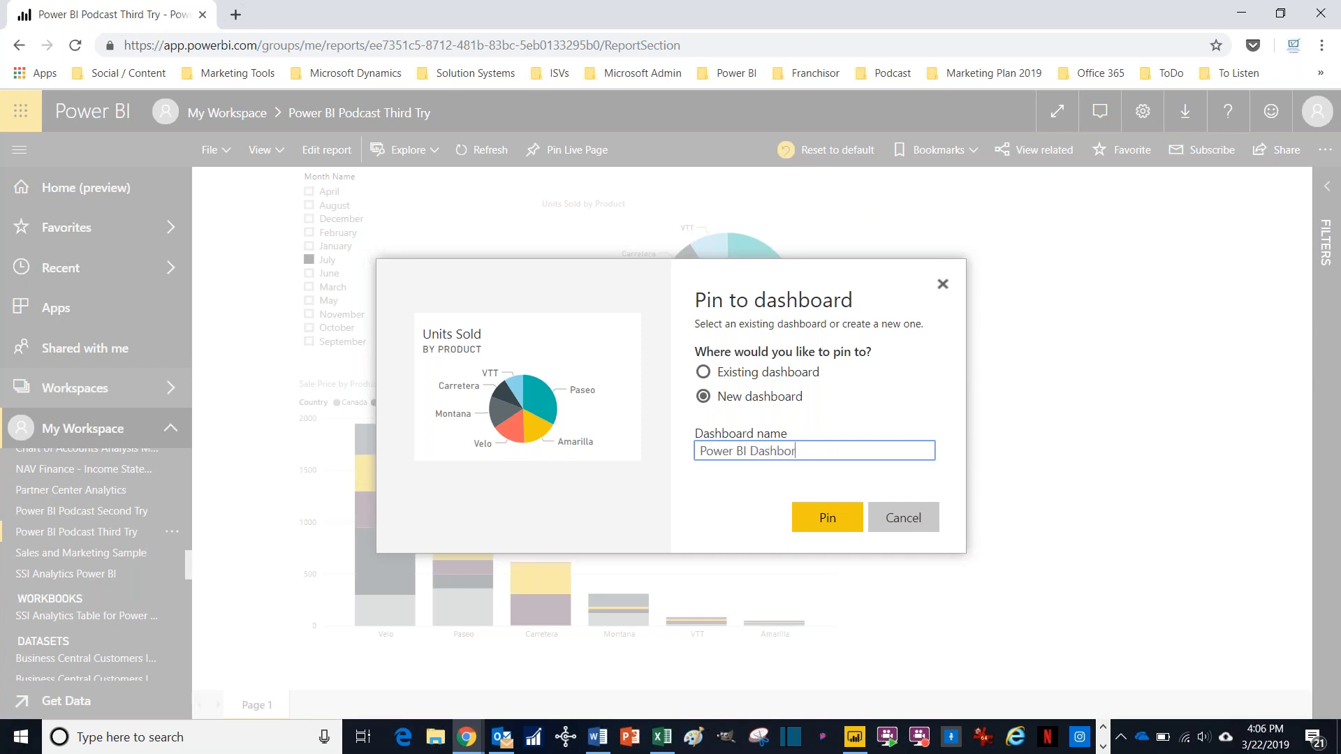
type("ard Third Try")
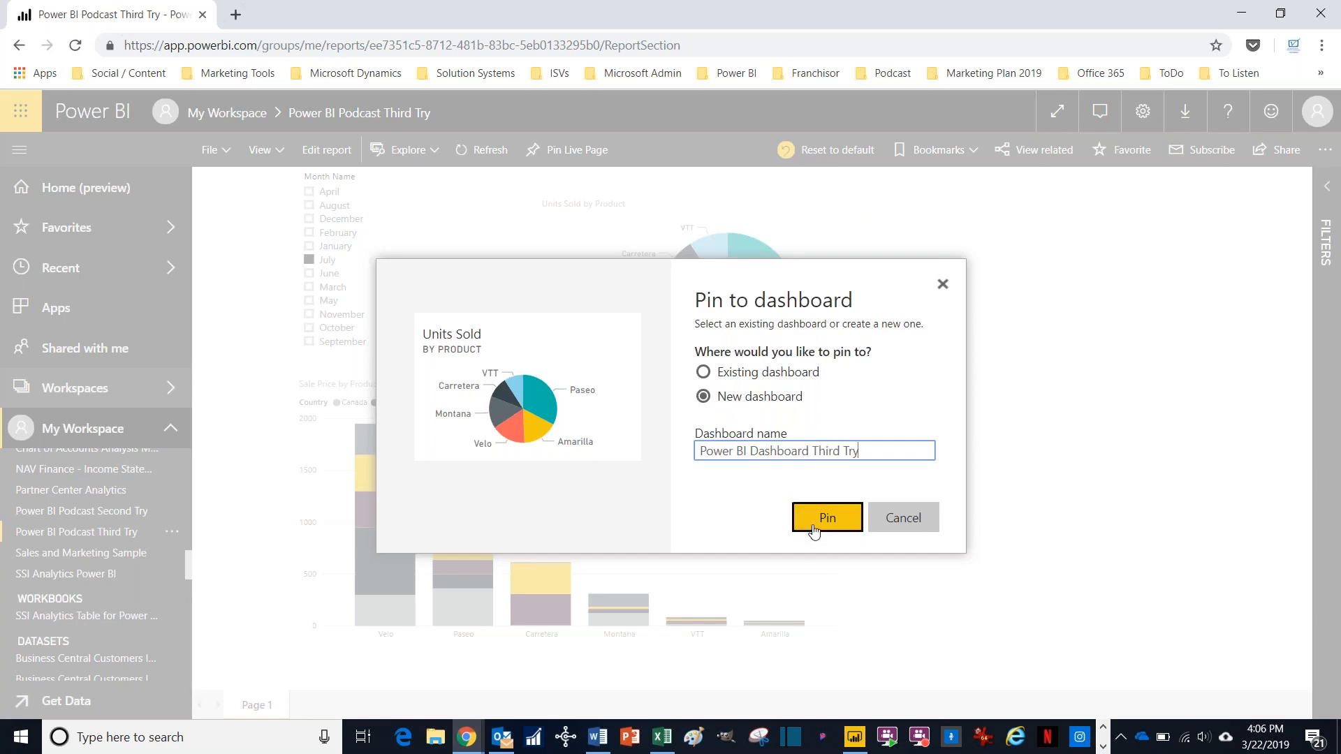
left_click(825, 517)
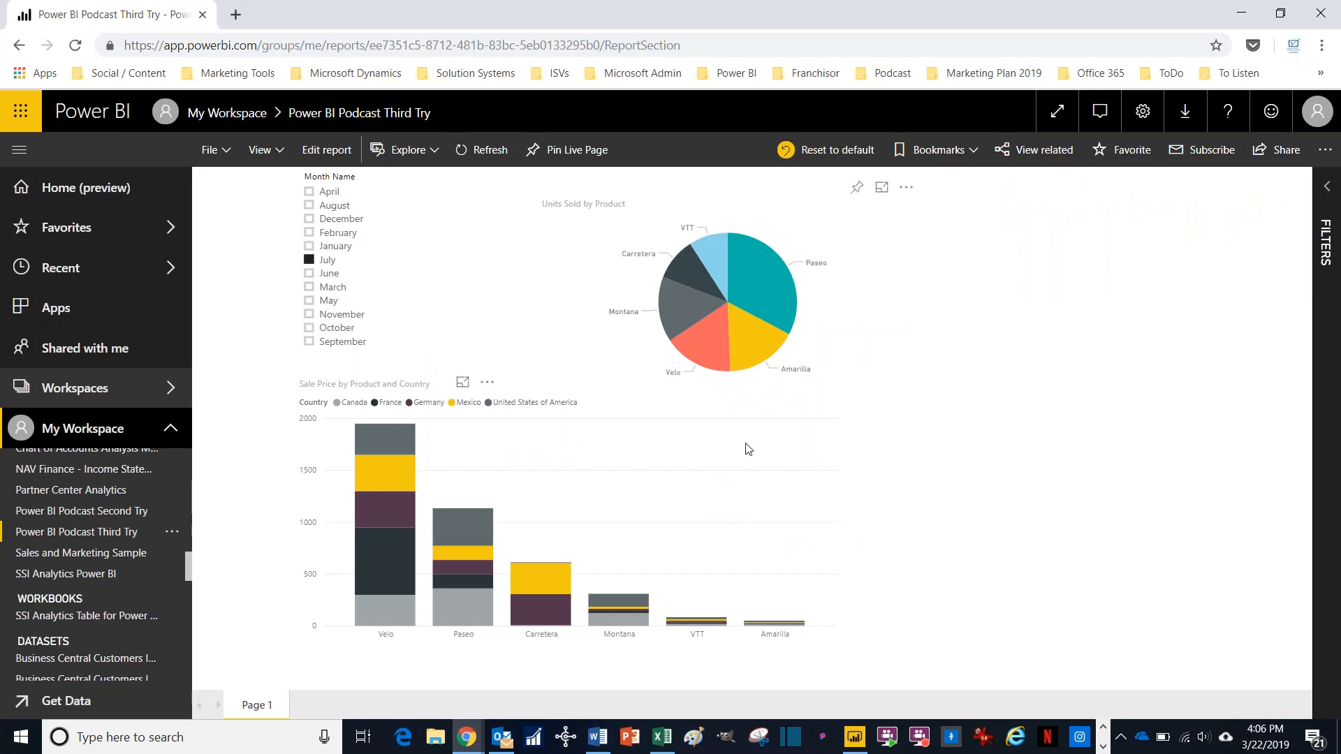
mouse_move(784, 369)
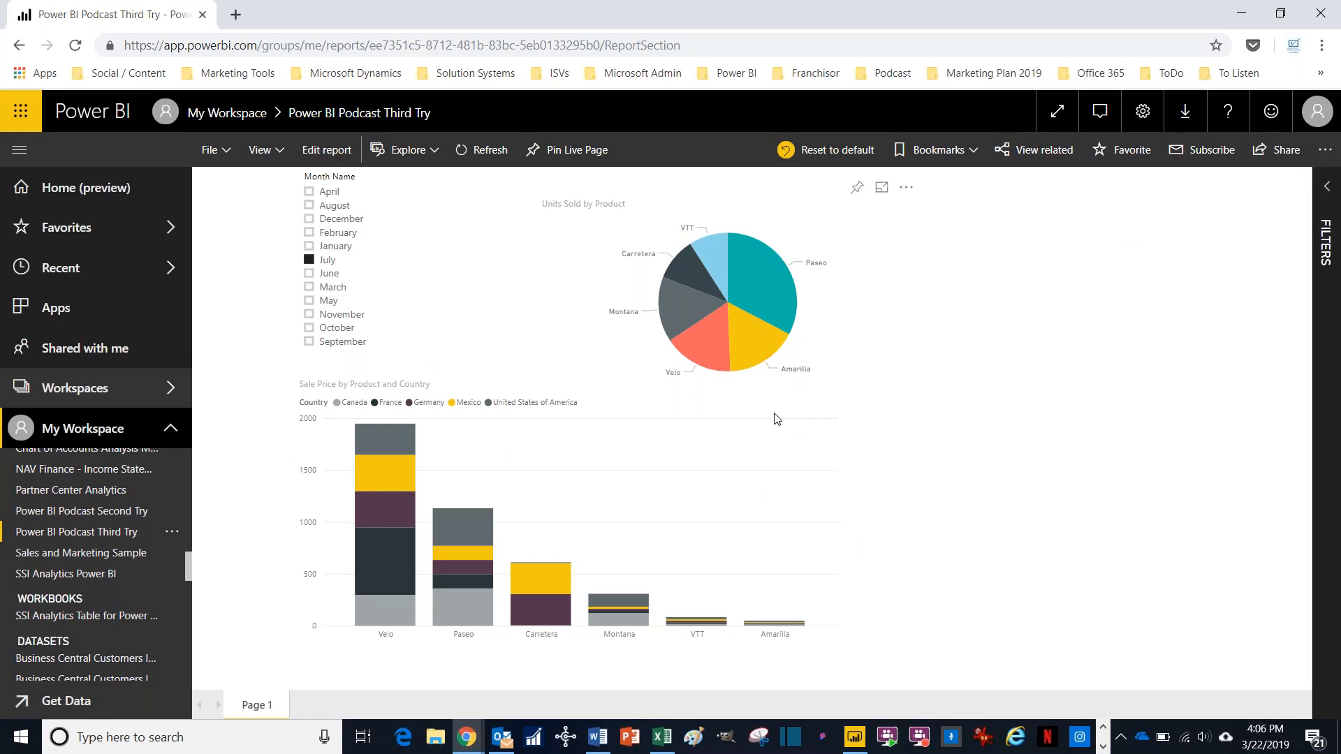
mouse_move(762, 278)
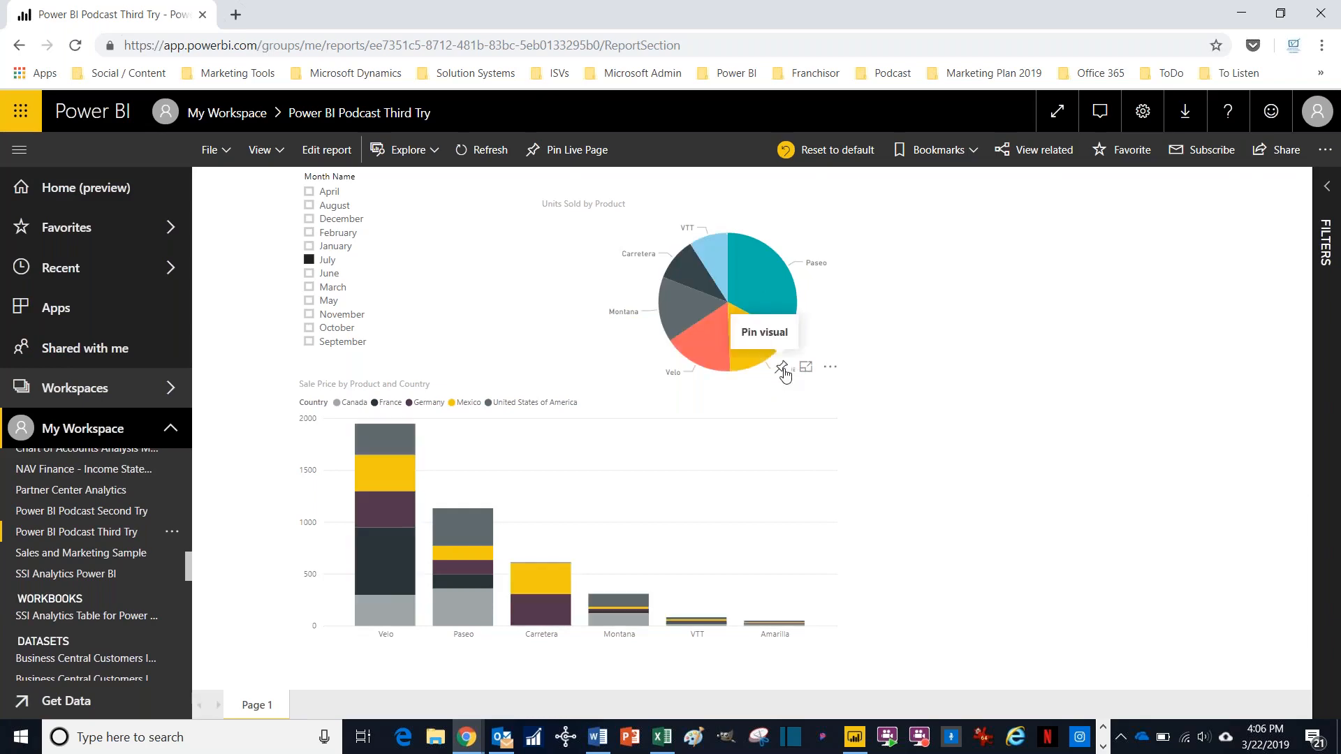
Step: Pin the Sale Price chart to the existing Power BI Podcast dashboard
left_click(783, 366)
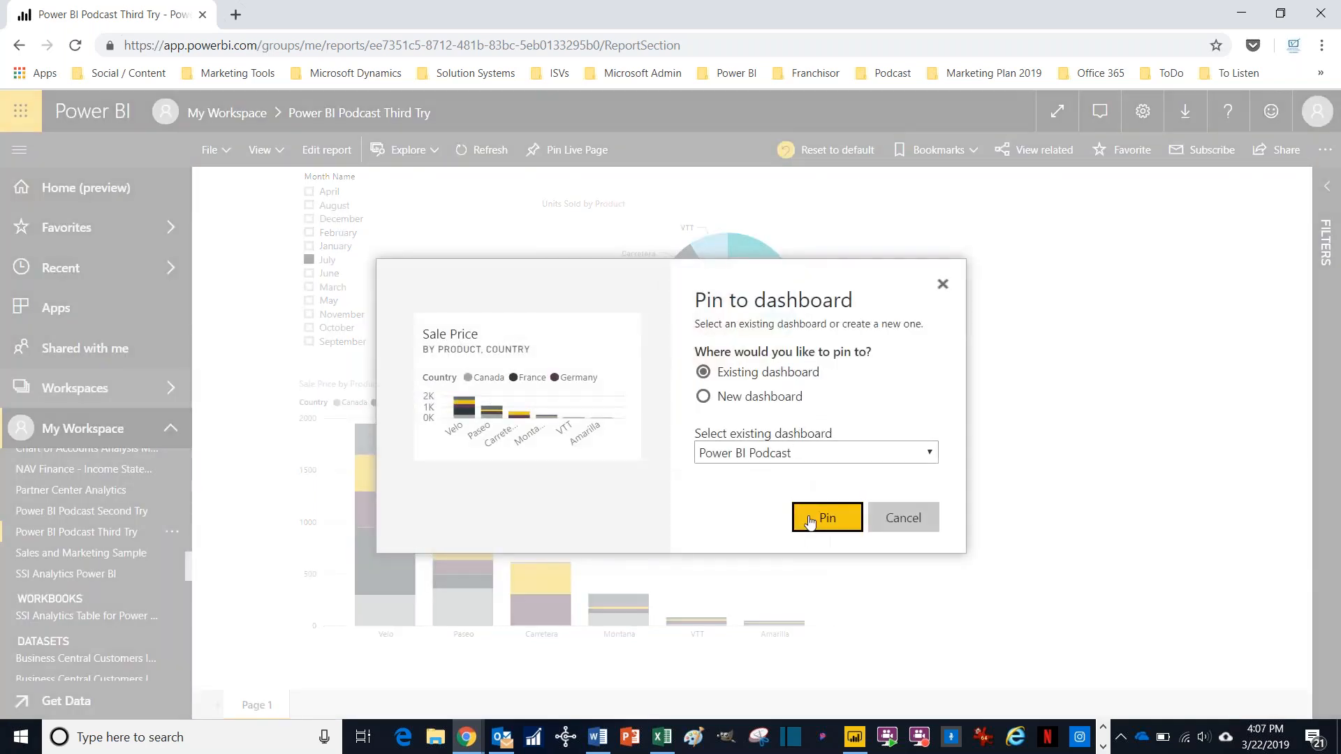
left_click(826, 516)
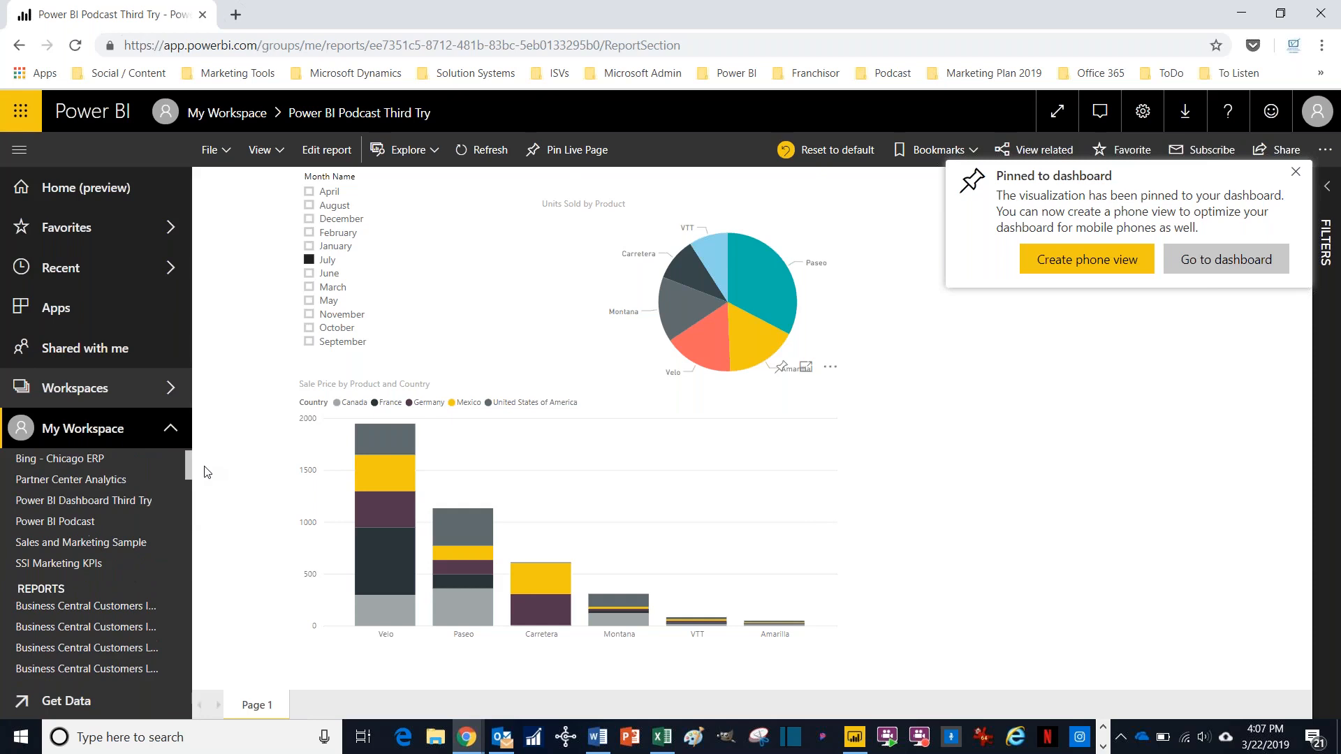
mouse_move(83, 500)
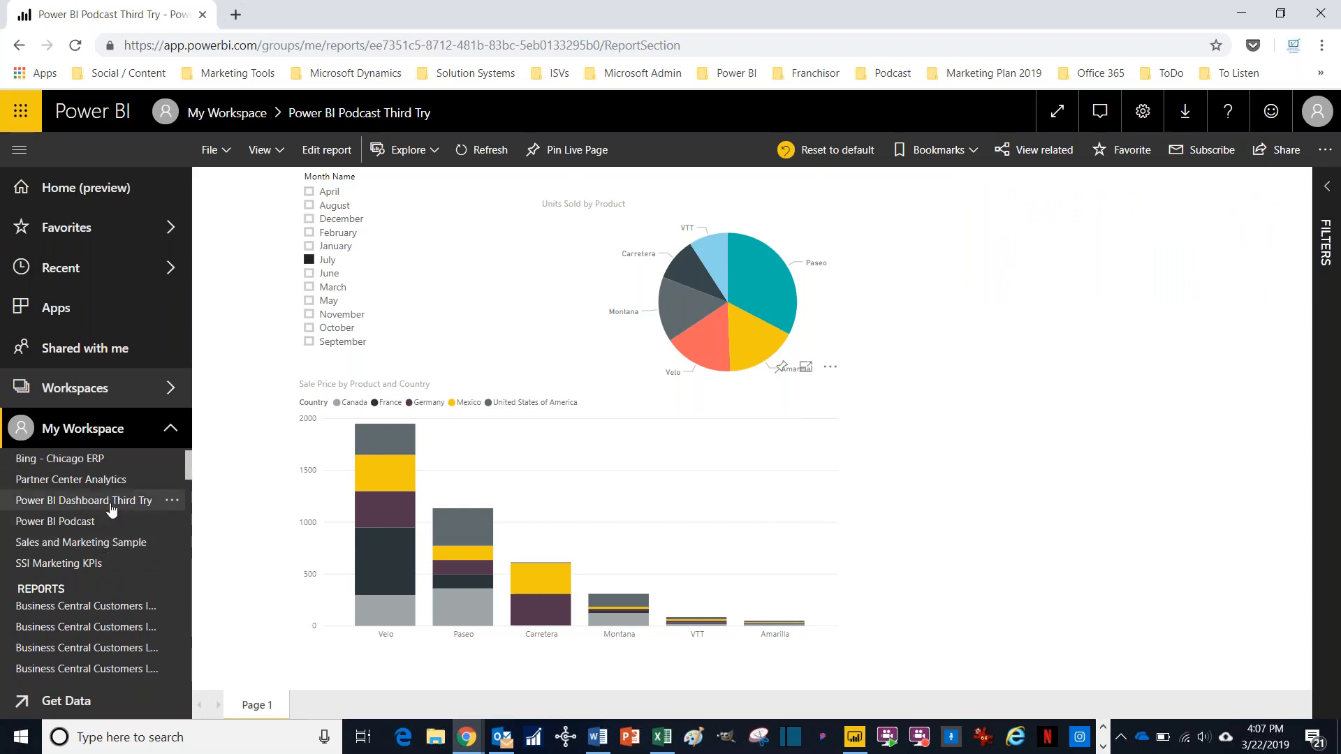
Step: Open the Power BI Dashboard Third Try dashboard showing its Units Sold pie tile
left_click(82, 500)
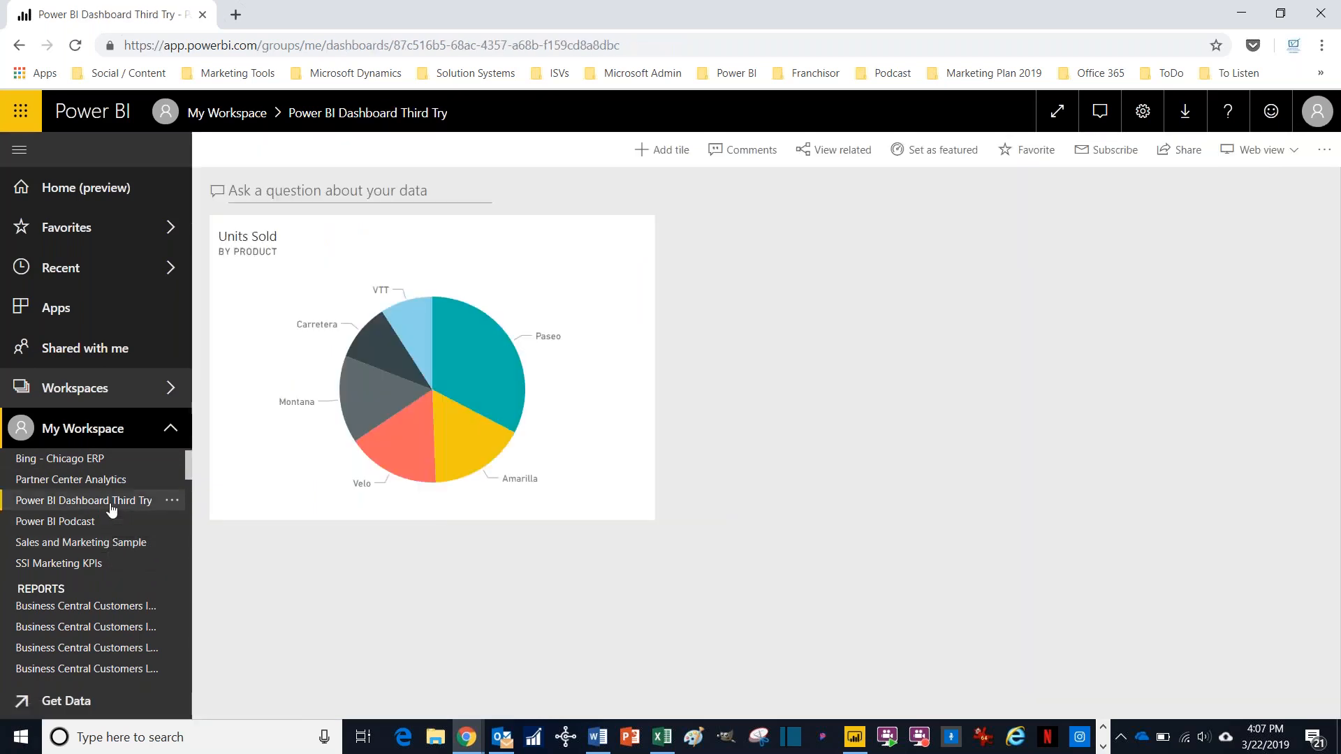
mouse_move(650, 464)
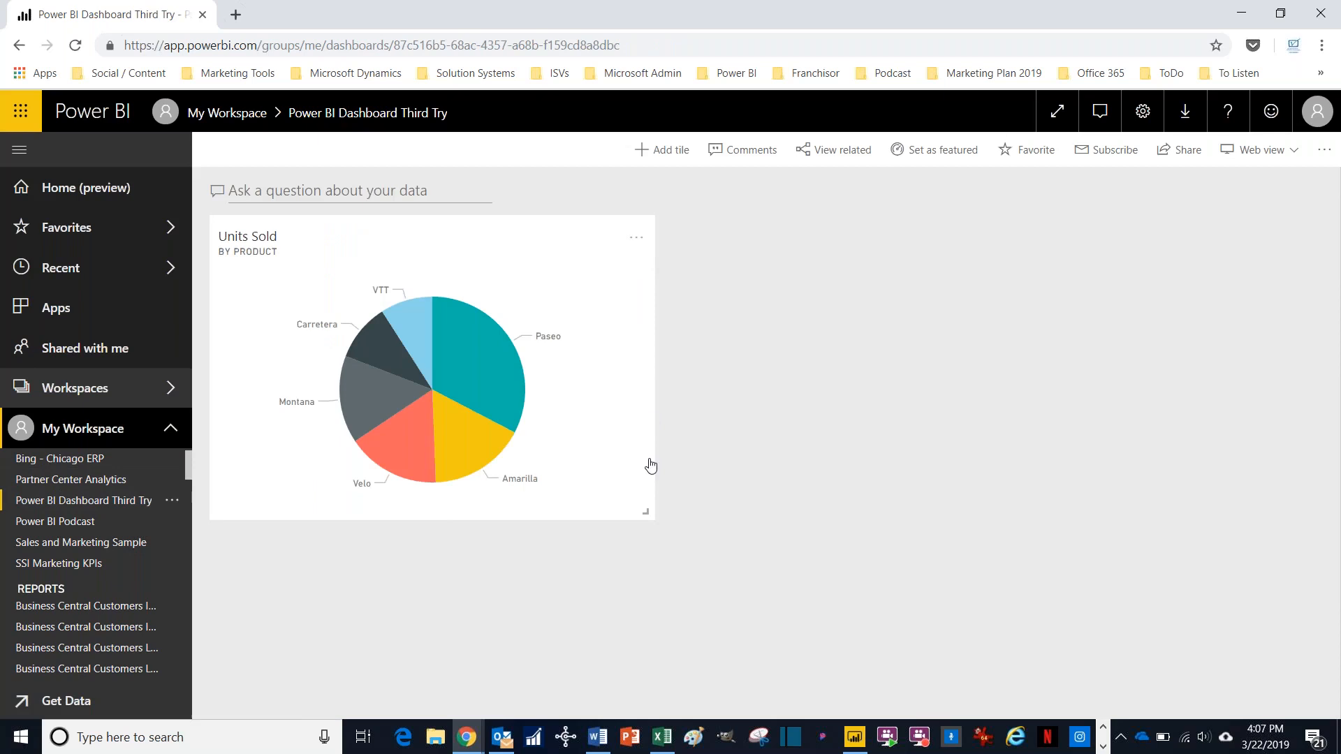
mouse_move(651, 517)
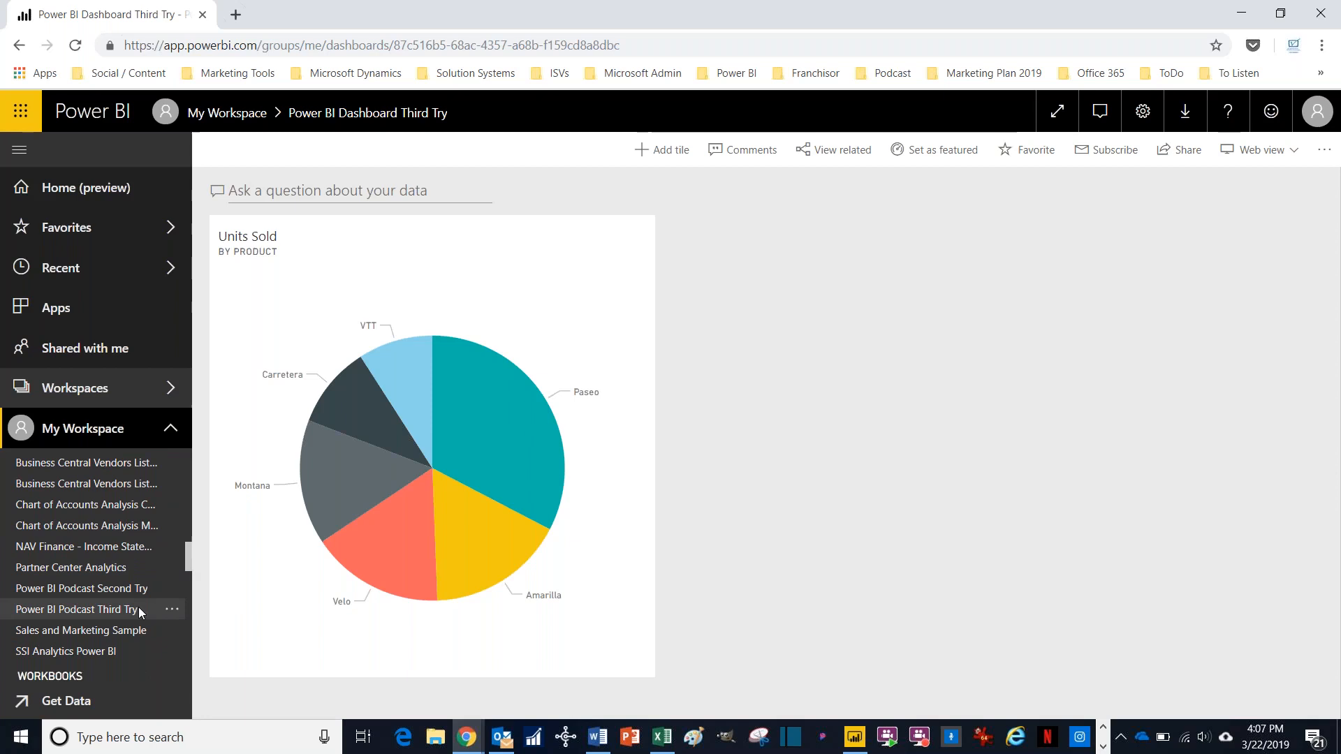
Step: Reopen the Podcast Third Try report, go back to the dashboard, then switch to Power BI Desktop
left_click(77, 609)
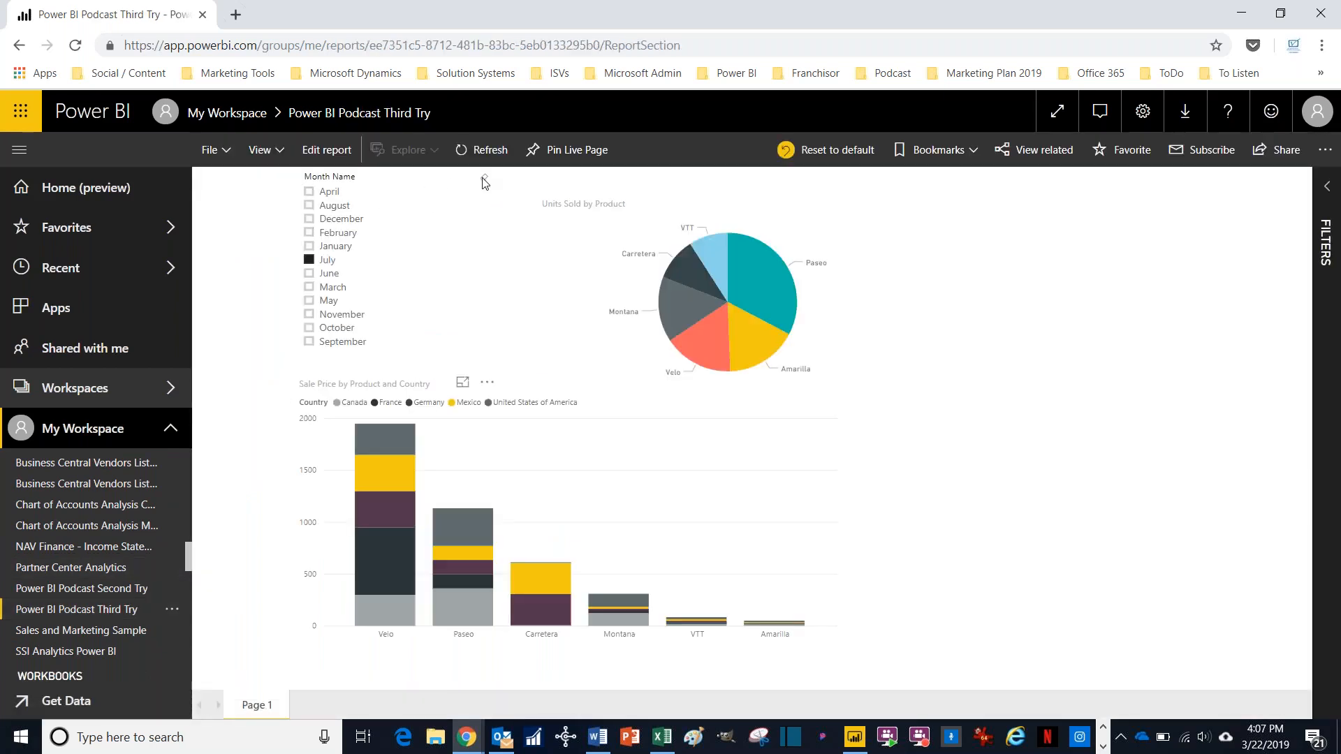
mouse_move(528, 391)
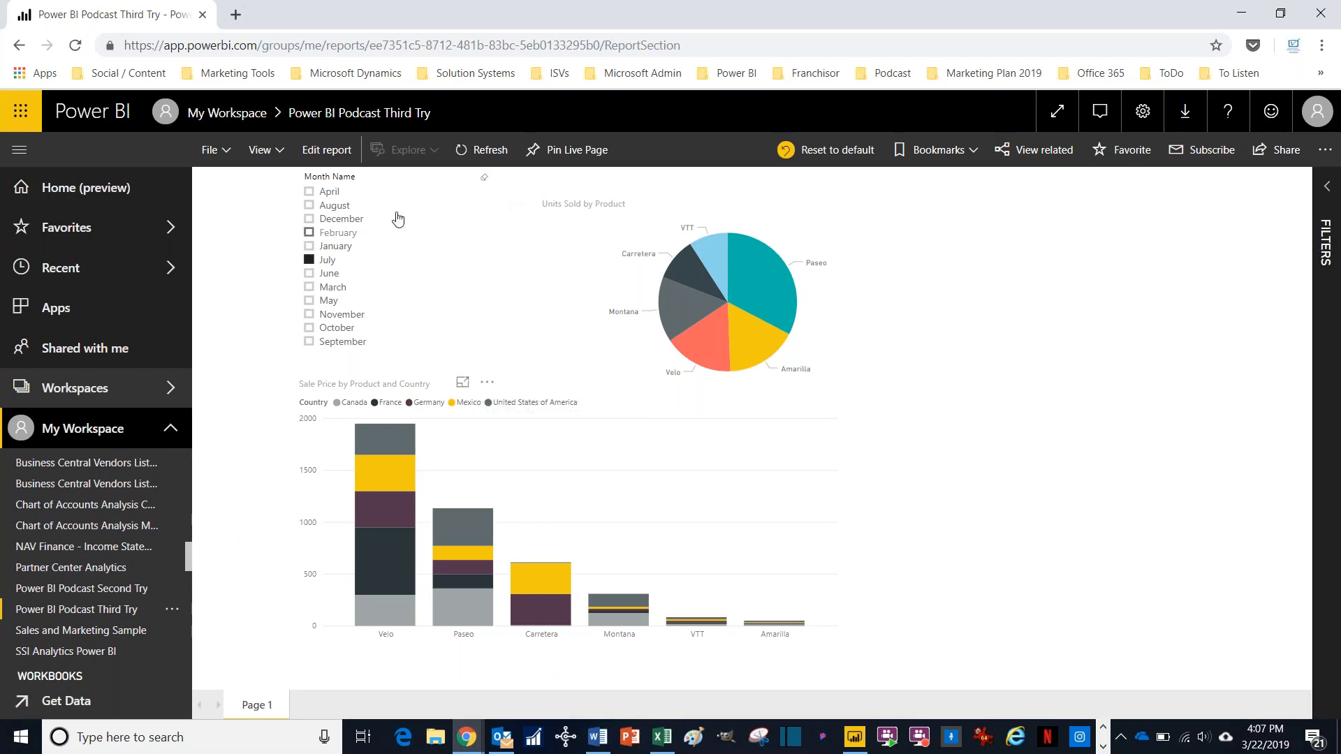
mouse_move(485, 178)
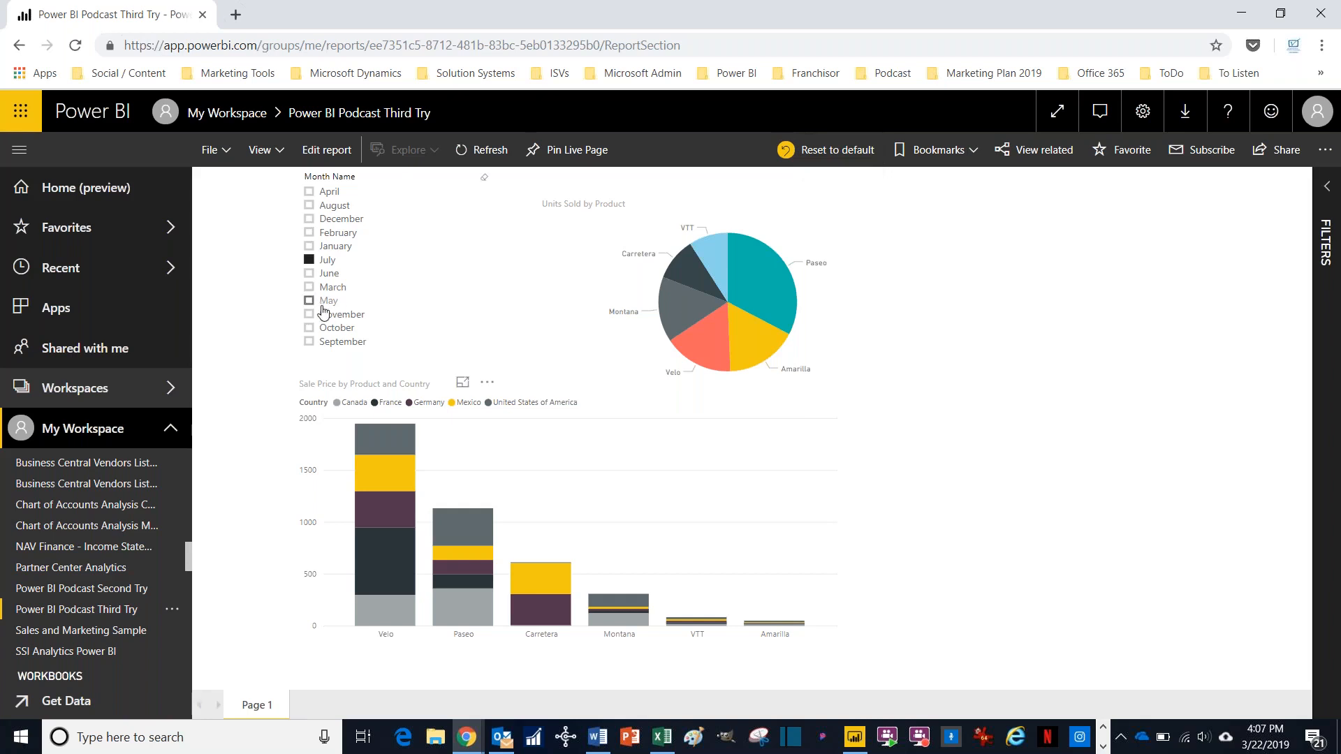
left_click(309, 300)
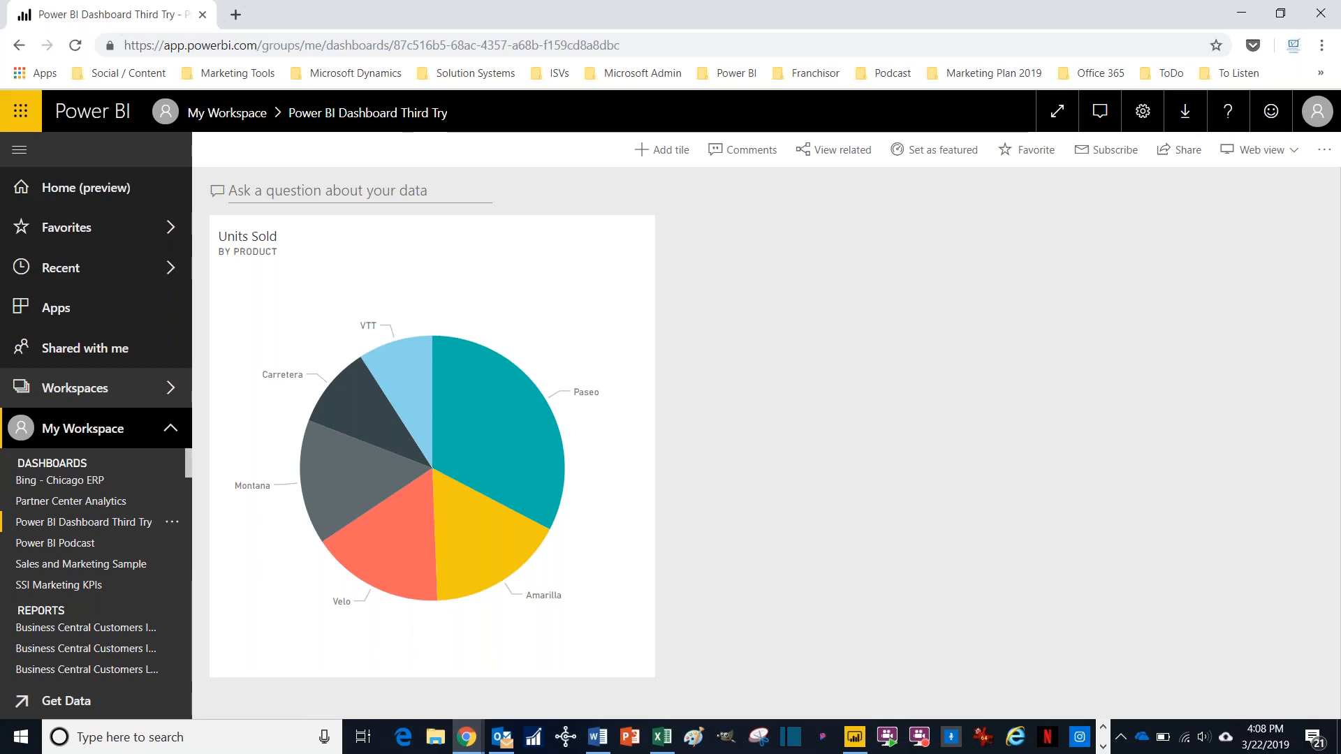
mouse_move(806, 375)
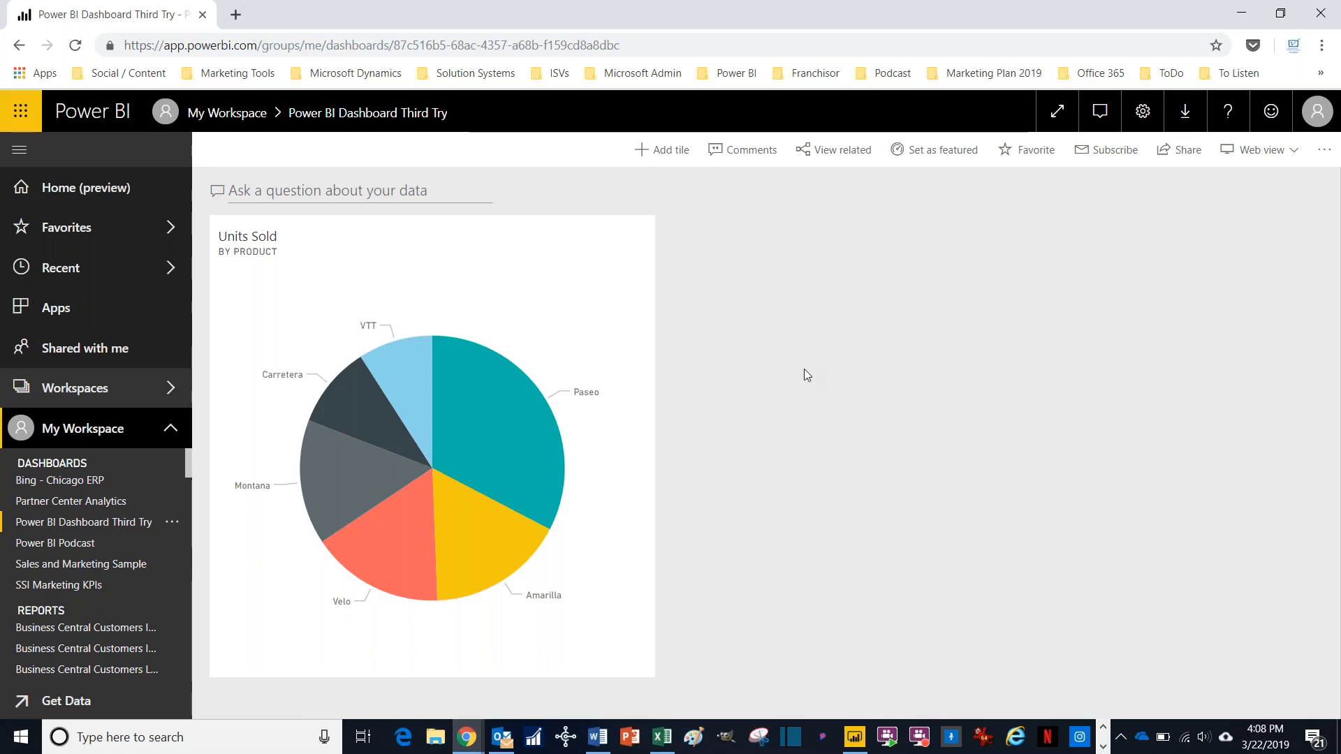
left_click(855, 736)
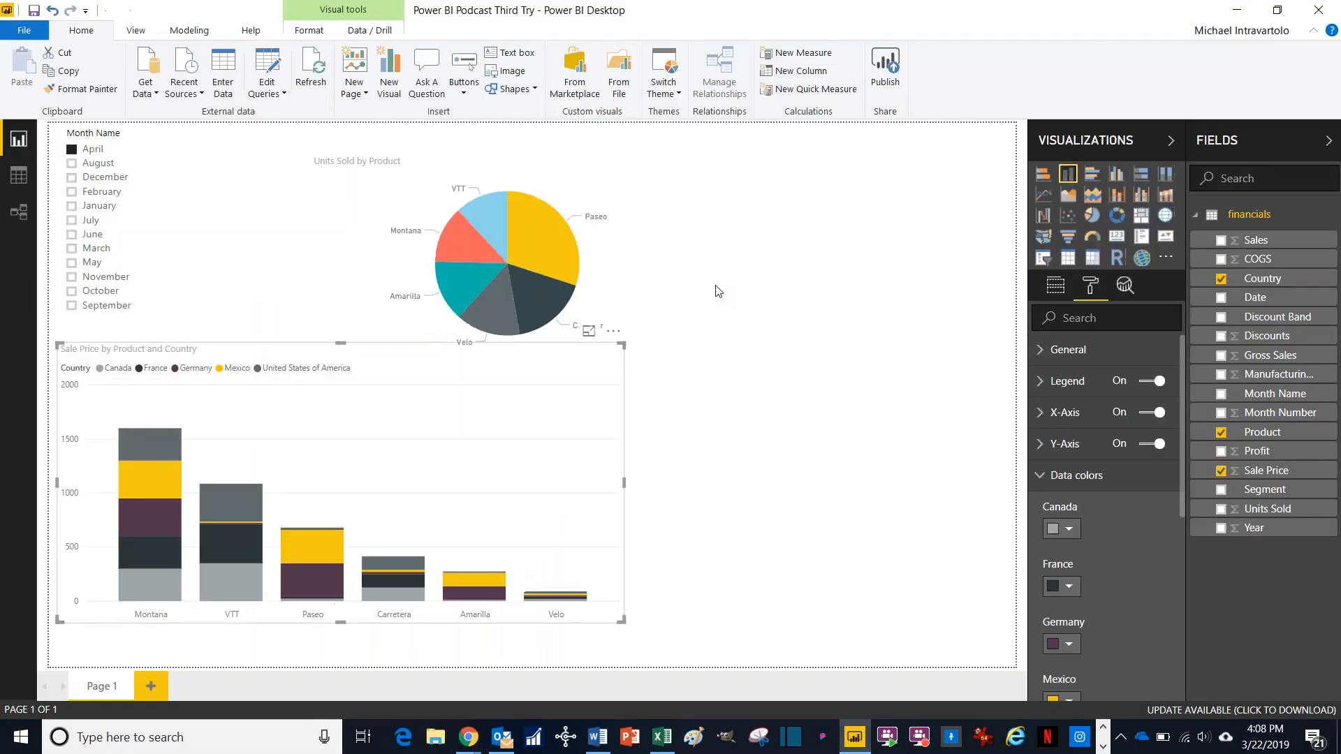
mouse_move(327, 129)
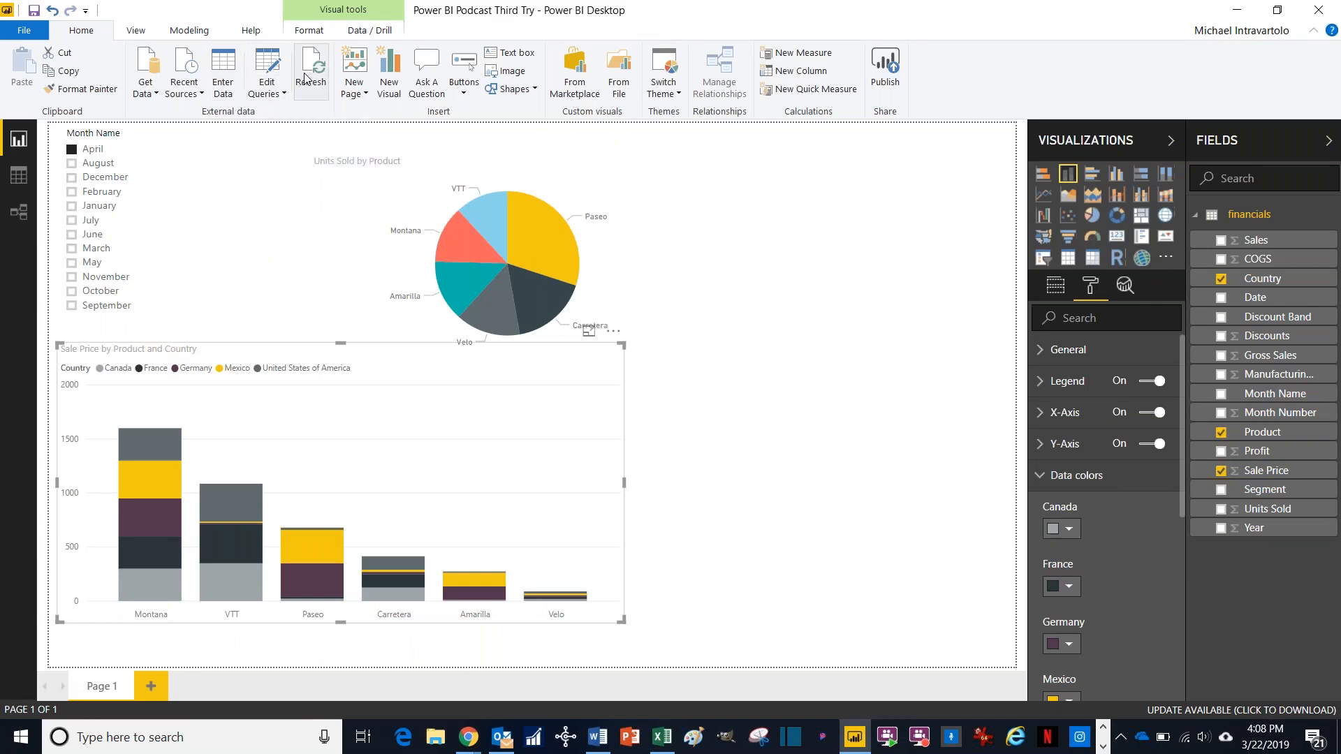
mouse_move(310, 67)
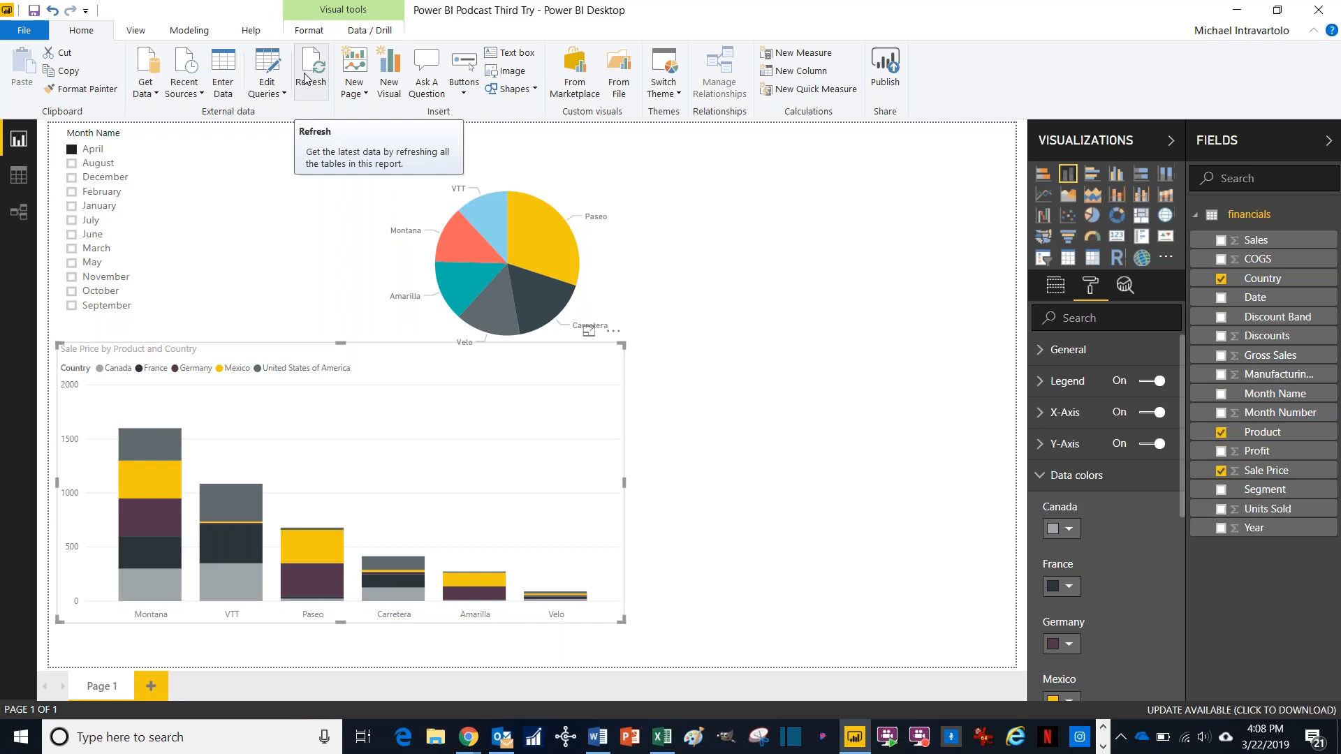